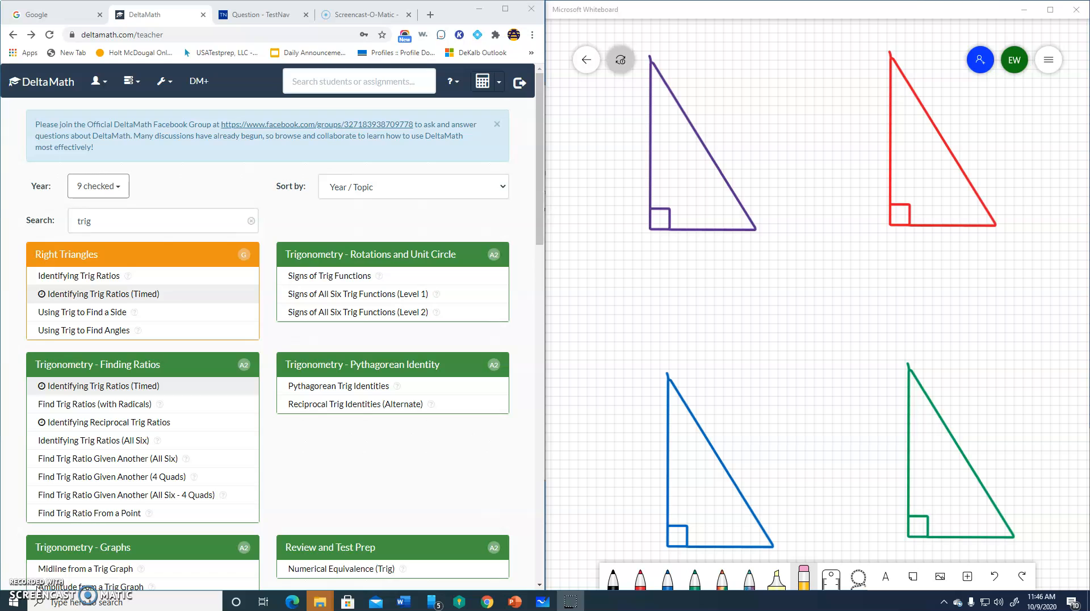
mouse_move(51, 535)
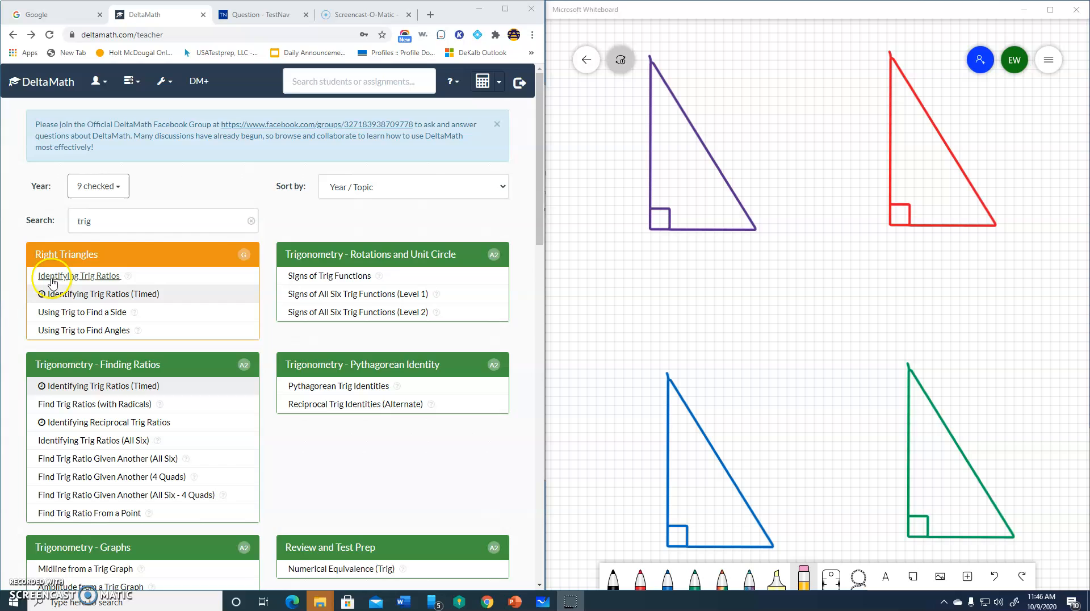
Open the Identifying Trig Ratios practice under the Right Triangles topic
click(78, 275)
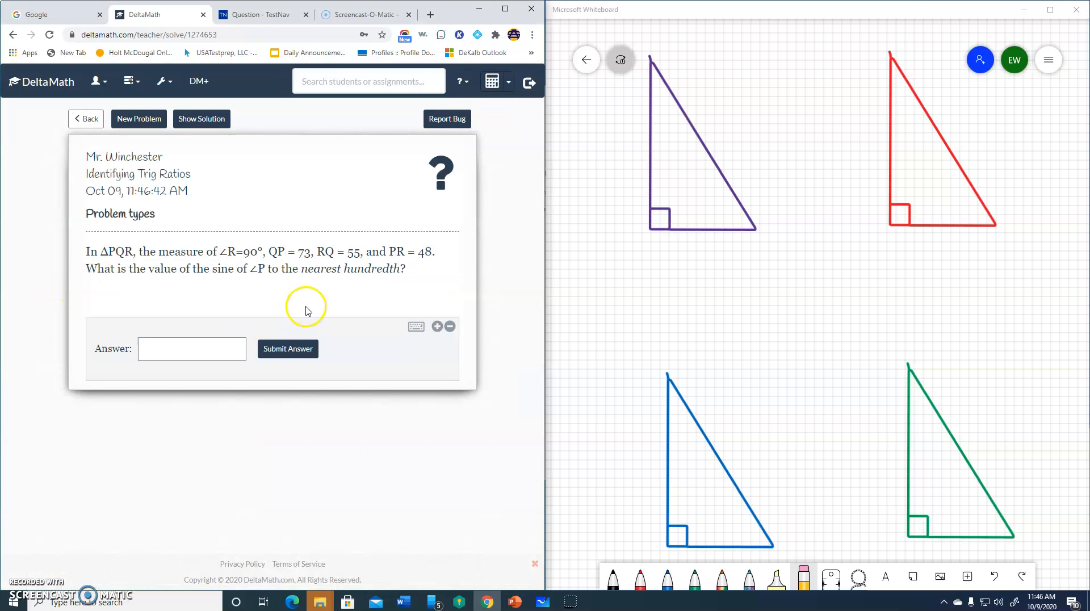
mouse_move(241, 313)
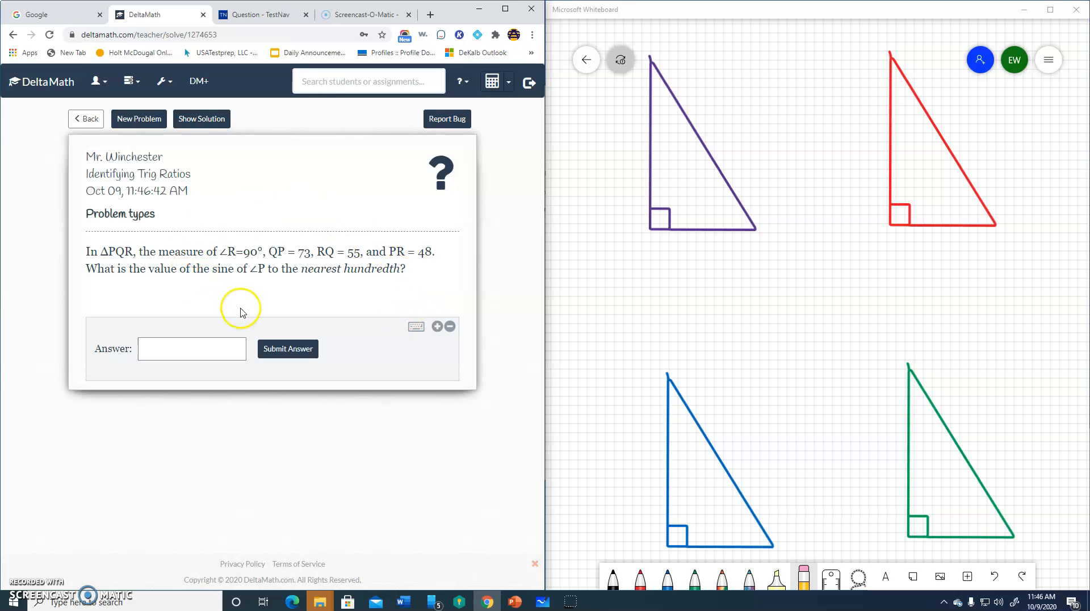
mouse_move(341, 266)
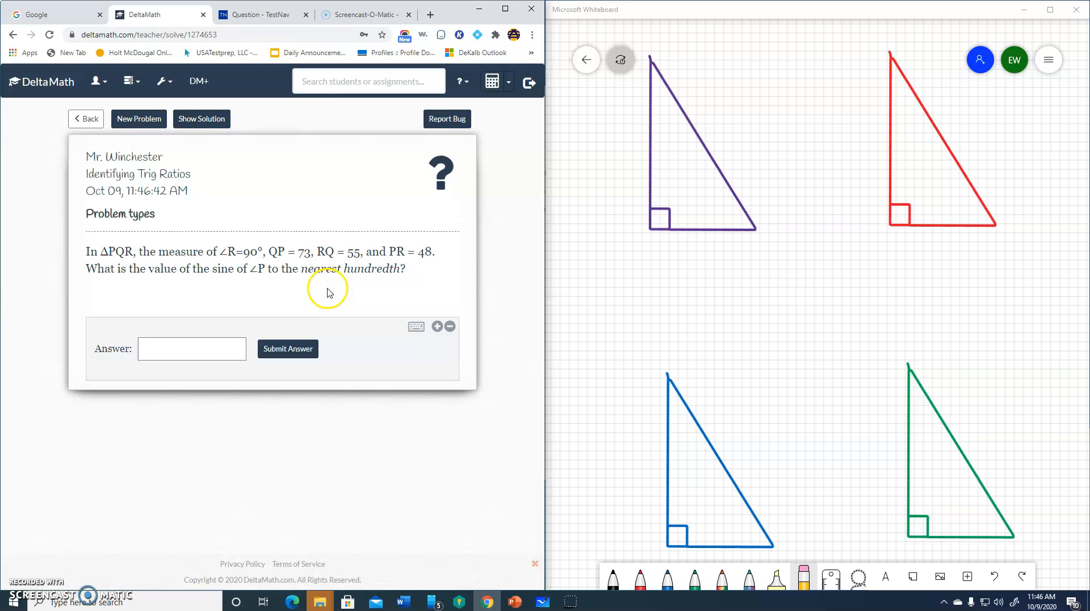
mouse_move(780, 281)
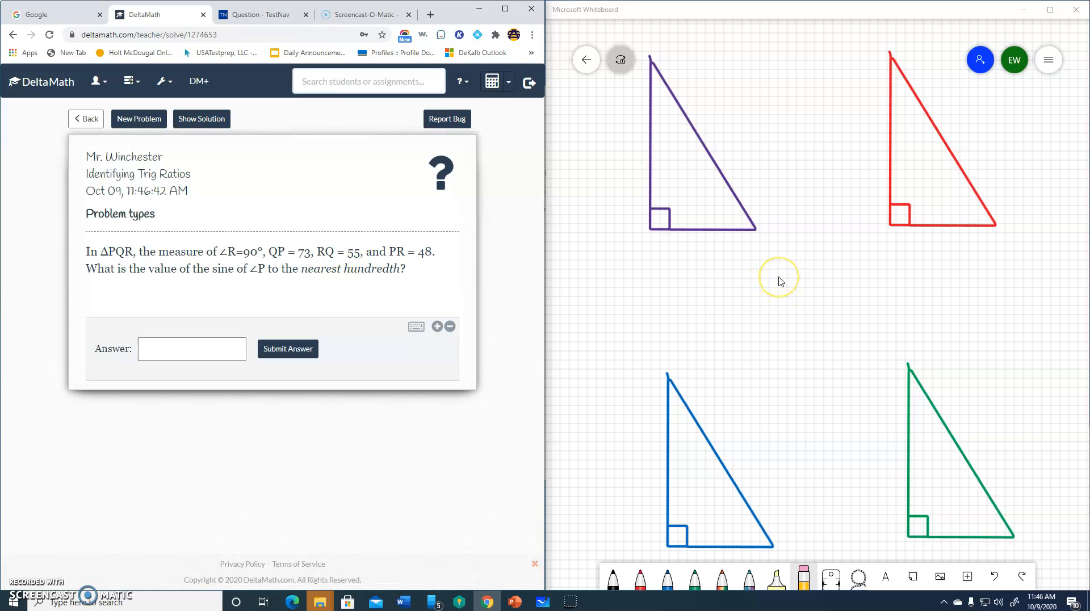
mouse_move(779, 279)
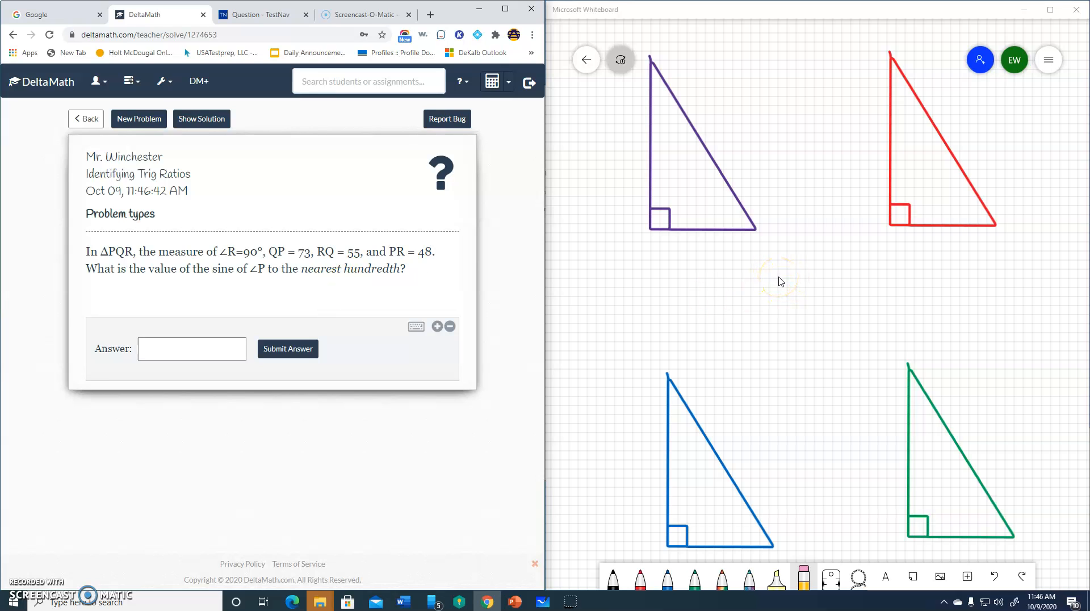
mouse_move(152, 284)
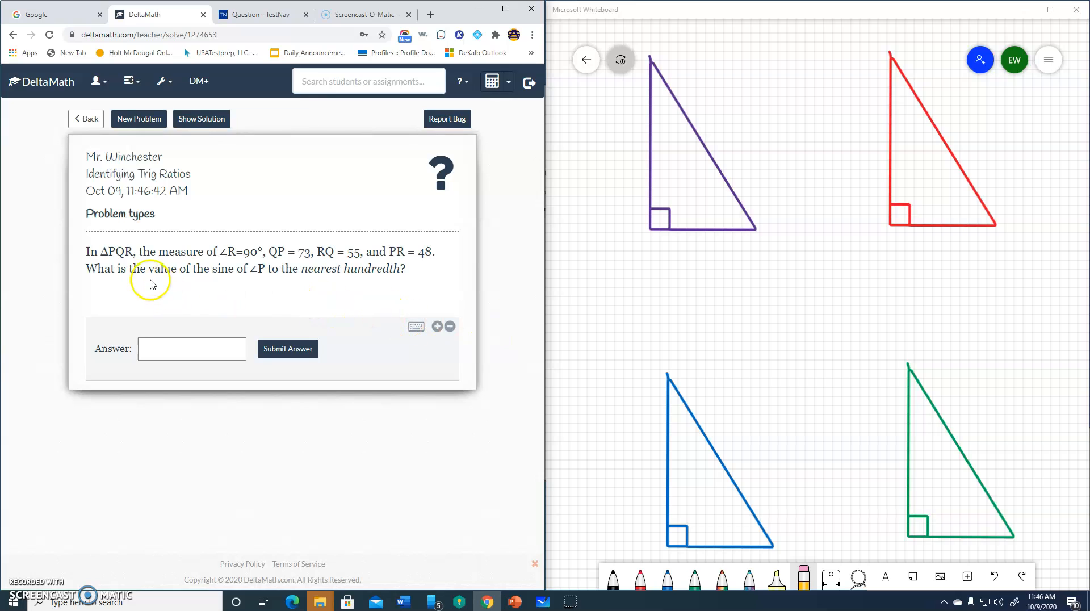
mouse_move(147, 251)
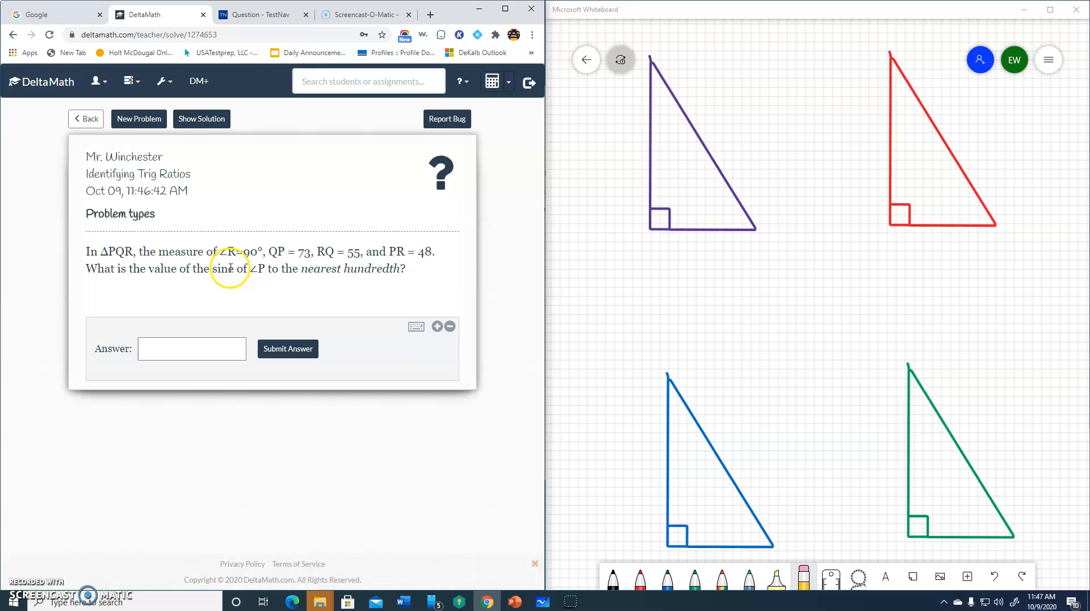
mouse_move(879, 330)
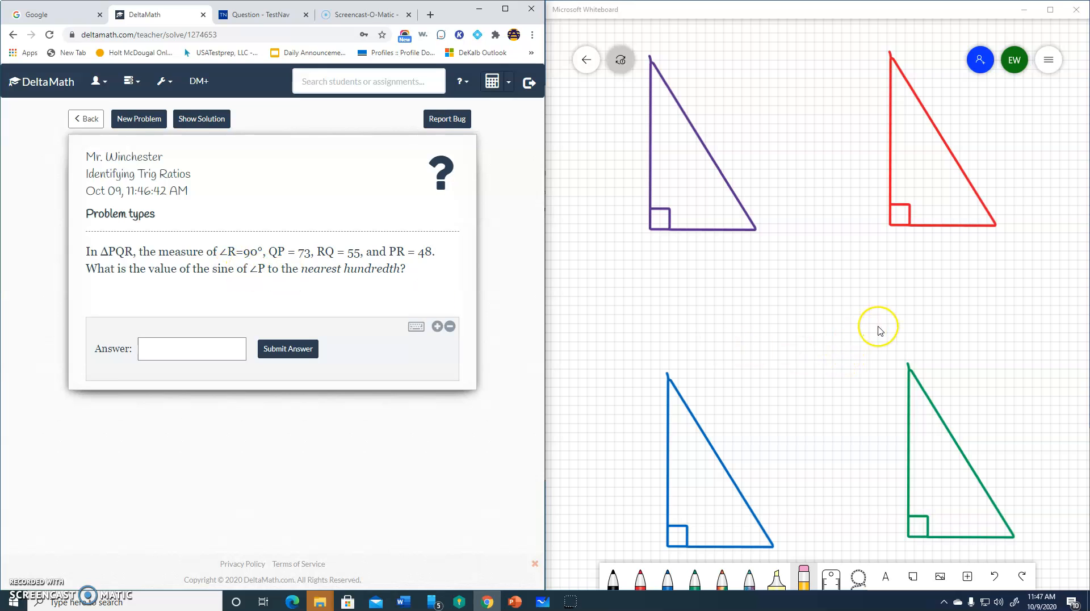
mouse_move(549, 205)
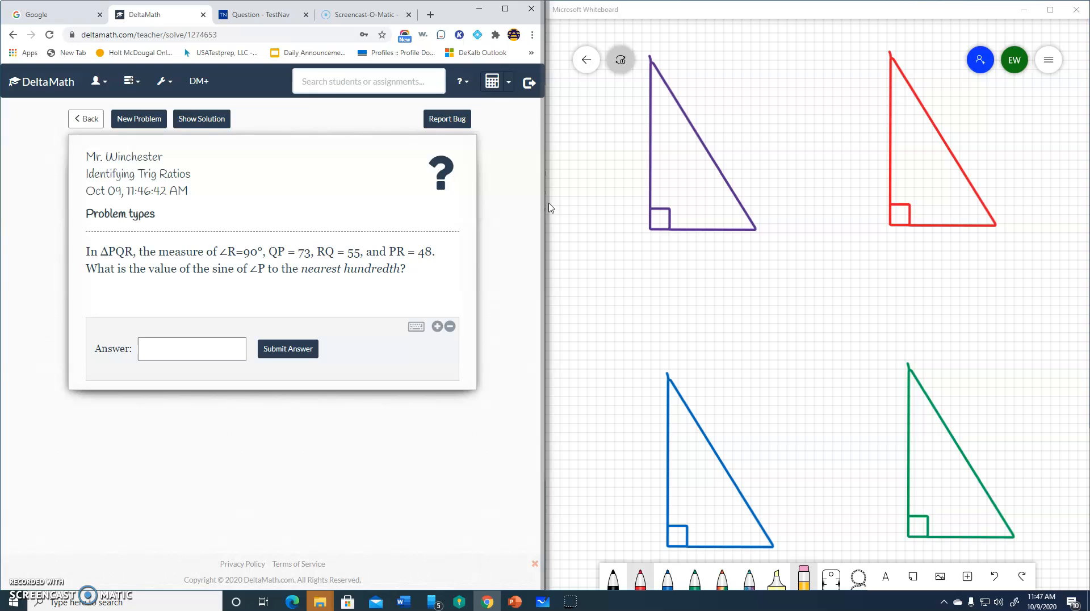
Switch to the red pen to label the purple triangle's vertices R, P, Q
click(639, 576)
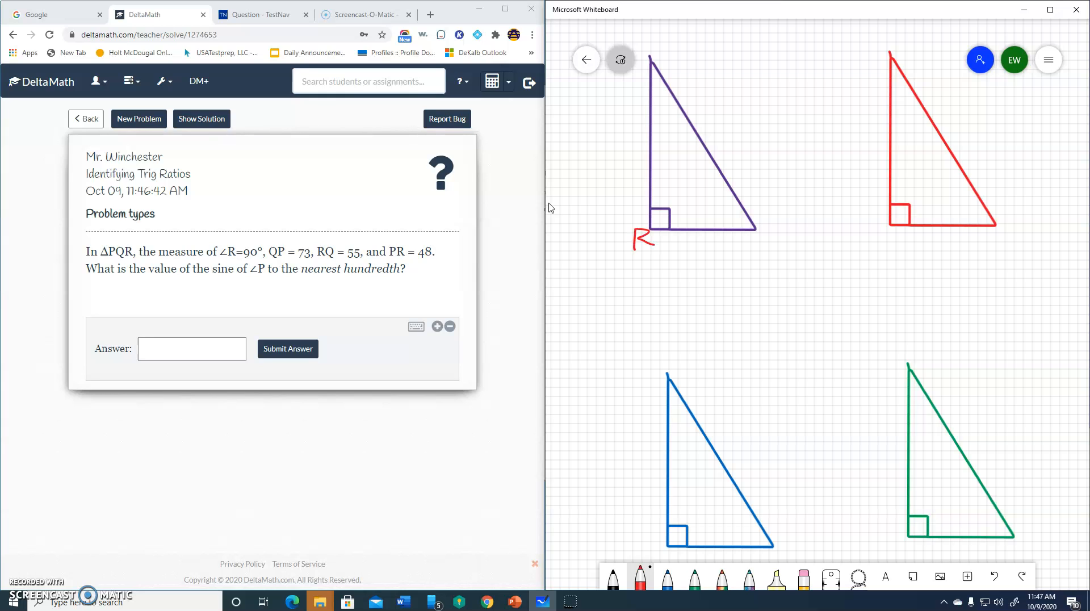
mouse_move(544, 263)
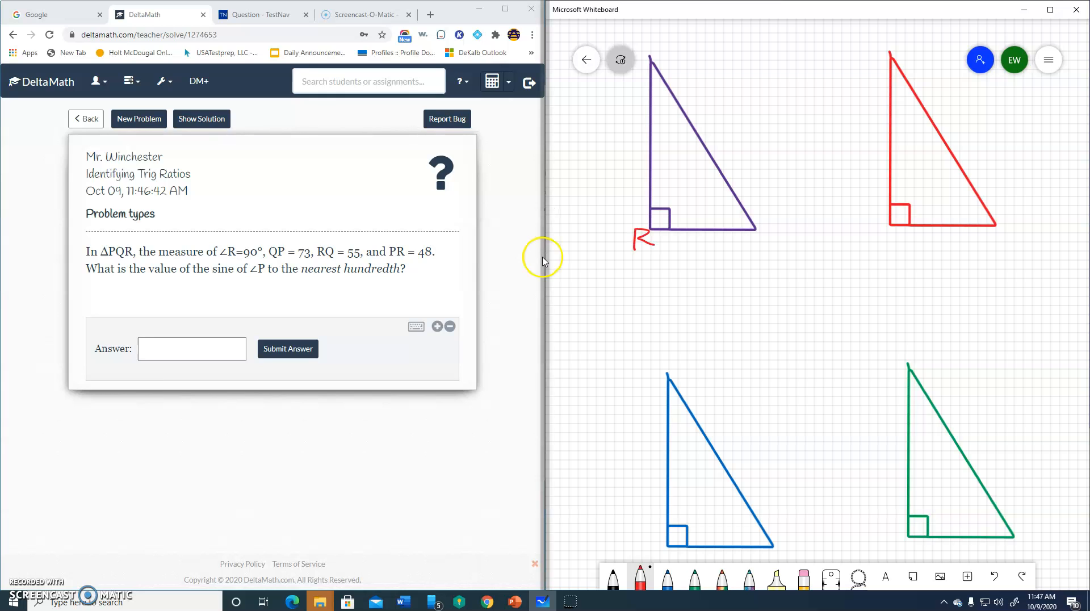
mouse_move(543, 257)
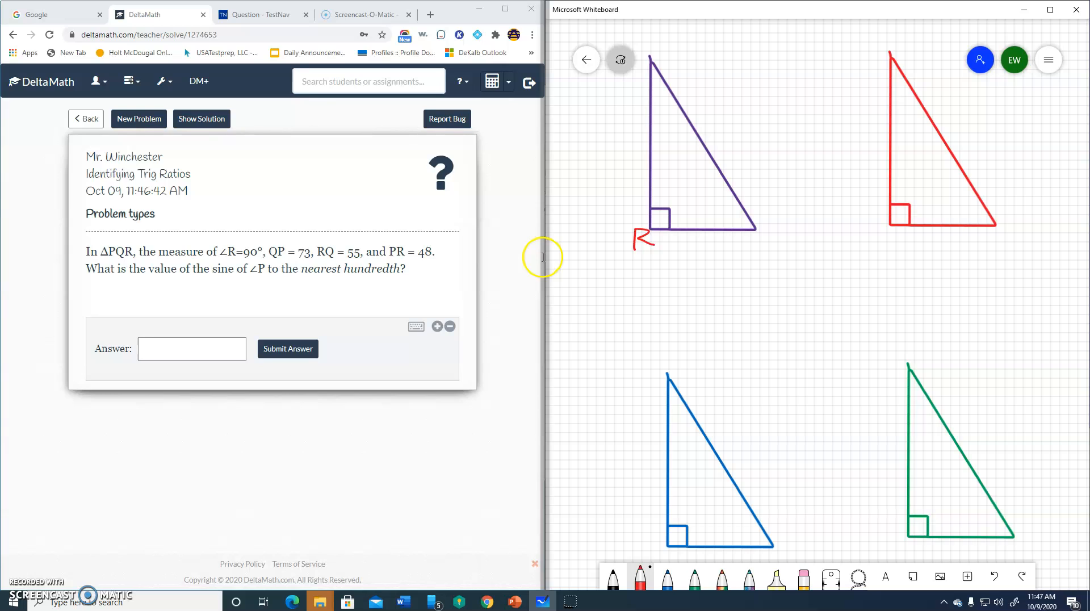
mouse_move(542, 257)
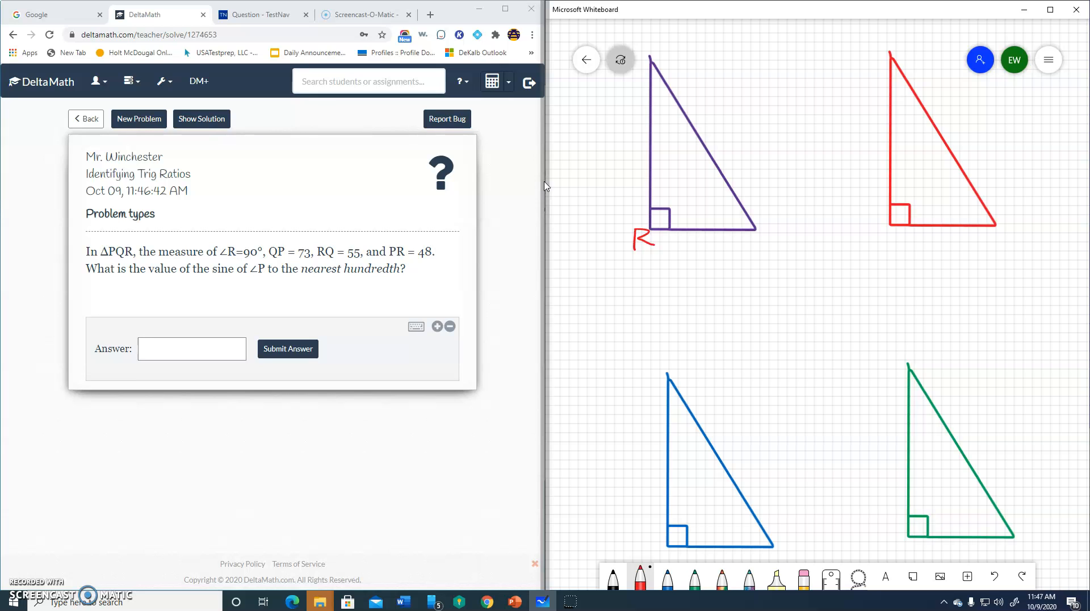
mouse_move(547, 186)
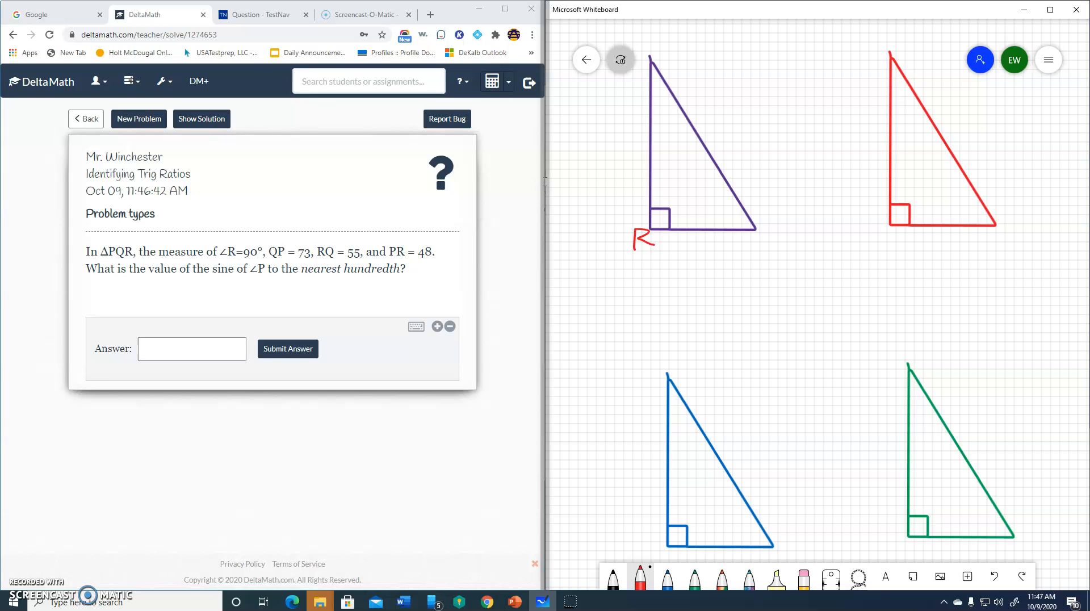
mouse_move(546, 186)
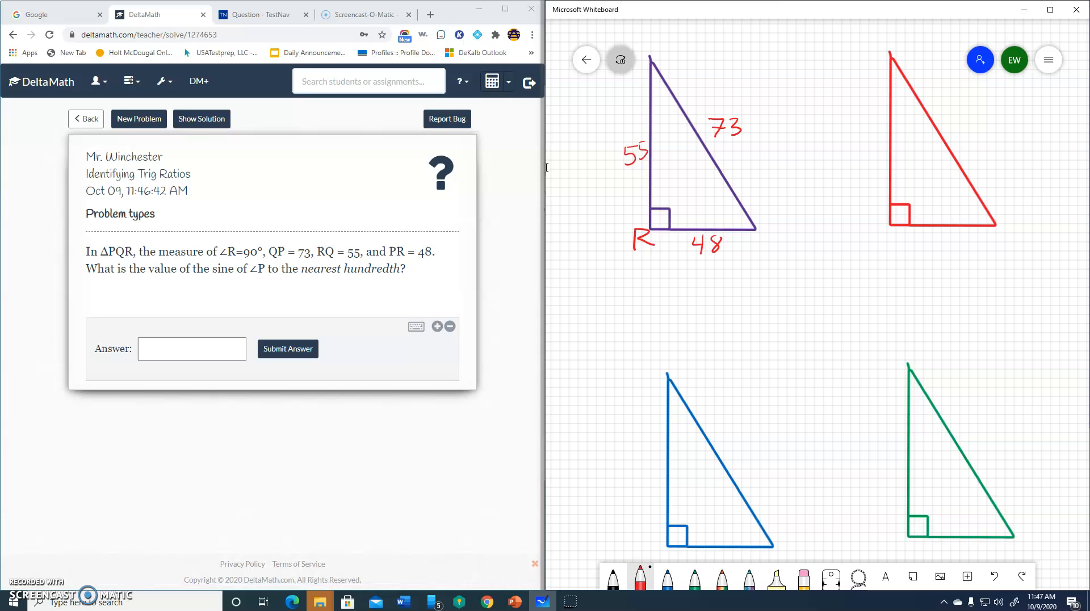
mouse_move(547, 172)
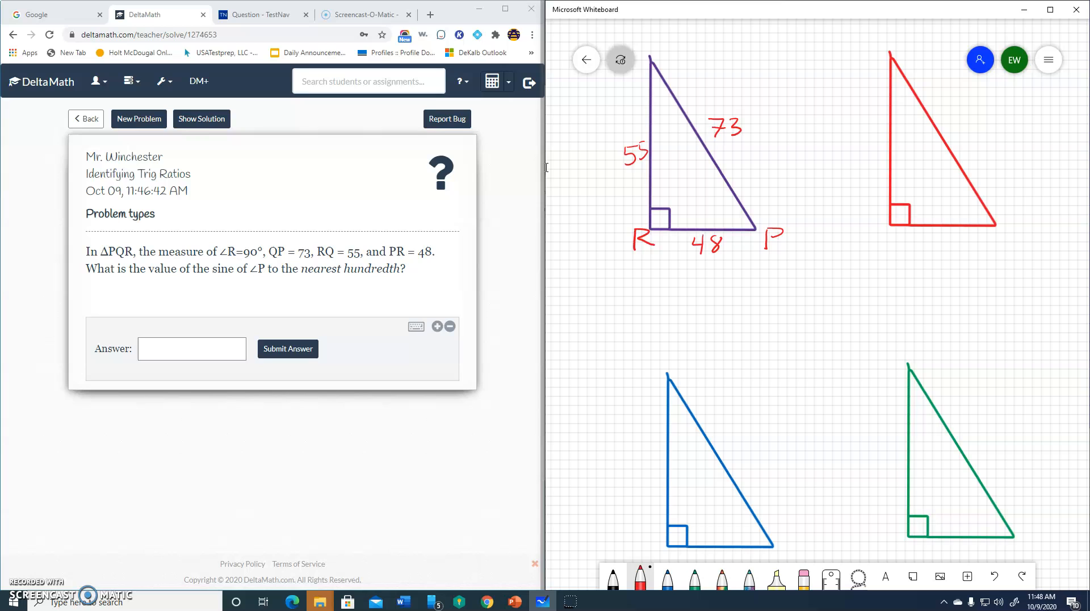
mouse_move(548, 171)
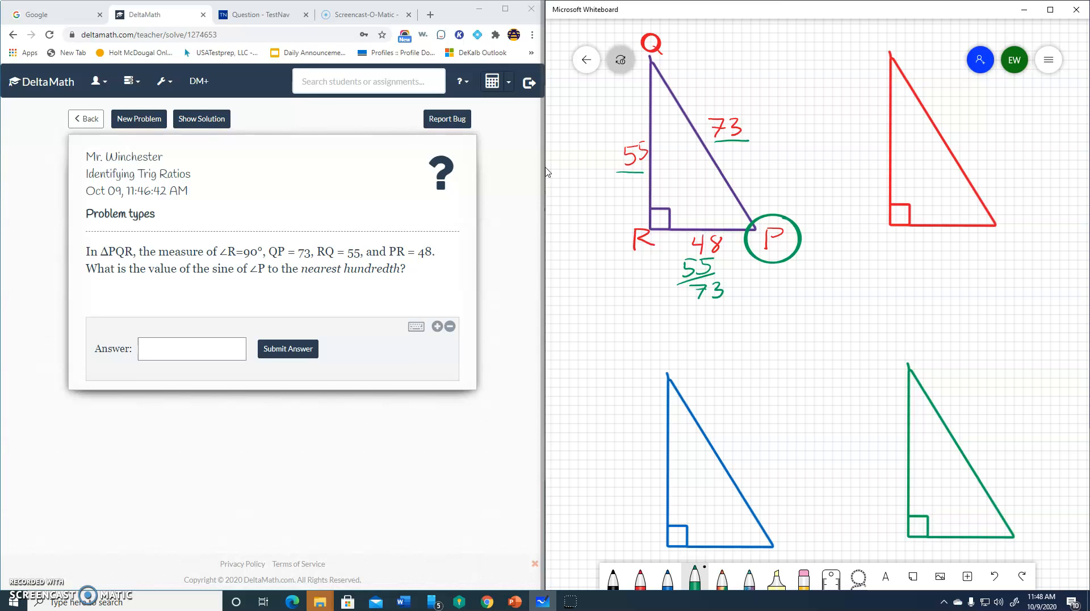
mouse_move(546, 168)
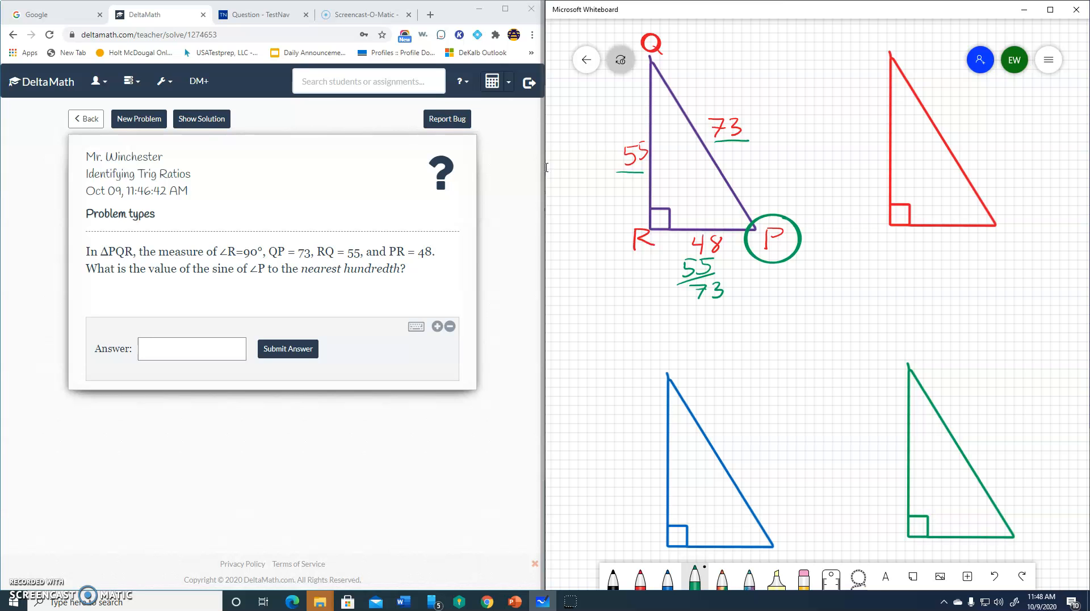
On the TI-30XS calculator compute 55 ÷ 73 = 0.753424658
click(261, 14)
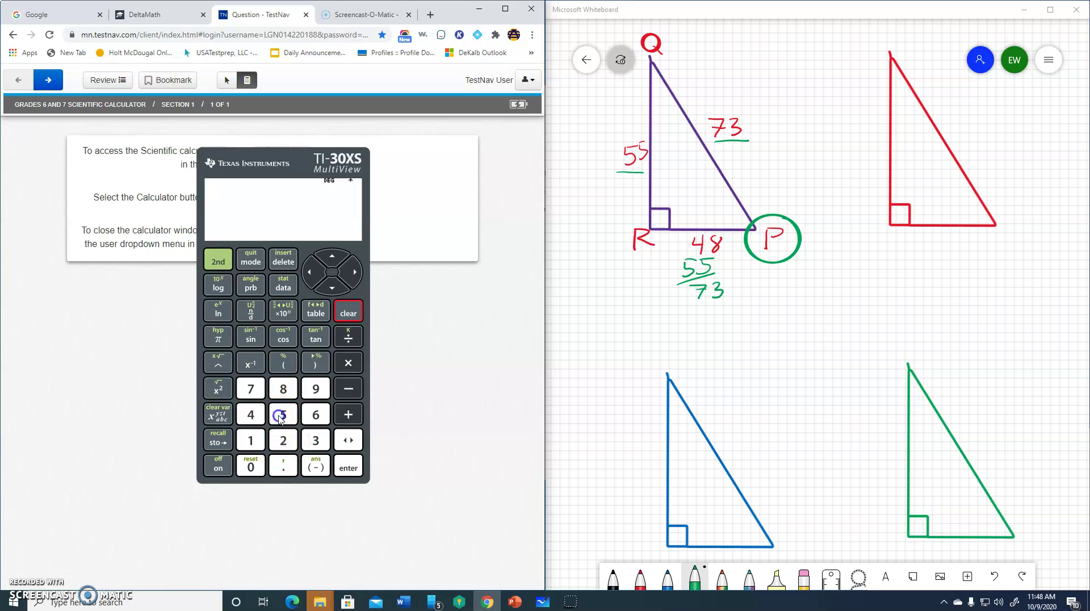
click(347, 336)
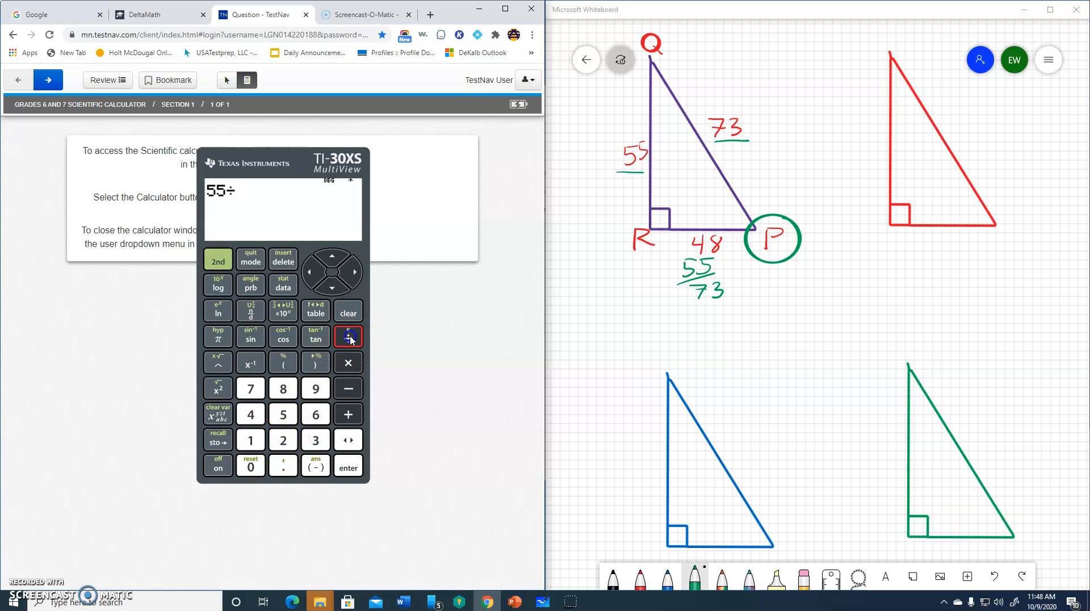
click(315, 439)
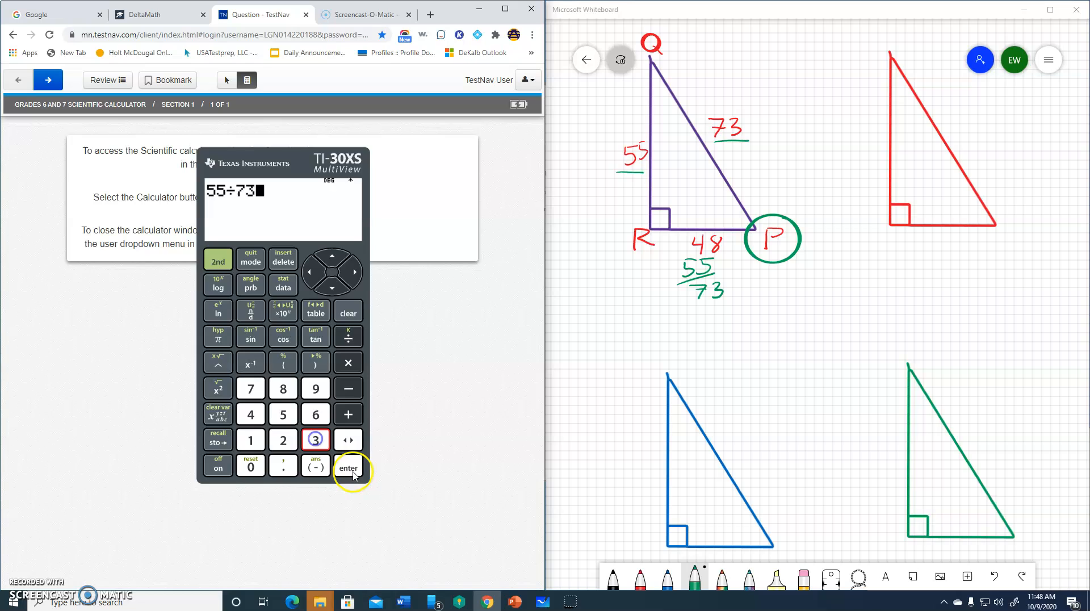
click(348, 467)
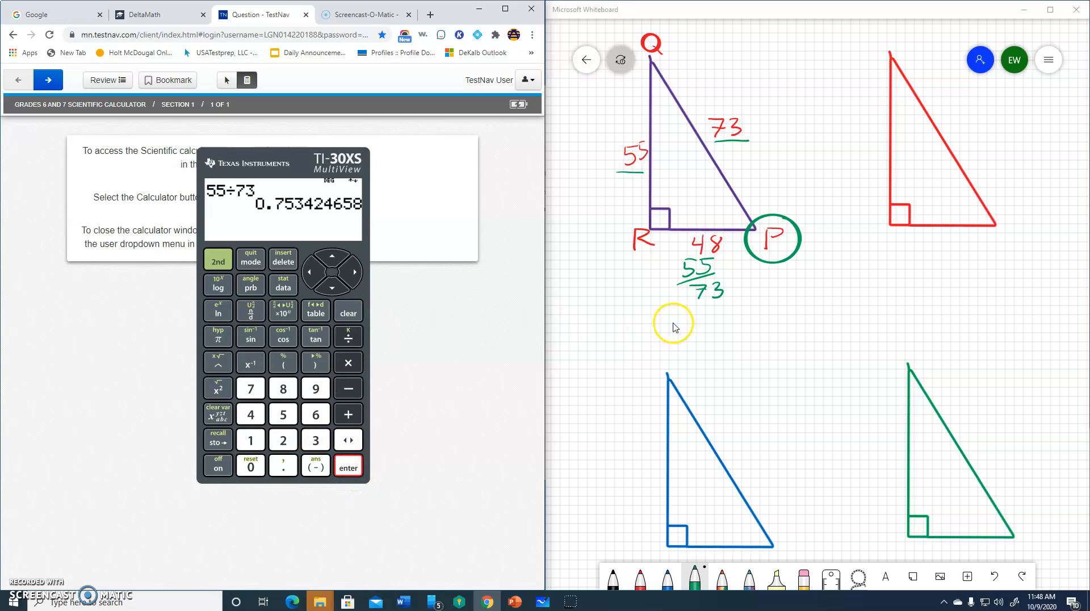
mouse_move(278, 212)
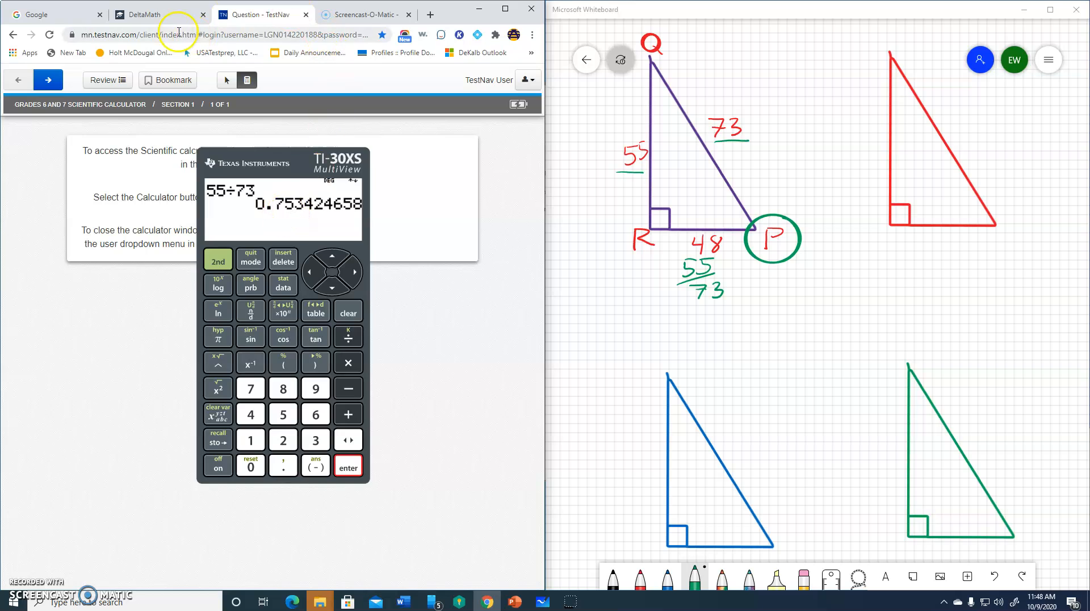
Enter .75 for sin P, submit and confirm it as correct
click(159, 14)
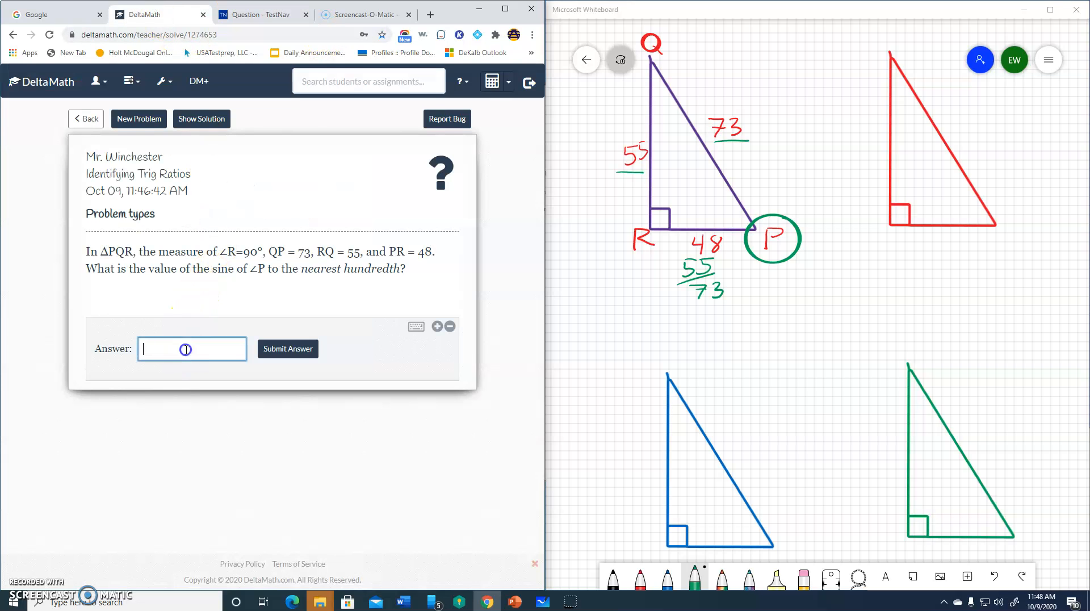
text(.75)
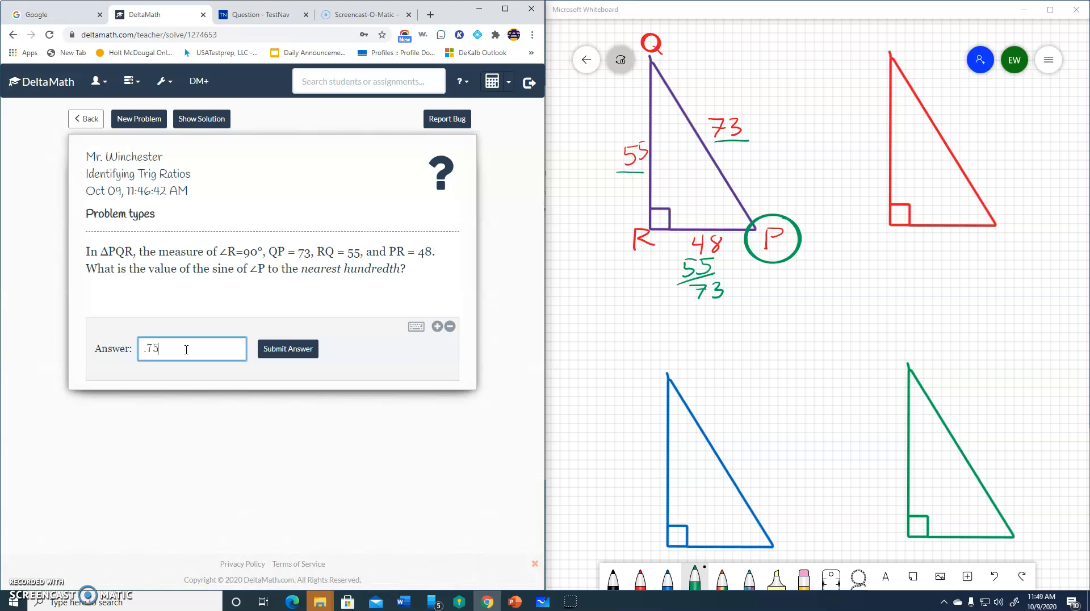
click(287, 348)
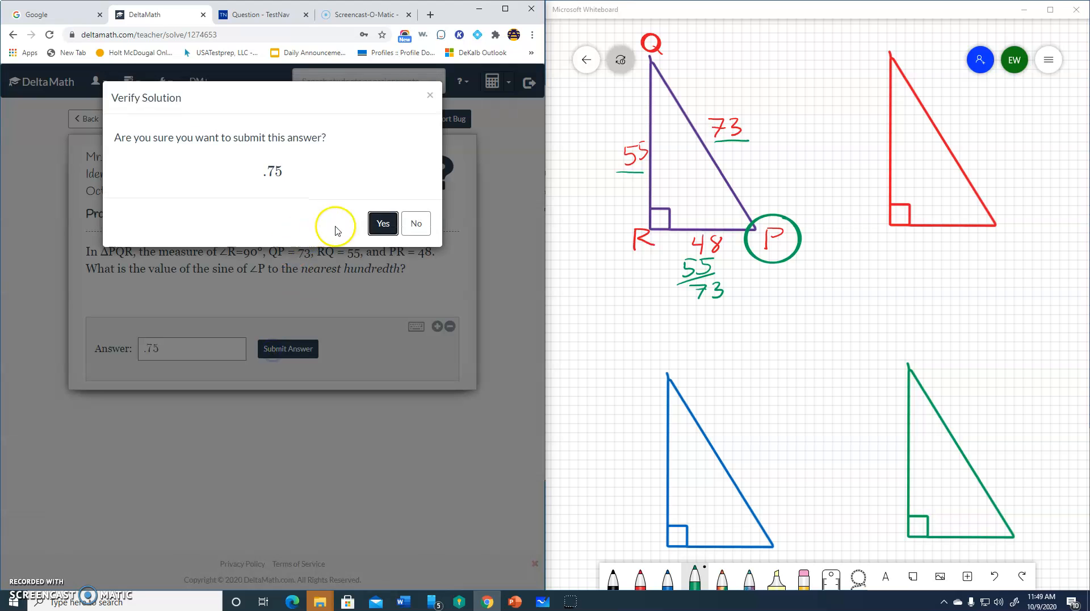
click(382, 222)
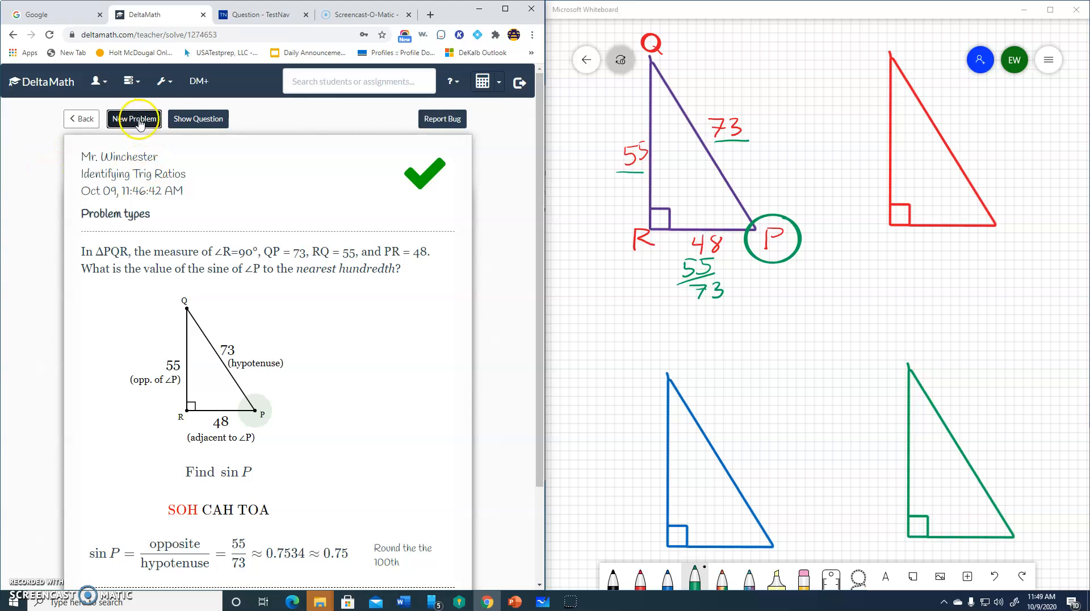
Load the next problem, asking for tan O in triangle OPQ
click(139, 118)
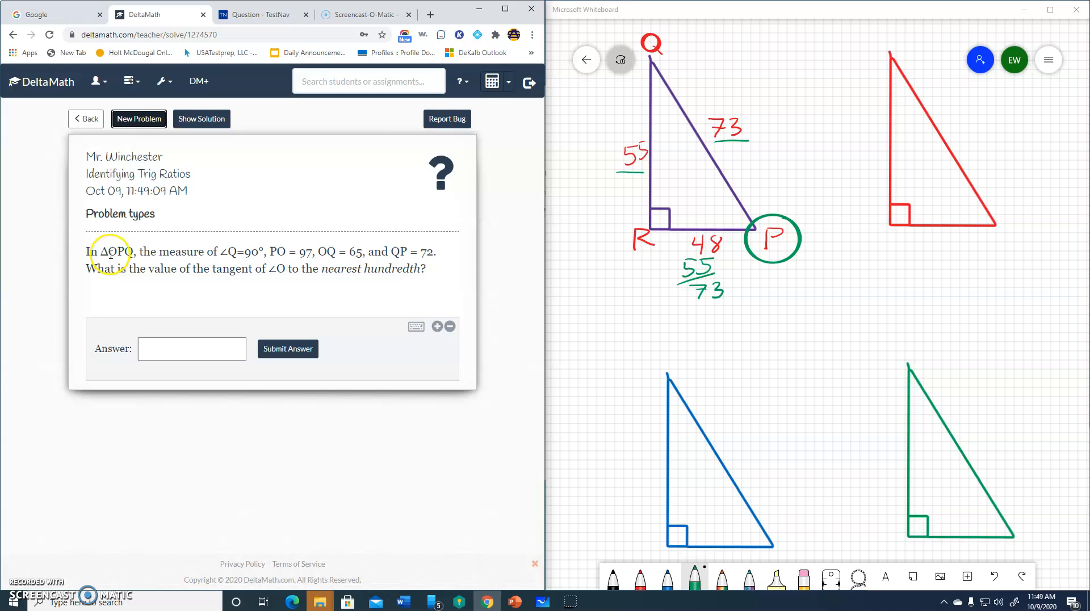
mouse_move(132, 255)
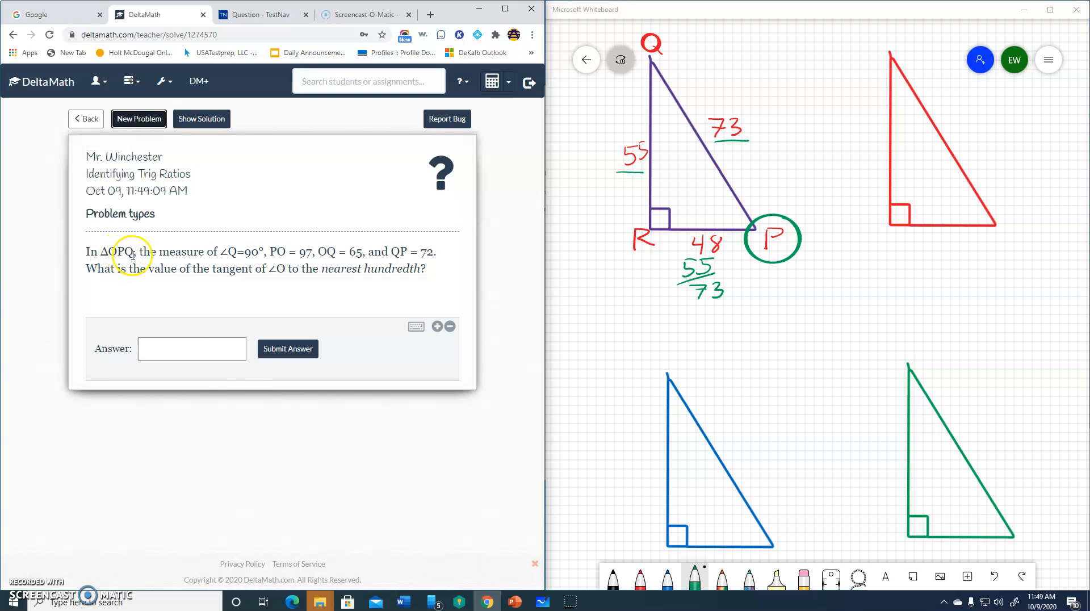
mouse_move(236, 392)
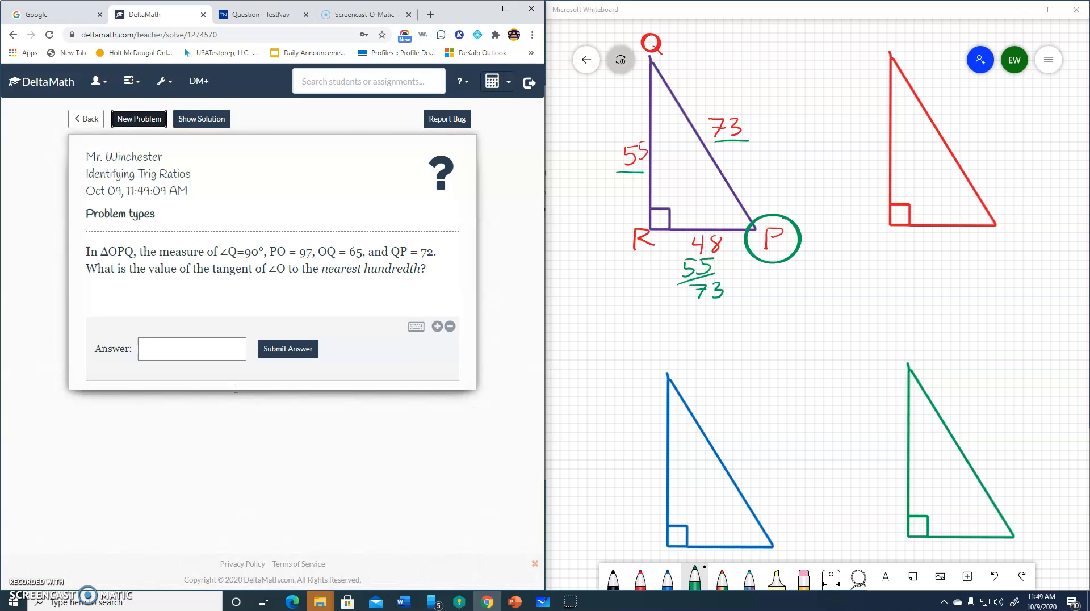
mouse_move(236, 391)
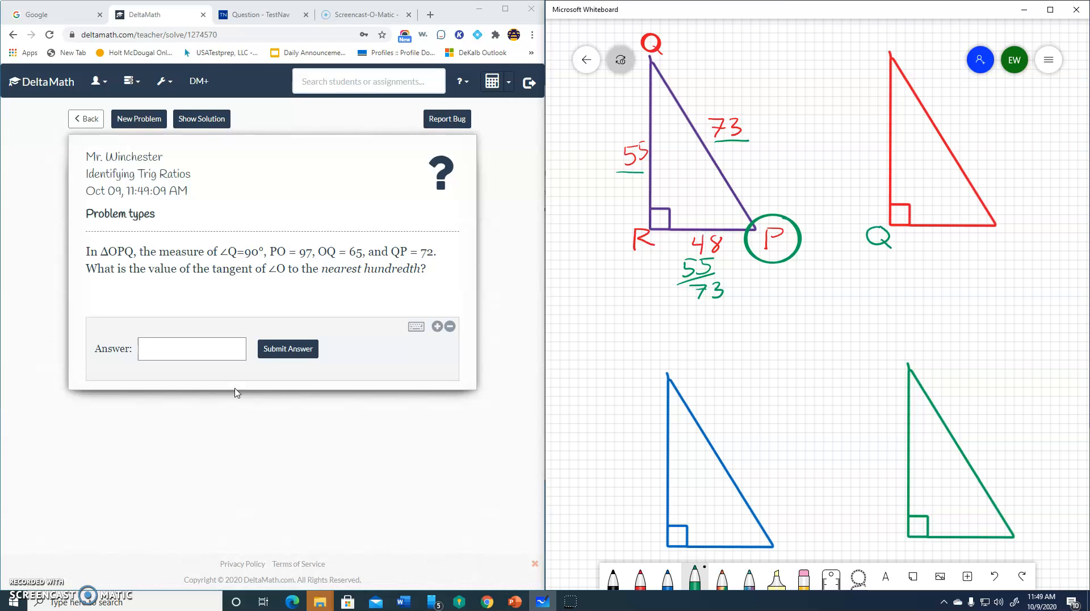
mouse_move(236, 388)
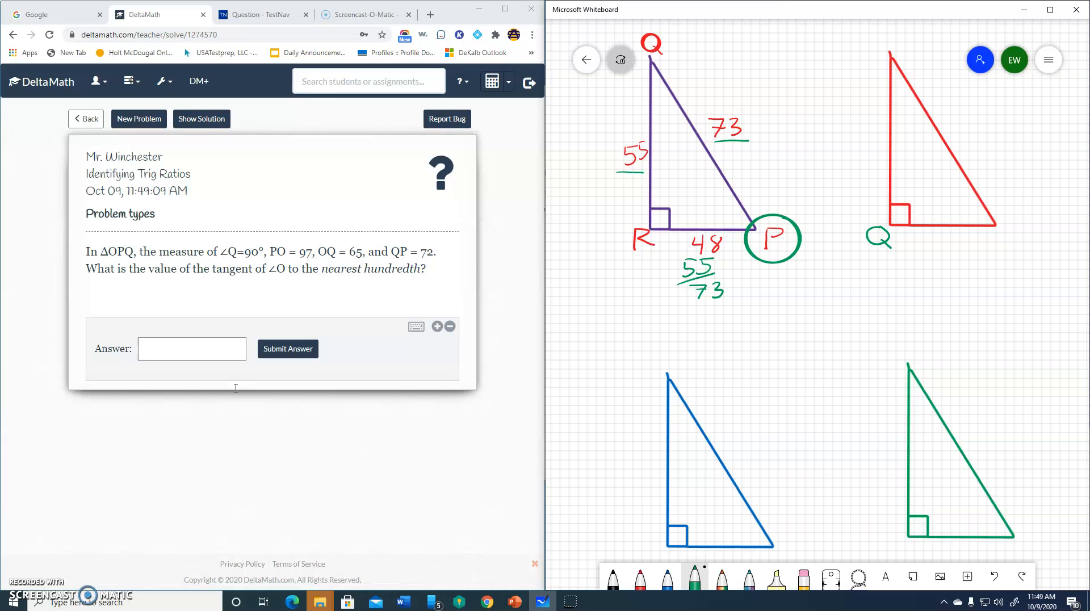
mouse_move(237, 391)
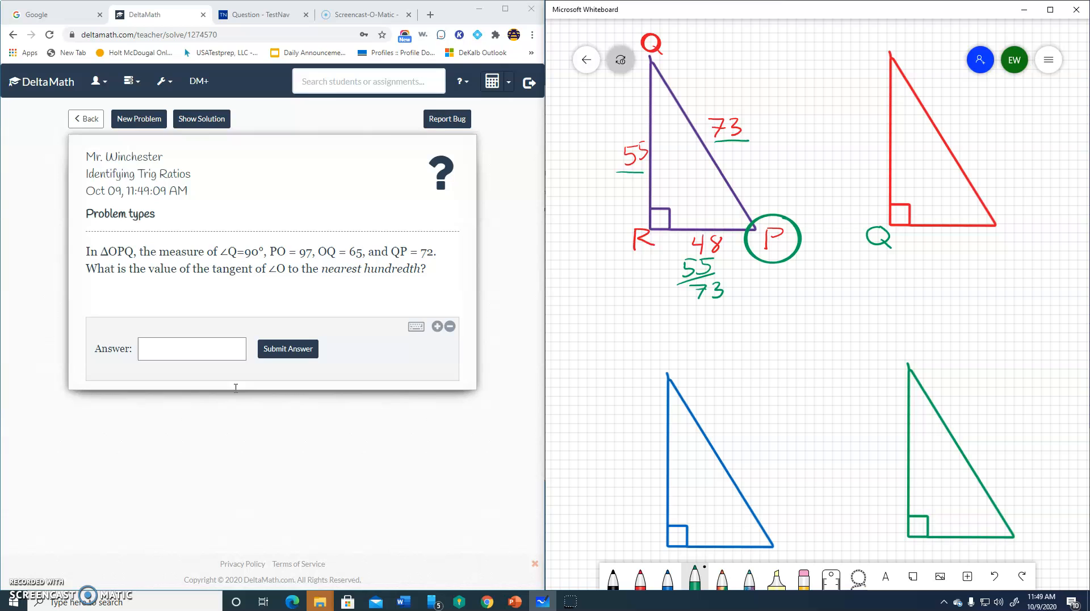
mouse_move(236, 393)
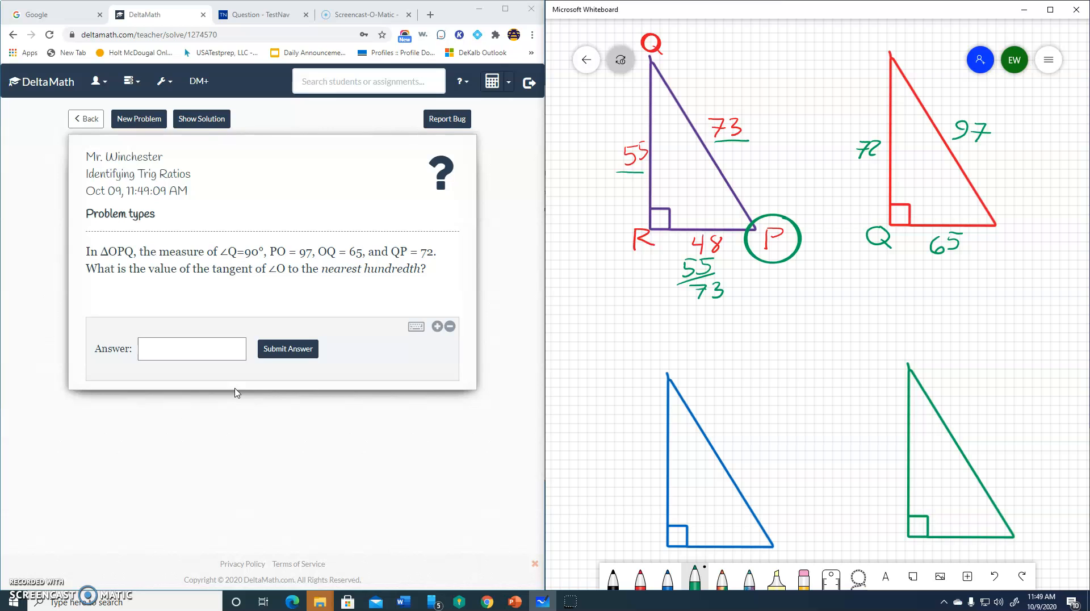
mouse_move(235, 388)
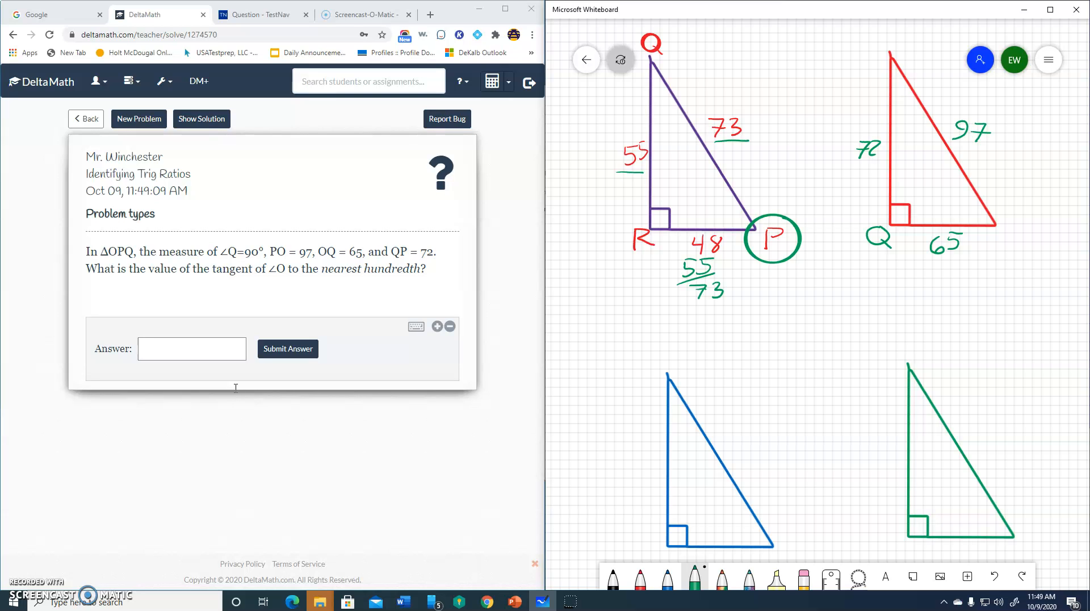
mouse_move(236, 392)
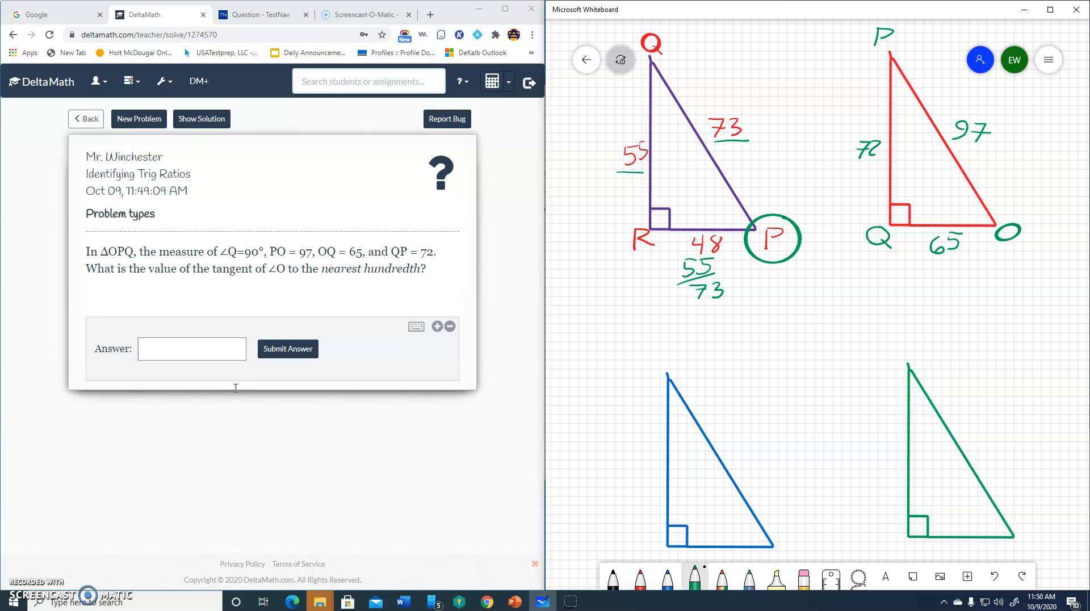
mouse_move(237, 391)
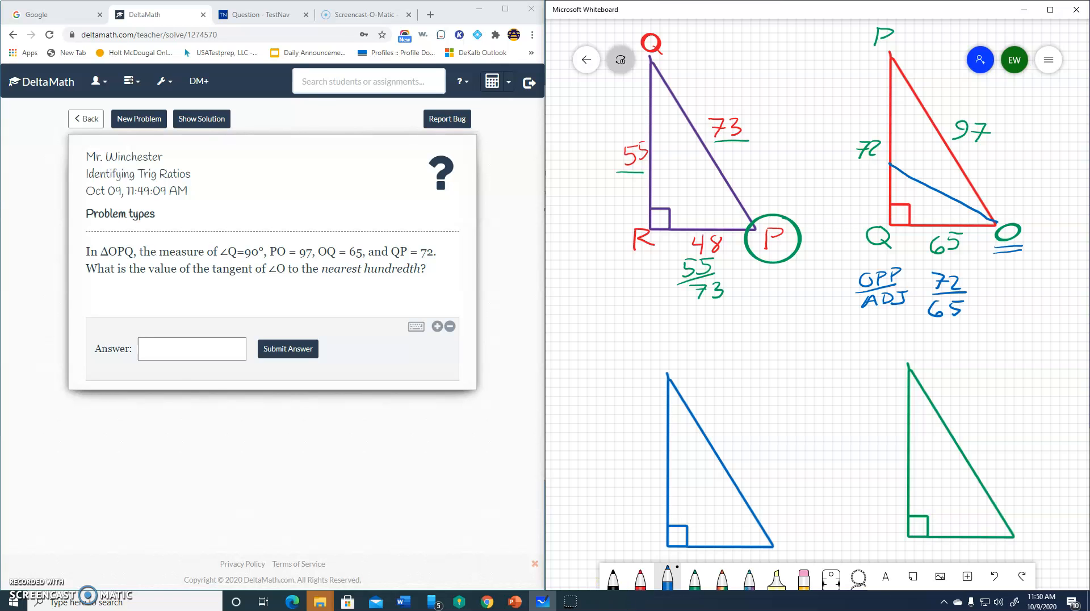
On the TI-30XS calculator compute 72 ÷ 65 = 1.107692308
click(261, 14)
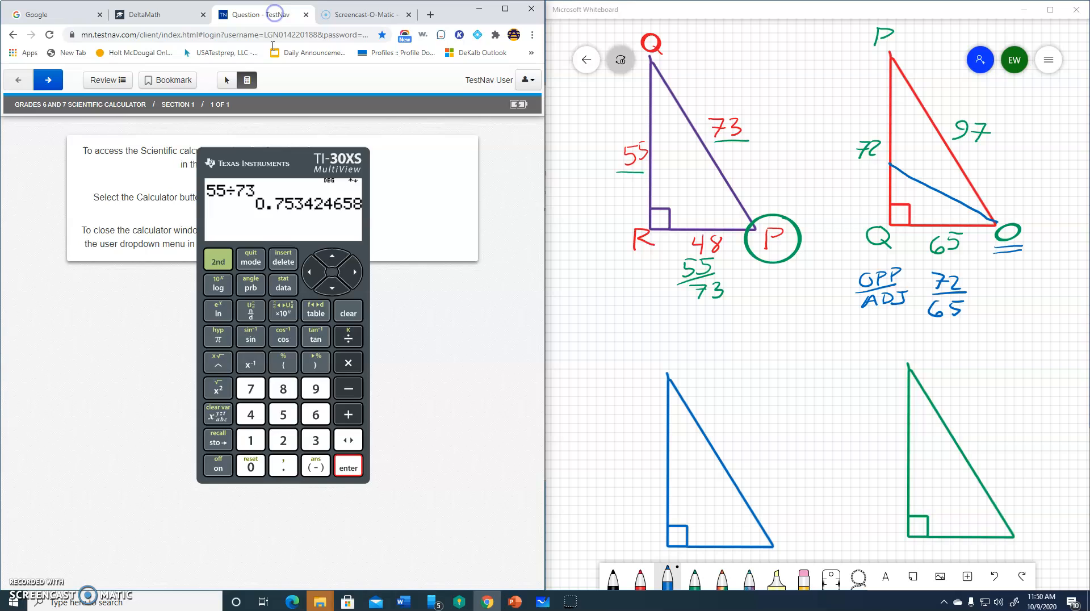
click(283, 439)
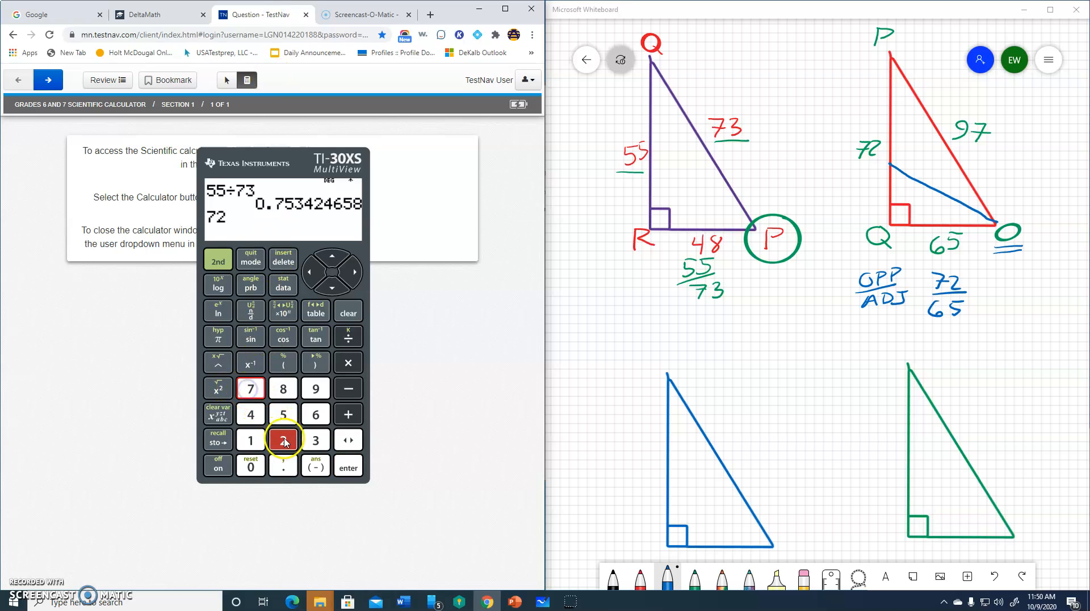
click(349, 336)
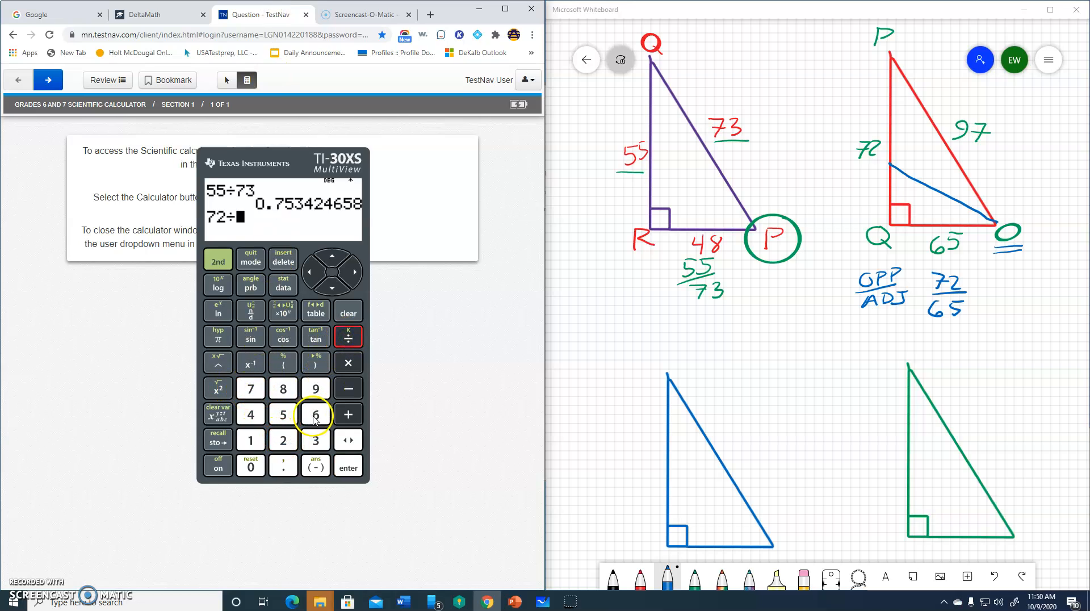
click(348, 466)
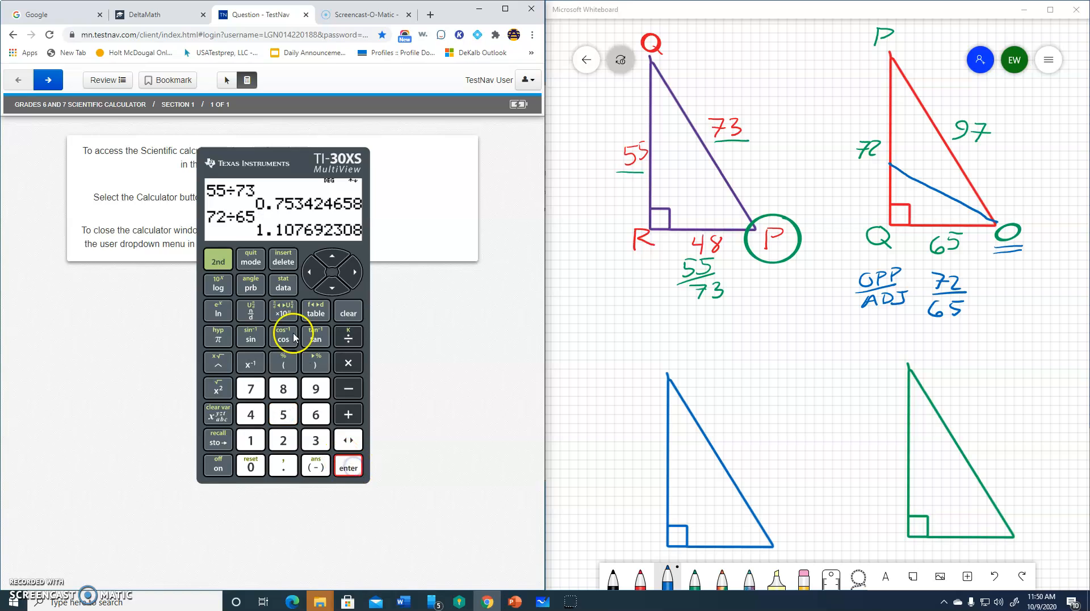
mouse_move(296, 240)
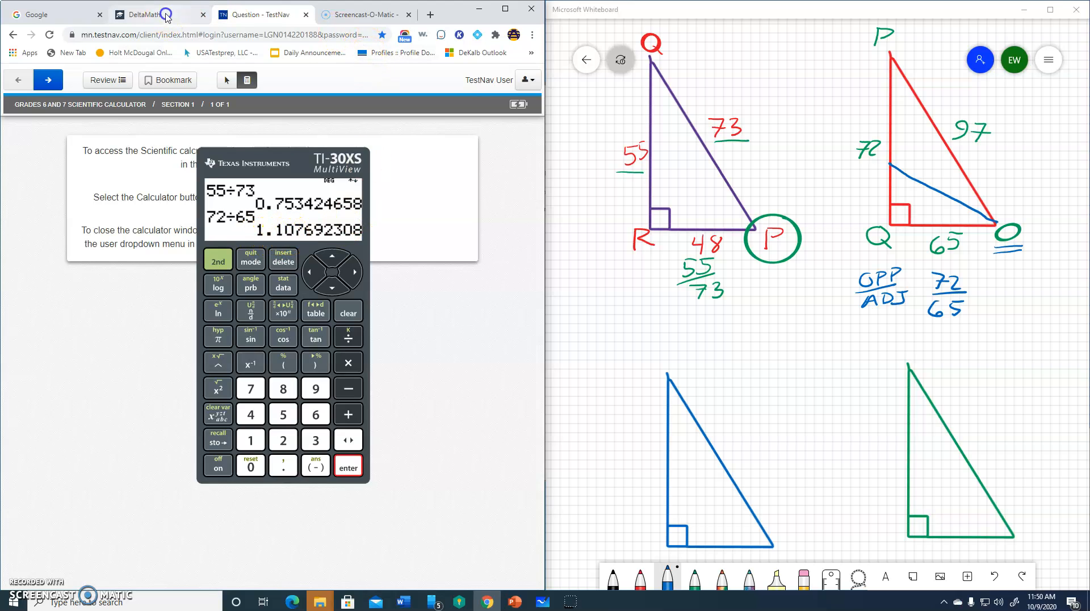
Enter 1.11 for tan O and submit it as correct
click(147, 14)
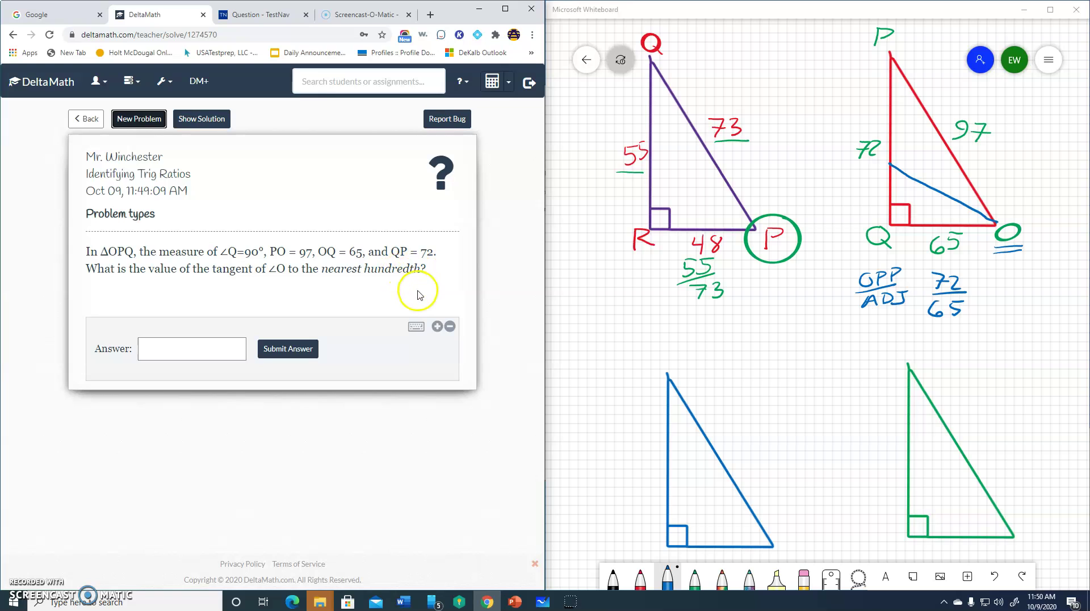
click(190, 348)
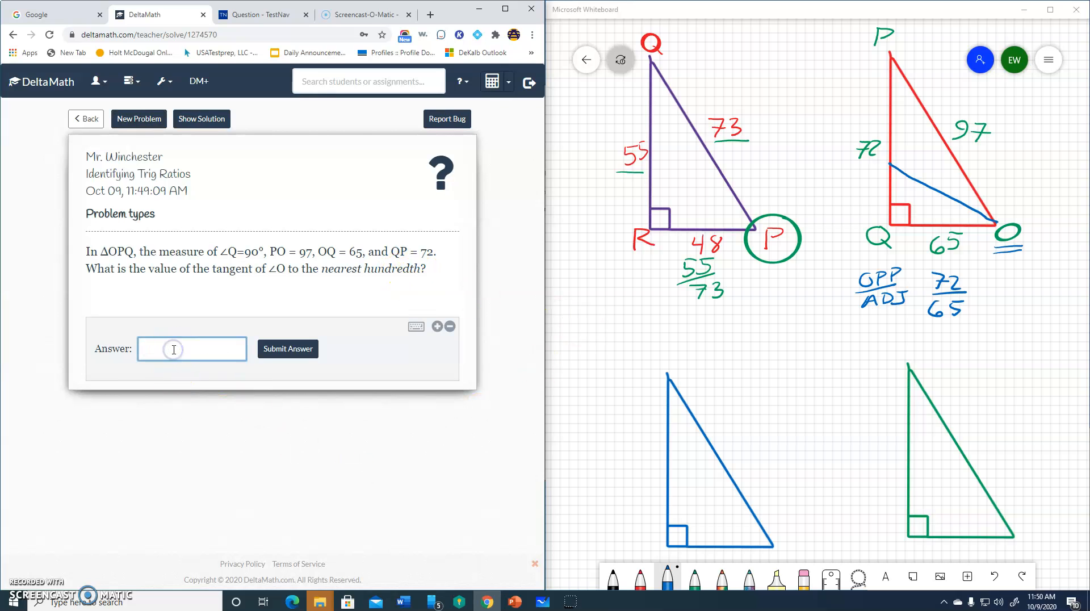
text(1.11)
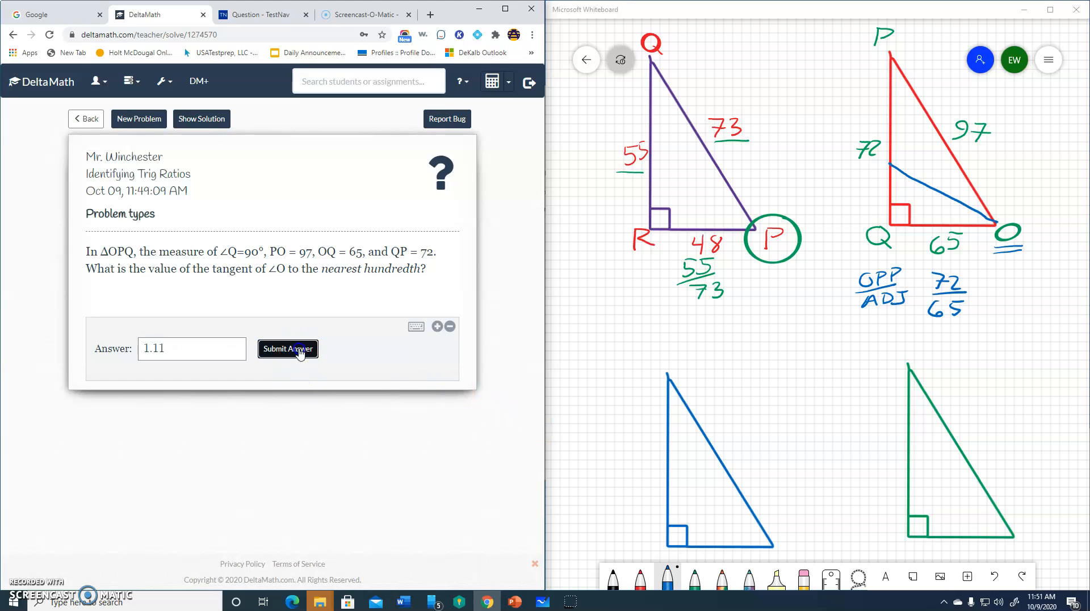
click(287, 349)
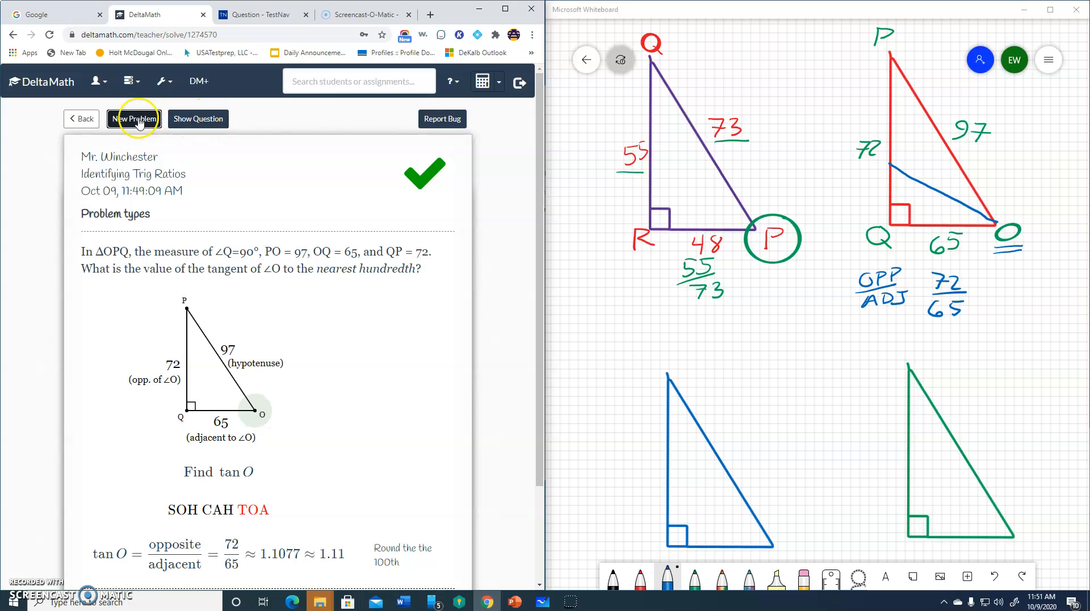
Load the next problem, asking for the tan V ratio in triangle VWX
click(138, 118)
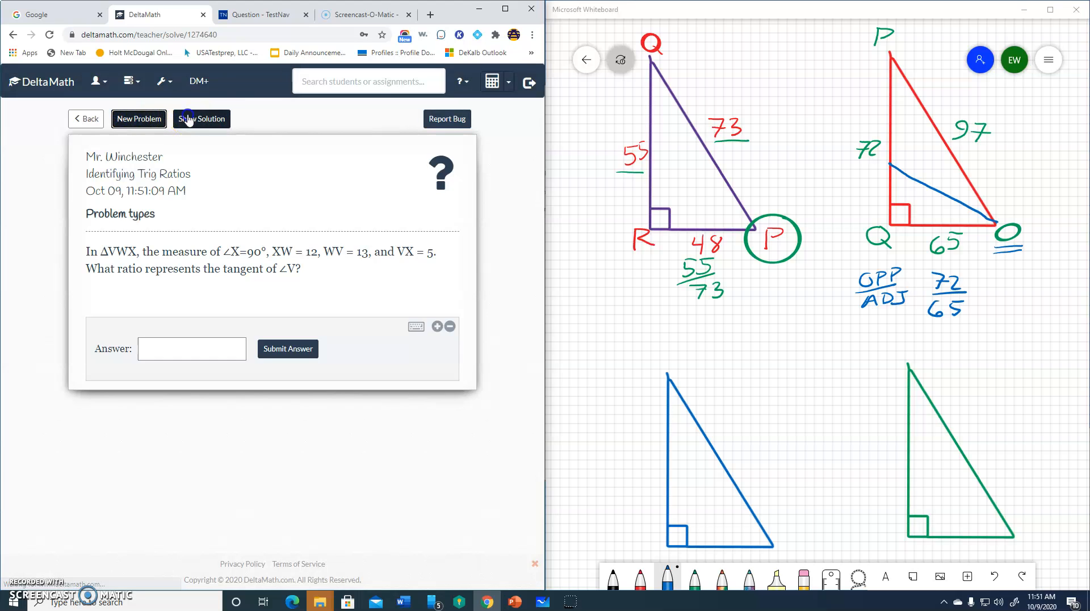
click(201, 118)
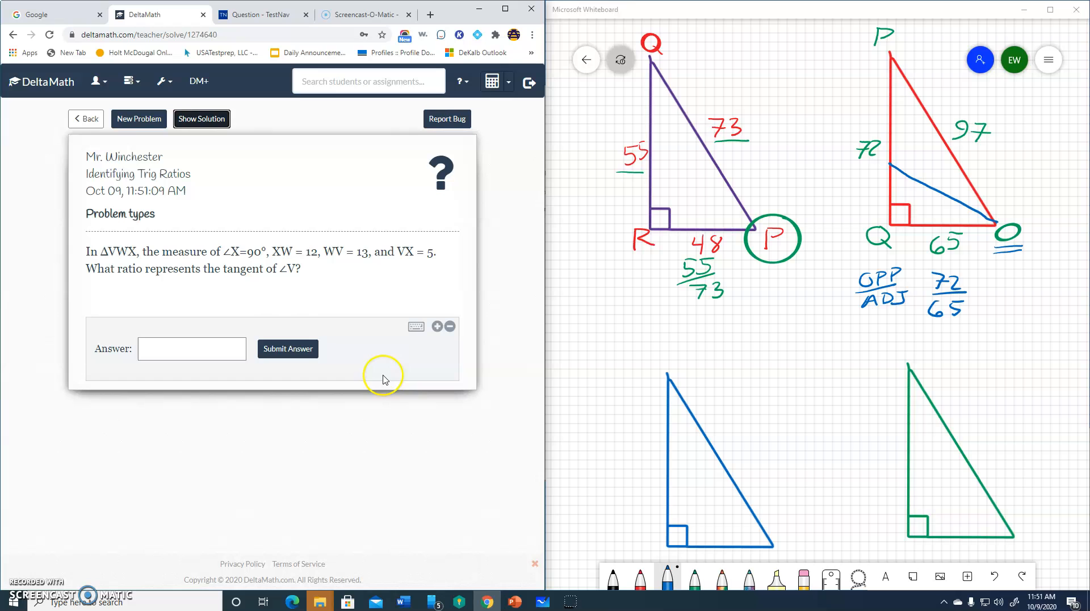
mouse_move(971, 423)
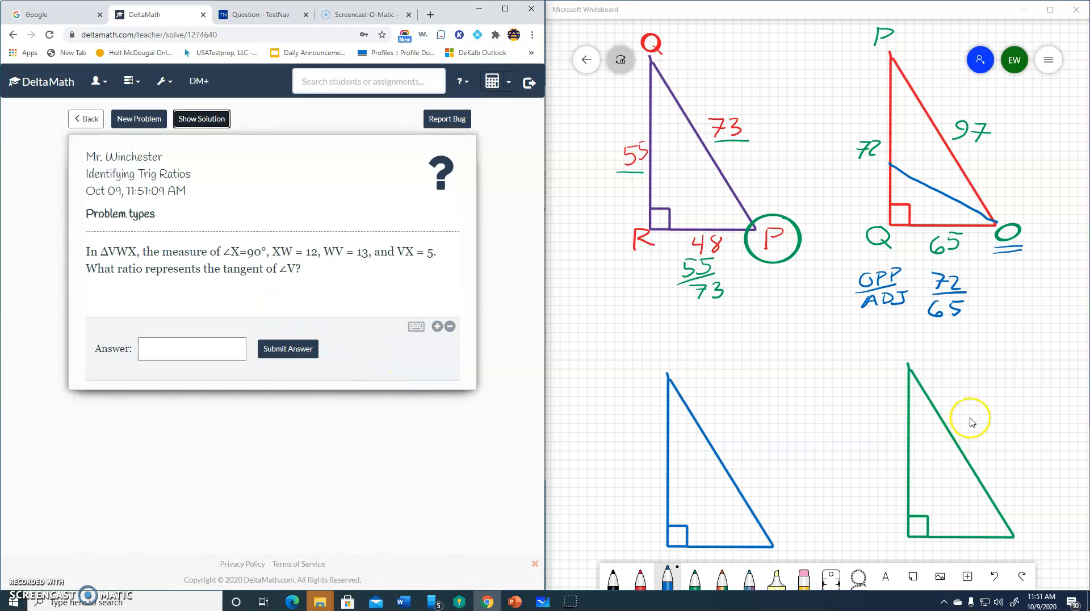
scroll(down, 3)
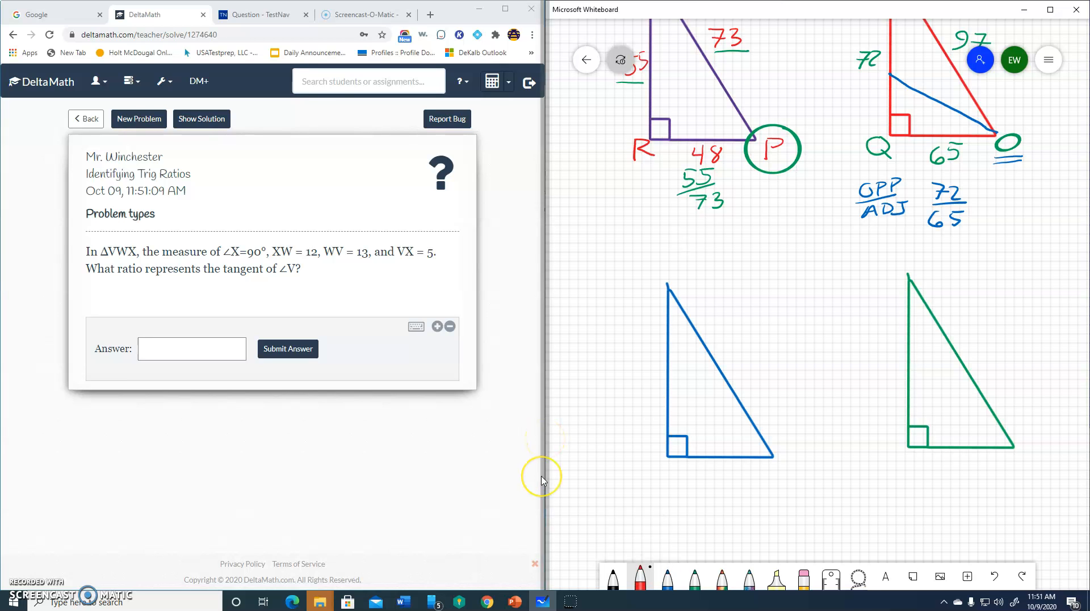
With the red pen label W, X, V and sides 12, 13, 5, writing tan V = O/A = 12/5
click(659, 464)
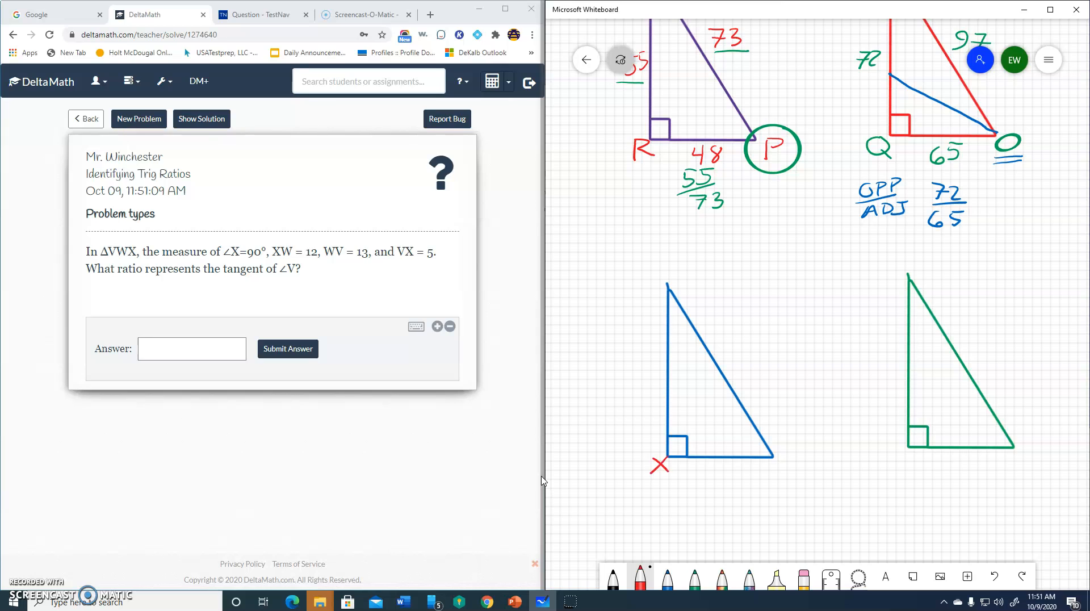
mouse_move(546, 408)
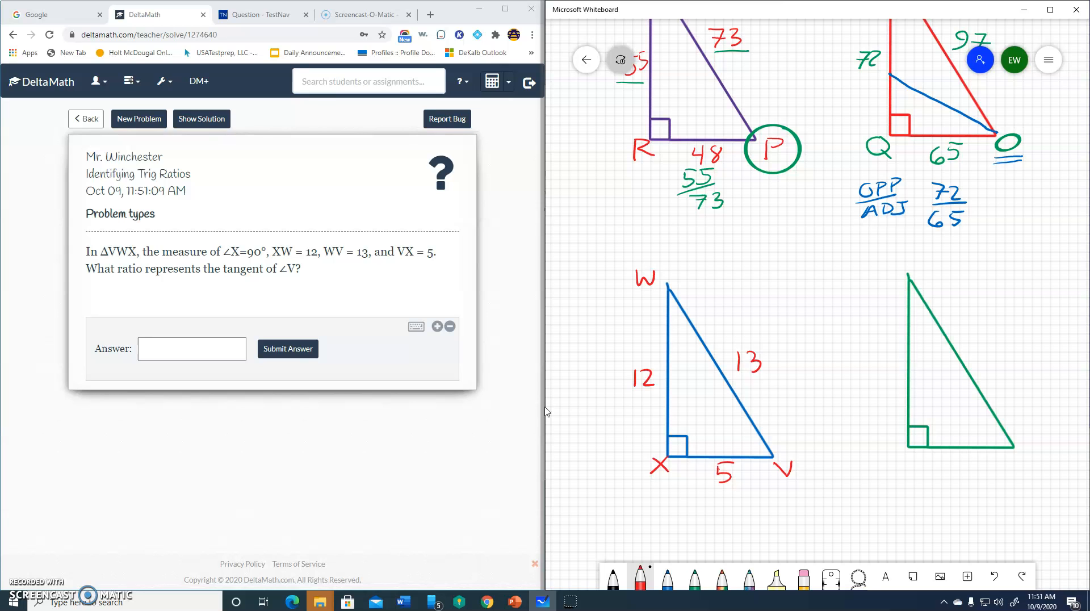
scroll(down, 3)
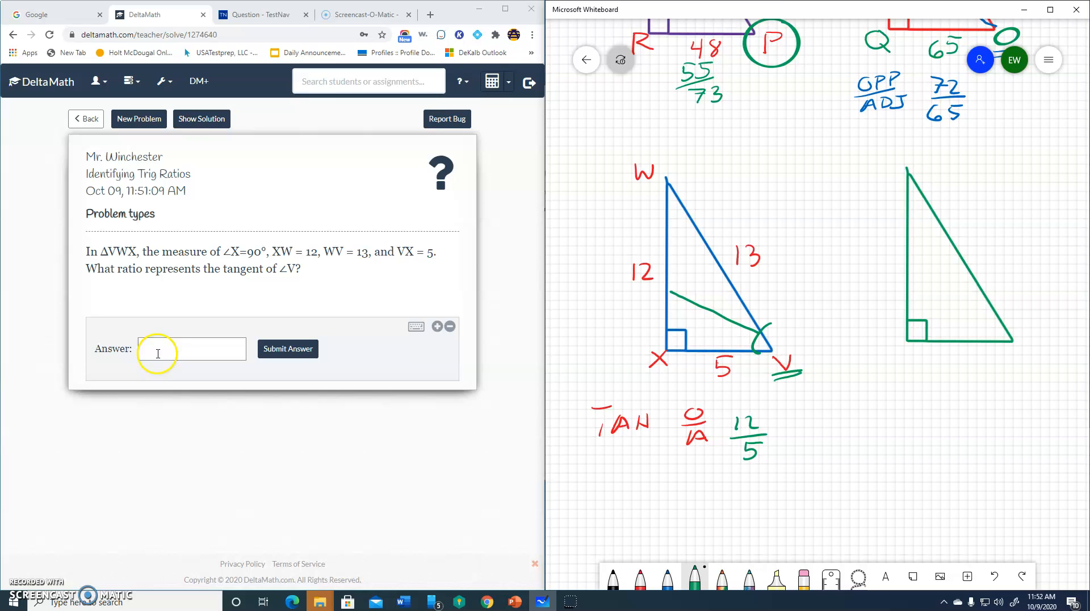
Submit 12/5 for tan V as correct and load the cosine of angle N problem
text(12)
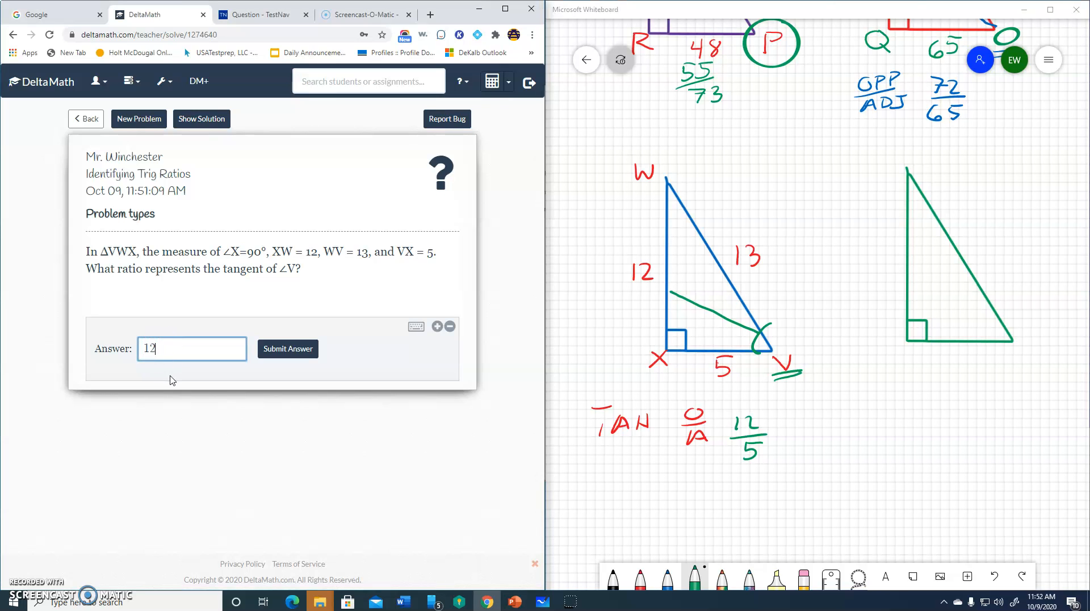
text(5)
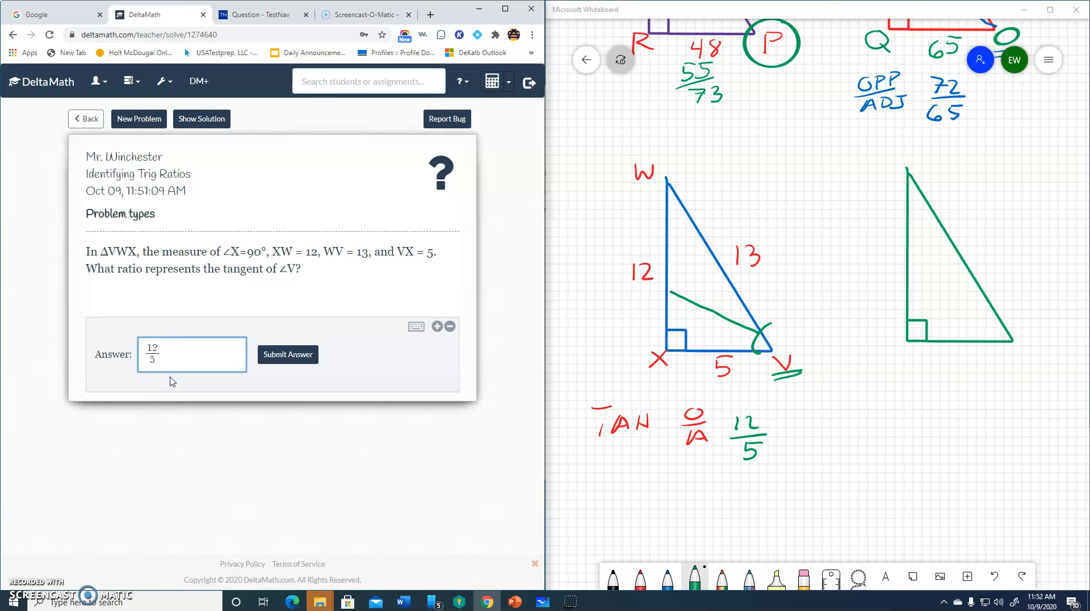
click(288, 354)
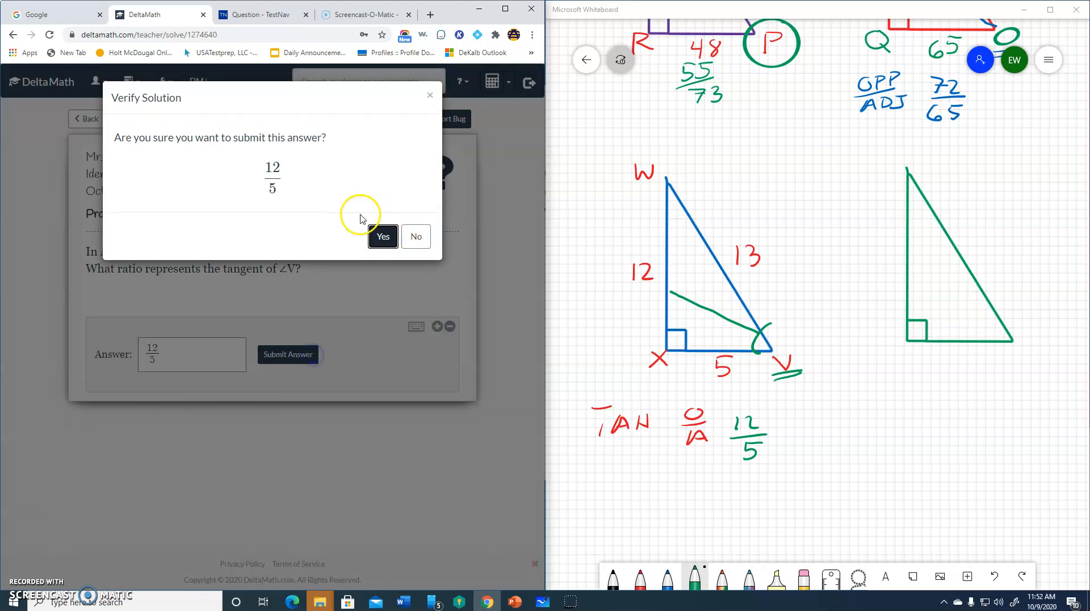
click(382, 236)
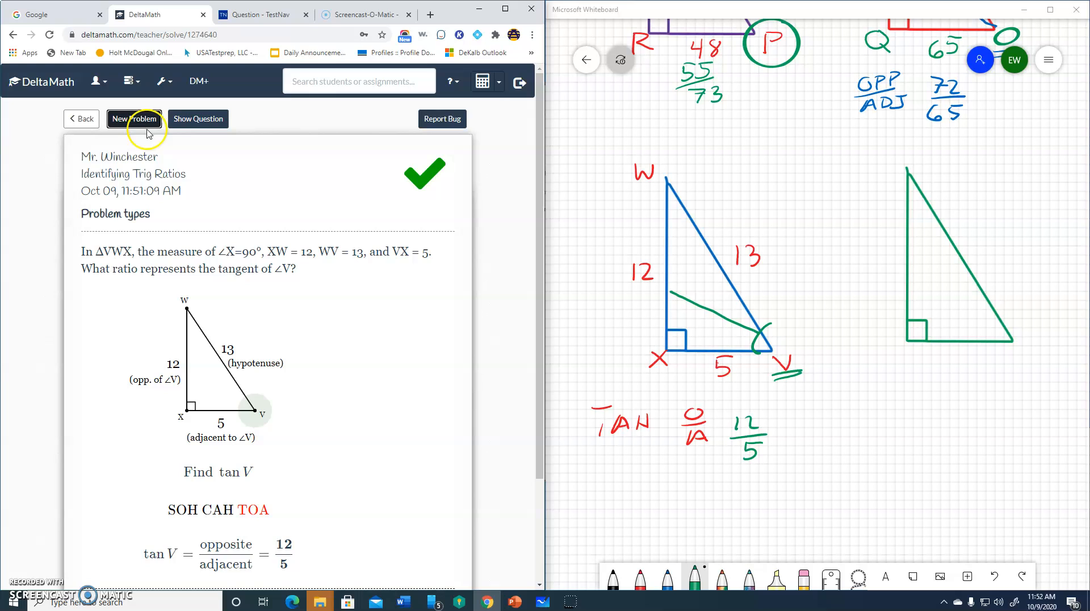
click(133, 118)
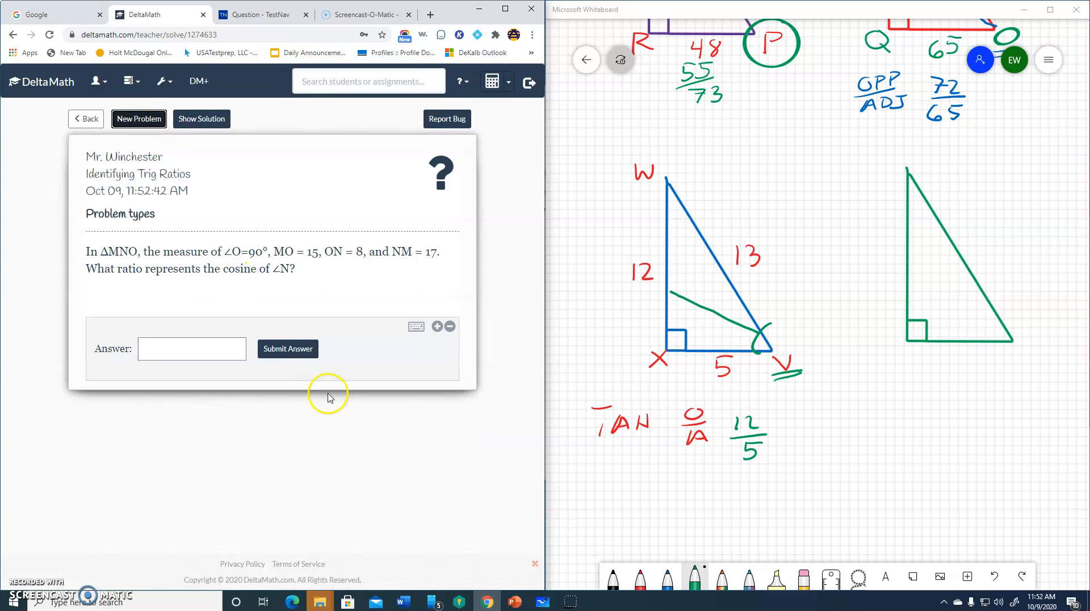
mouse_move(157, 299)
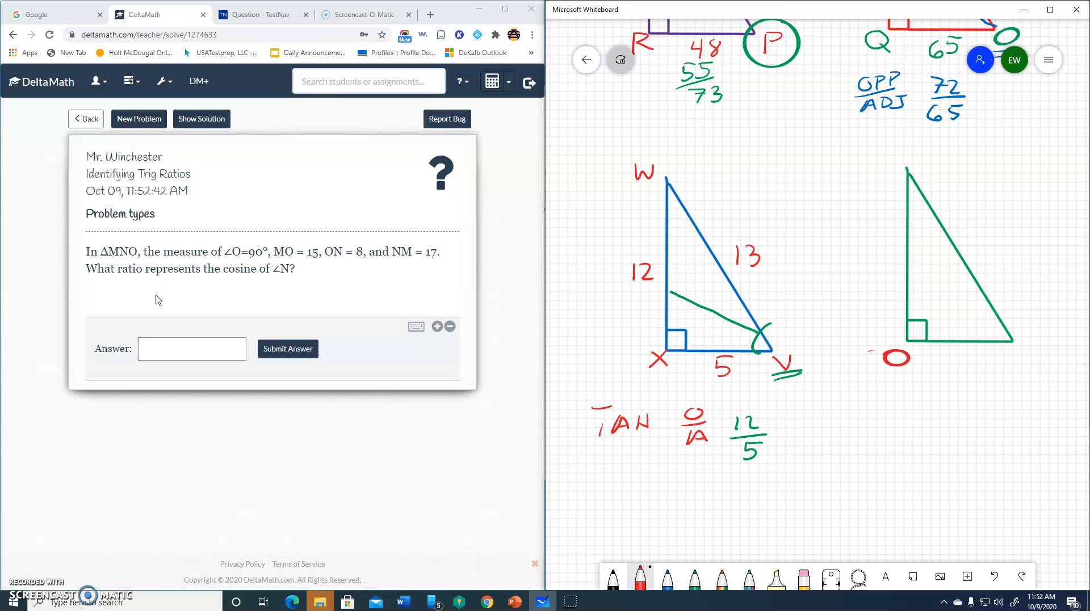
mouse_move(156, 296)
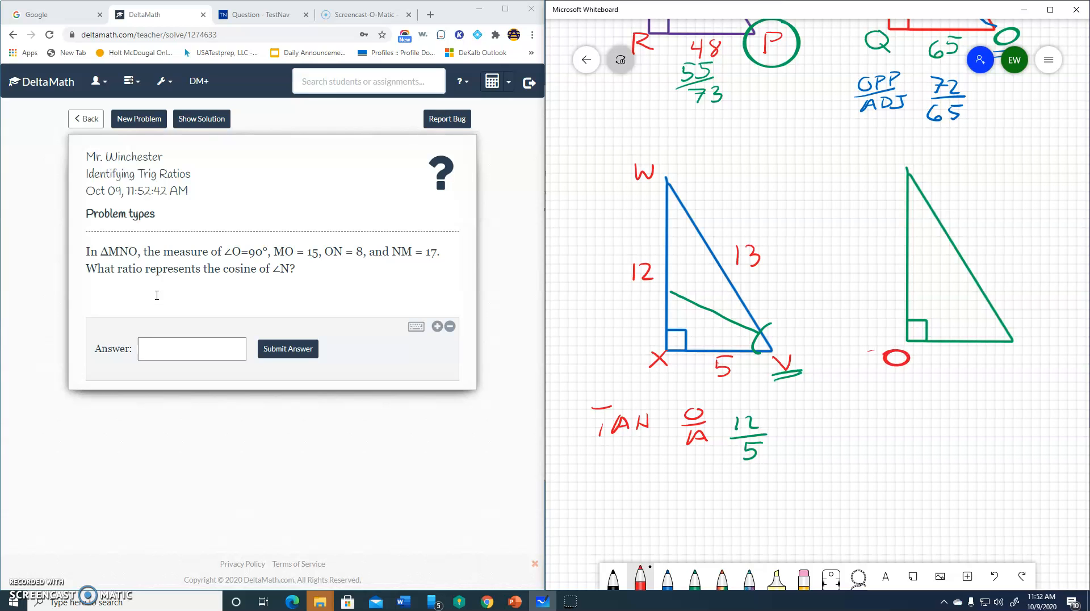
mouse_move(158, 299)
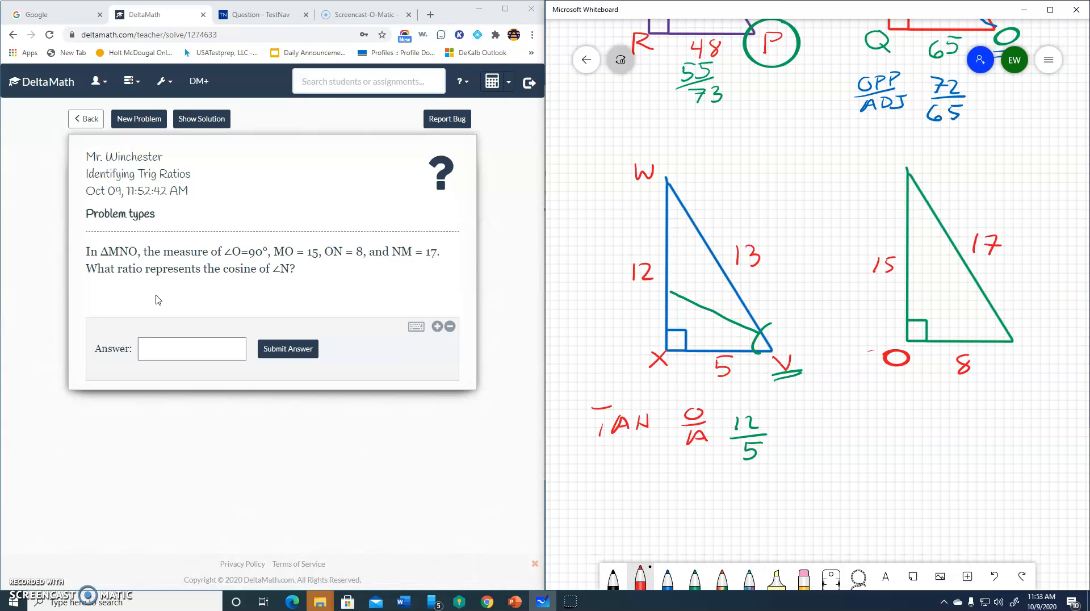
mouse_move(155, 295)
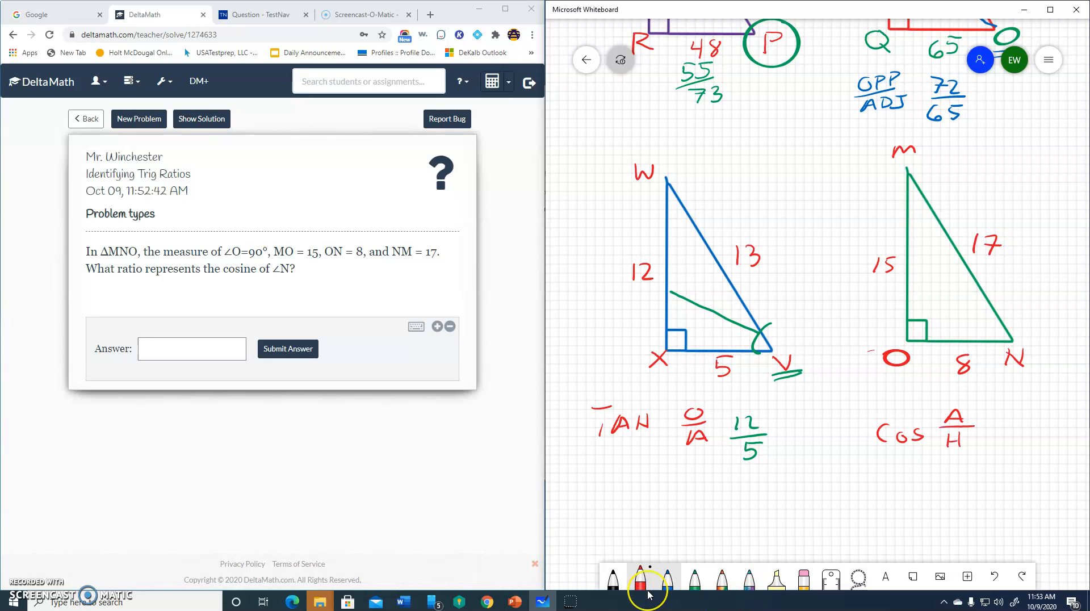
Label triangle MNO with sides 15, 8, 17 and write cos N = A/H = 8/17
click(666, 577)
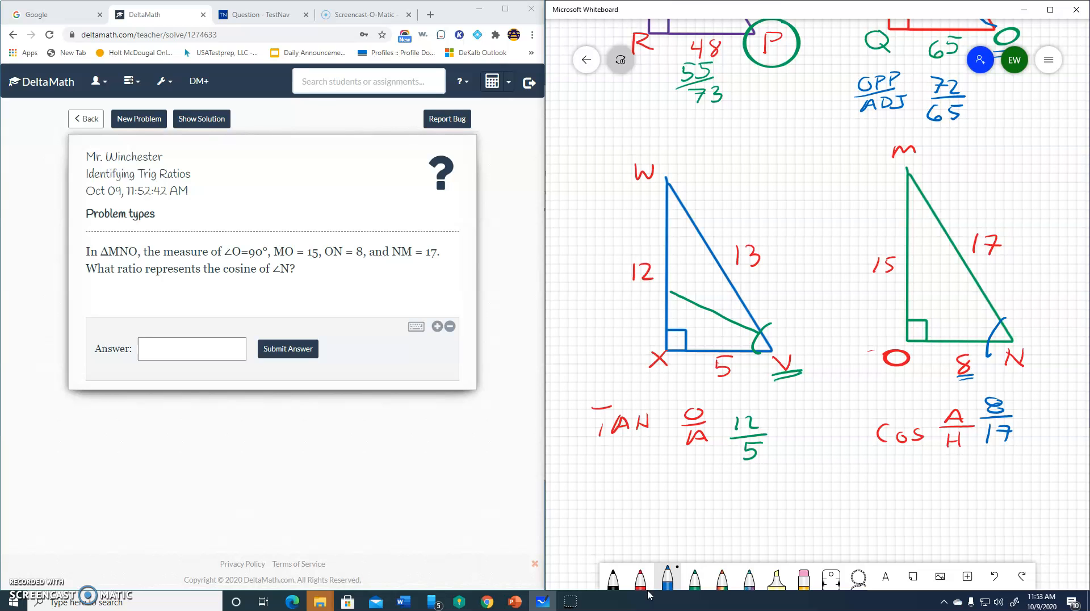
click(191, 348)
text(8/17)
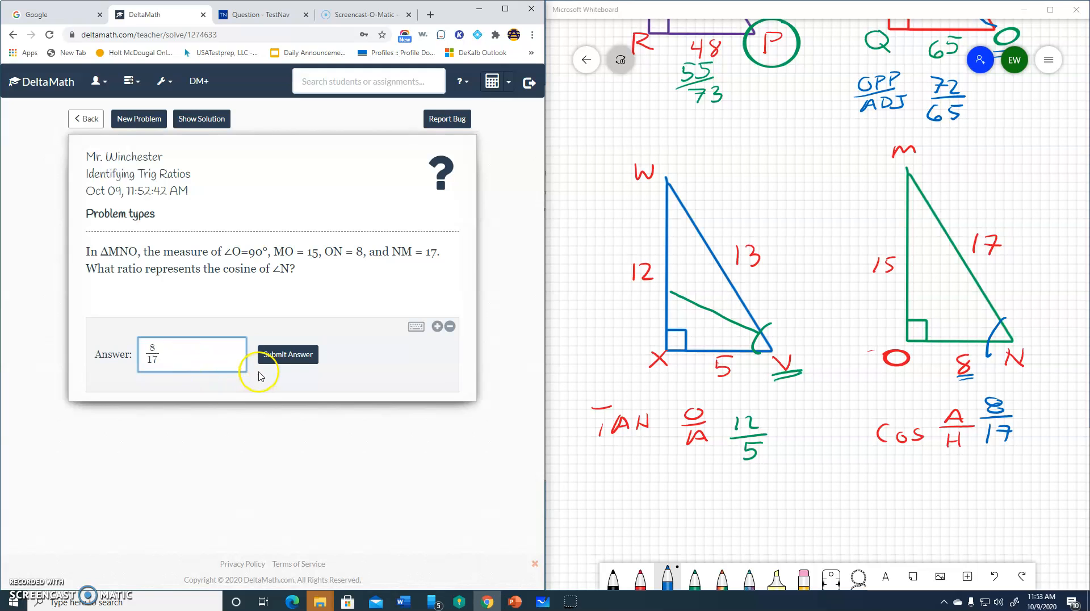
Submit 8/17 for cos N, confirm it, and return to the assignment list
click(287, 354)
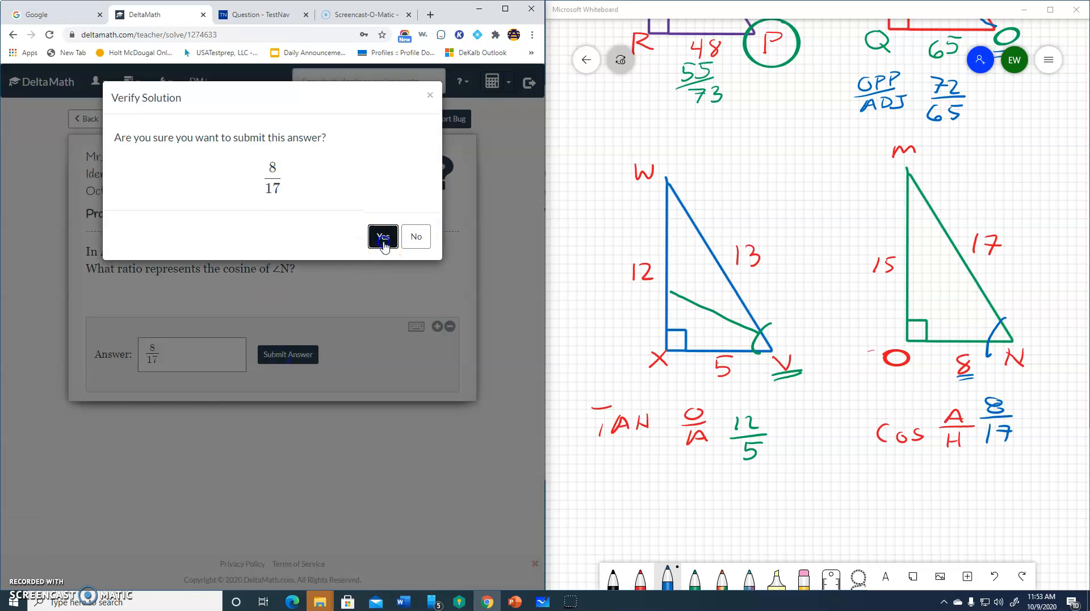
click(383, 236)
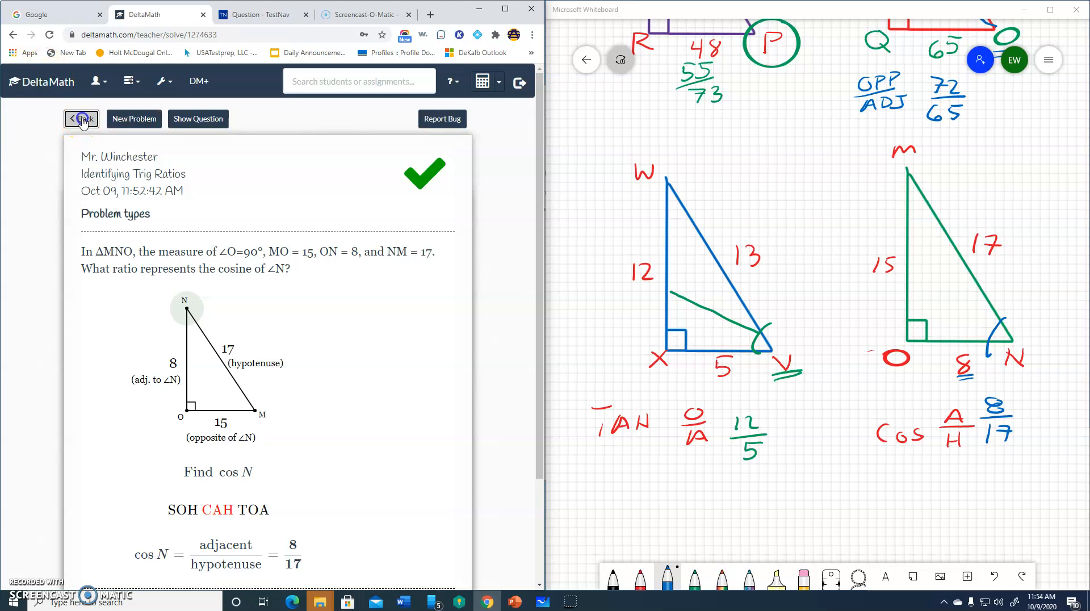
click(80, 118)
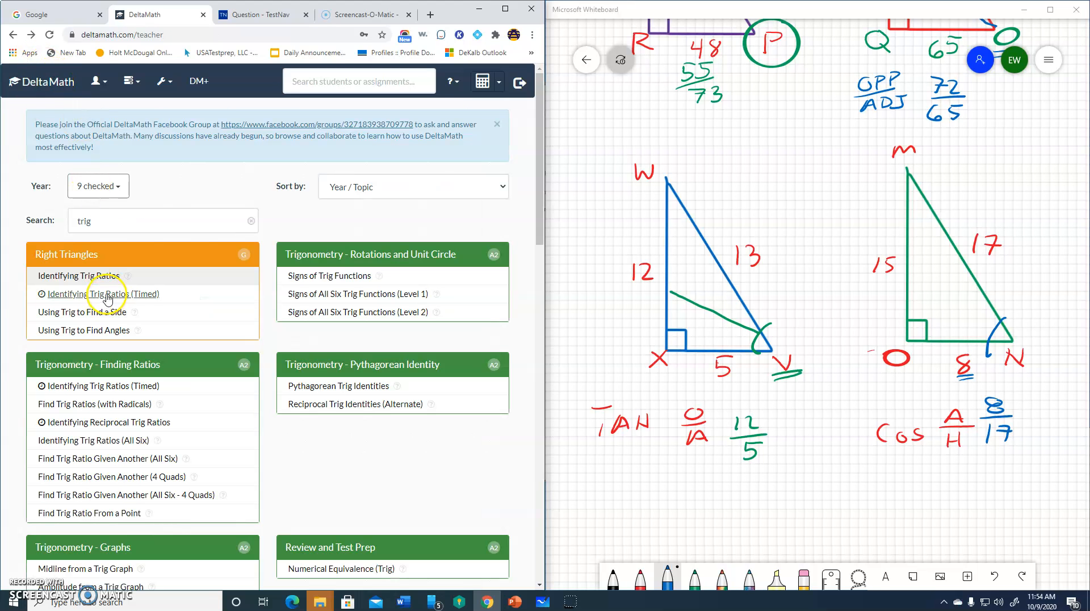
Start the Identifying Trig Ratios (Timed) practice round
click(101, 293)
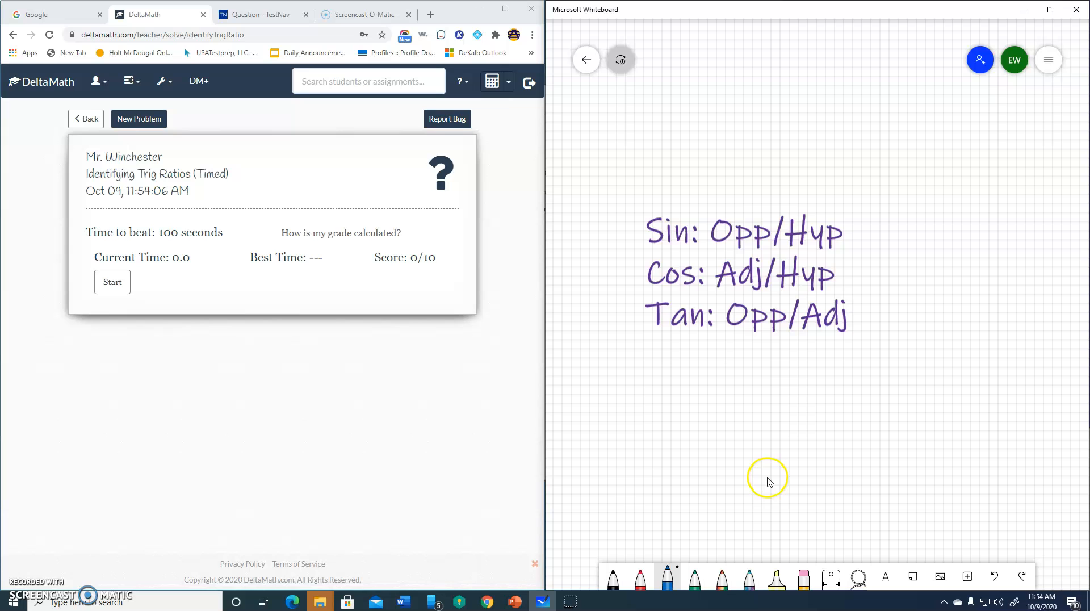
mouse_move(877, 241)
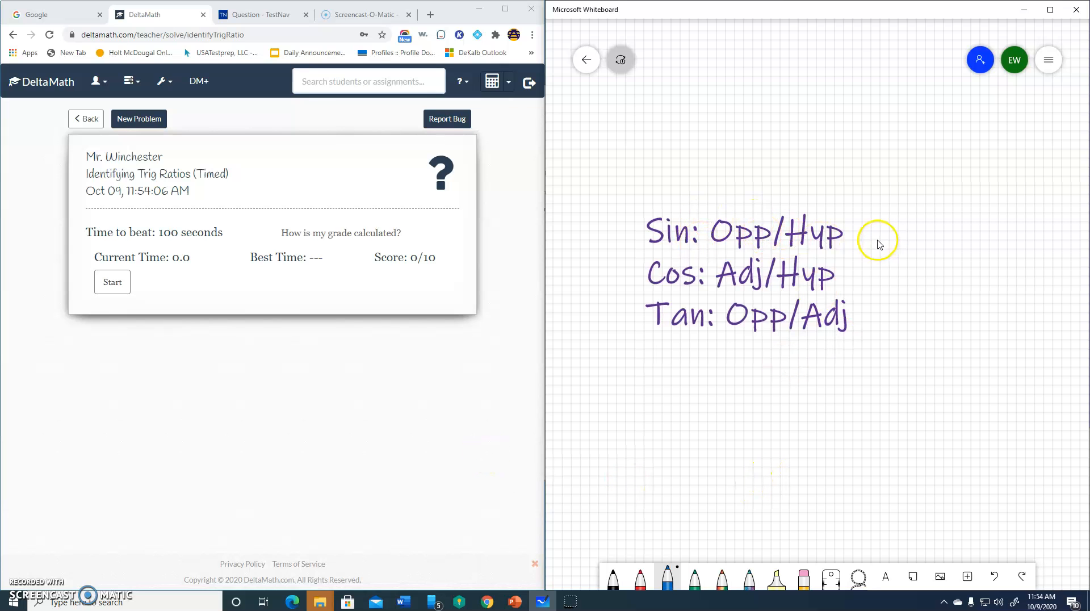
mouse_move(820, 289)
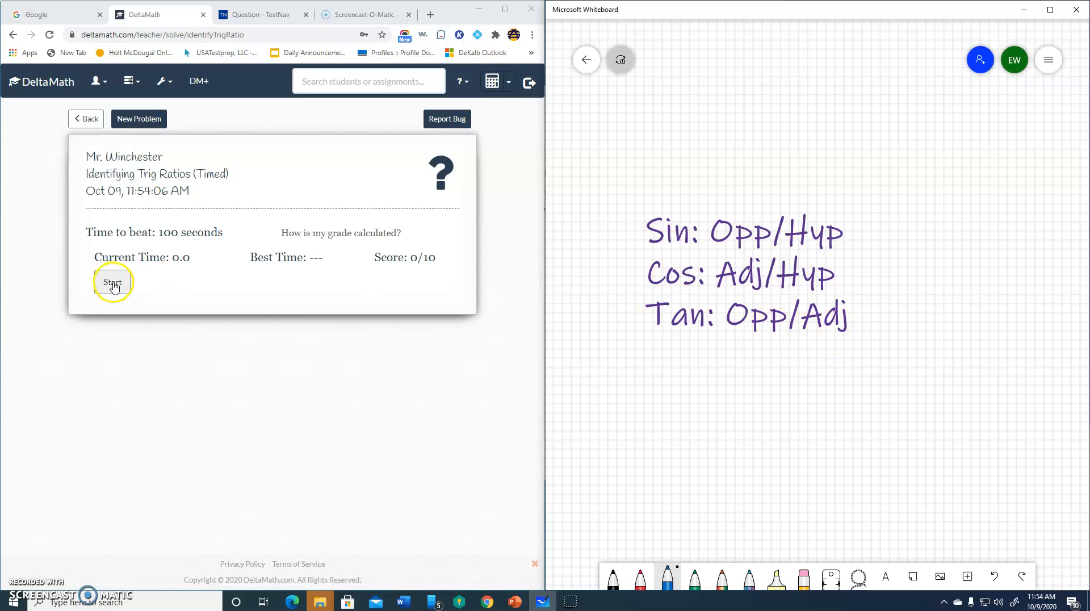
click(111, 281)
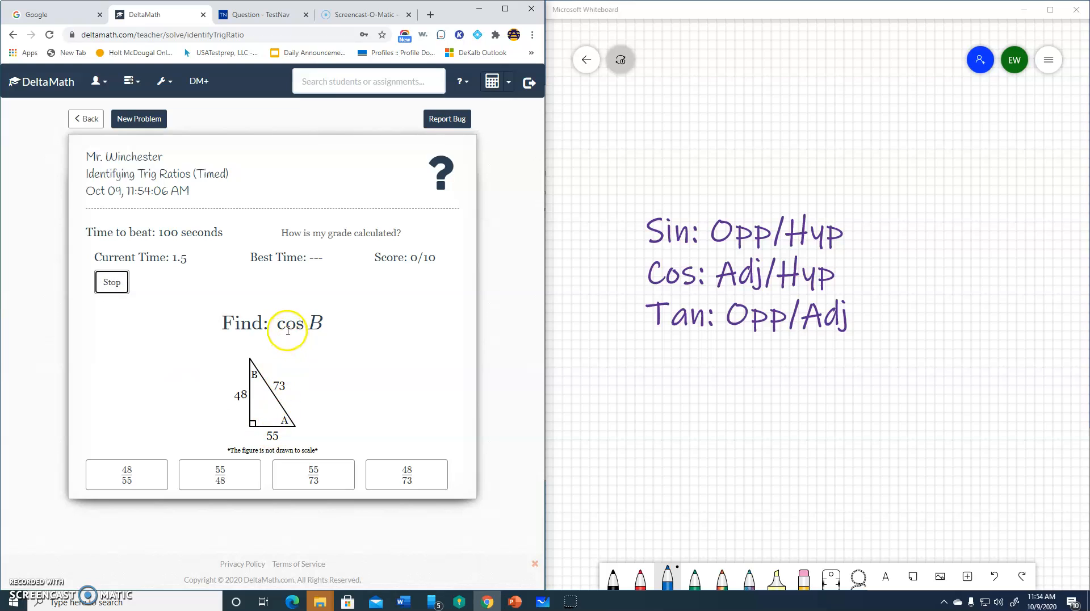
mouse_move(262, 386)
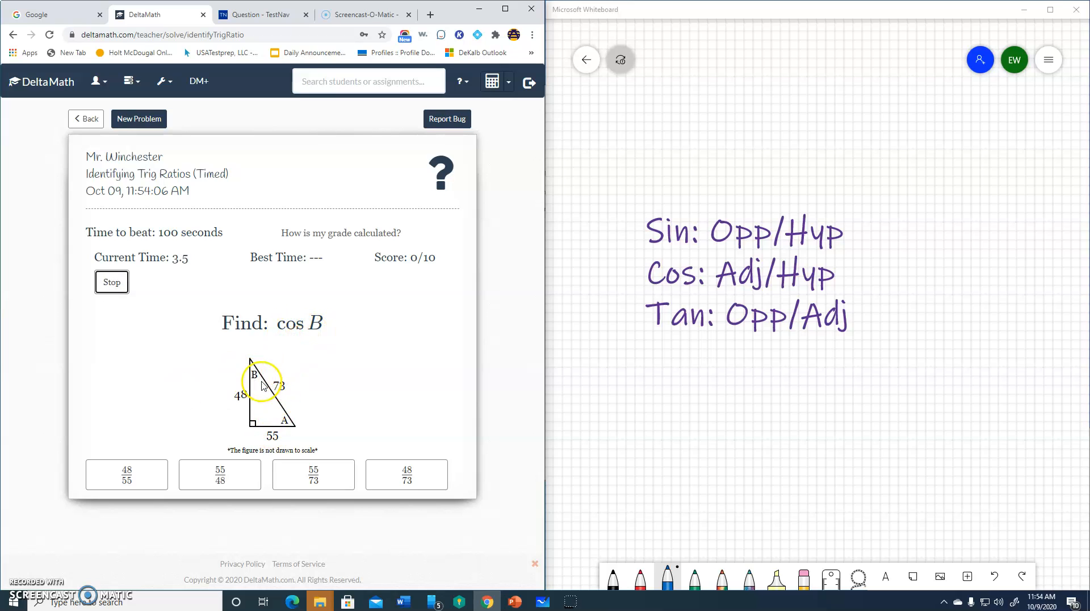
mouse_move(247, 374)
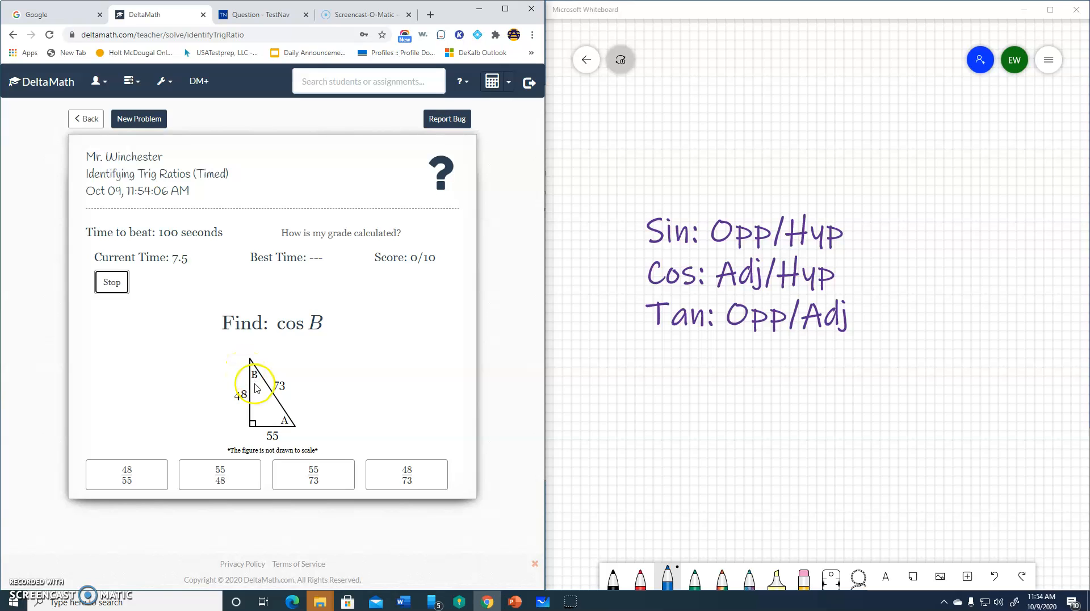
mouse_move(285, 397)
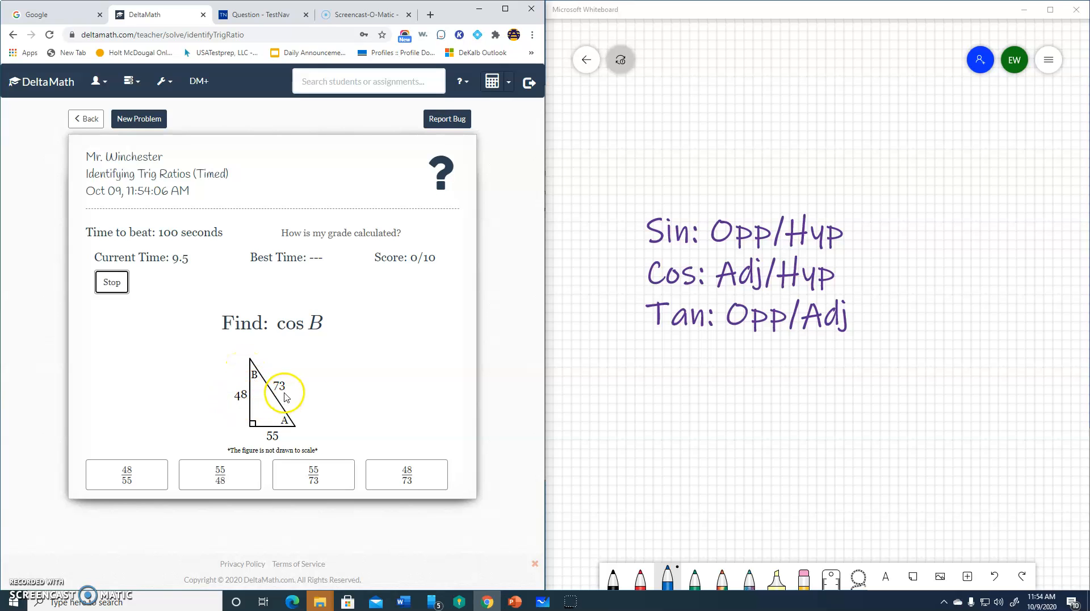
mouse_move(396, 484)
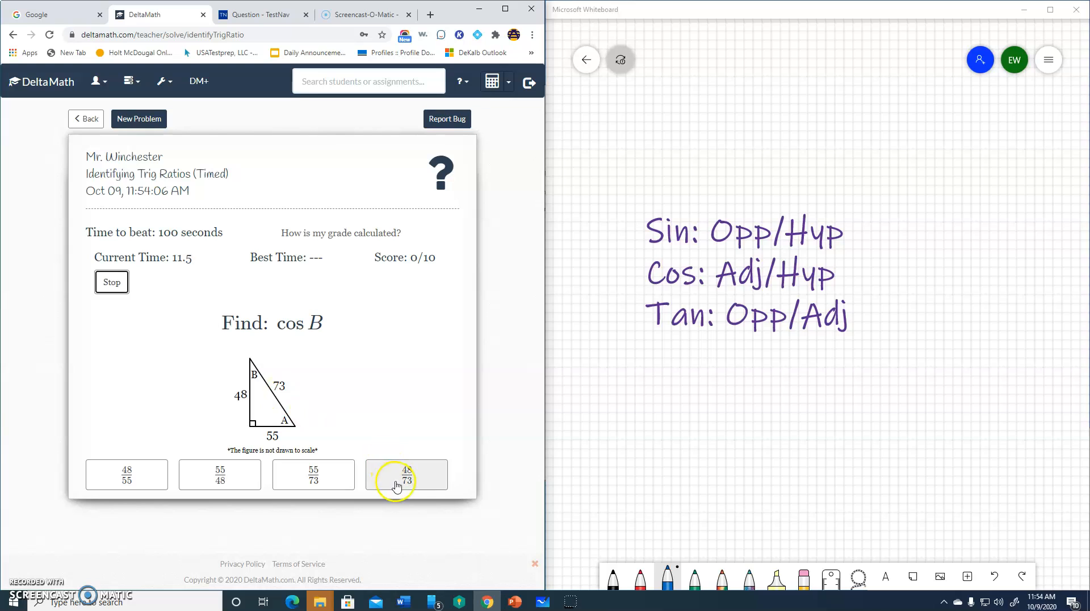
Answer cos B with 48/73 then 60/87, and cos A with 15/25
click(406, 475)
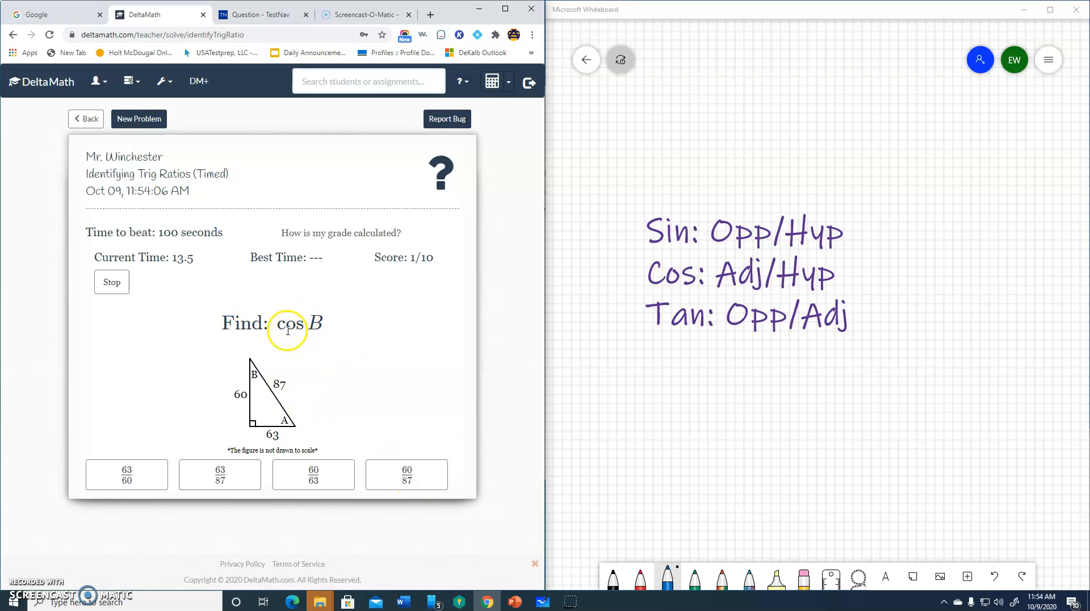
mouse_move(249, 368)
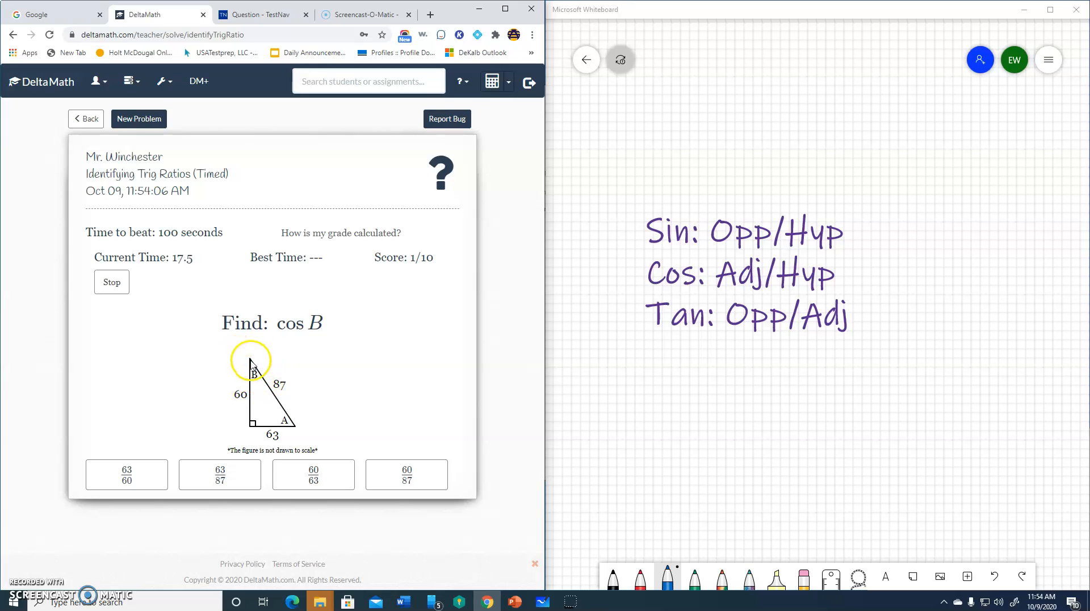
mouse_move(389, 401)
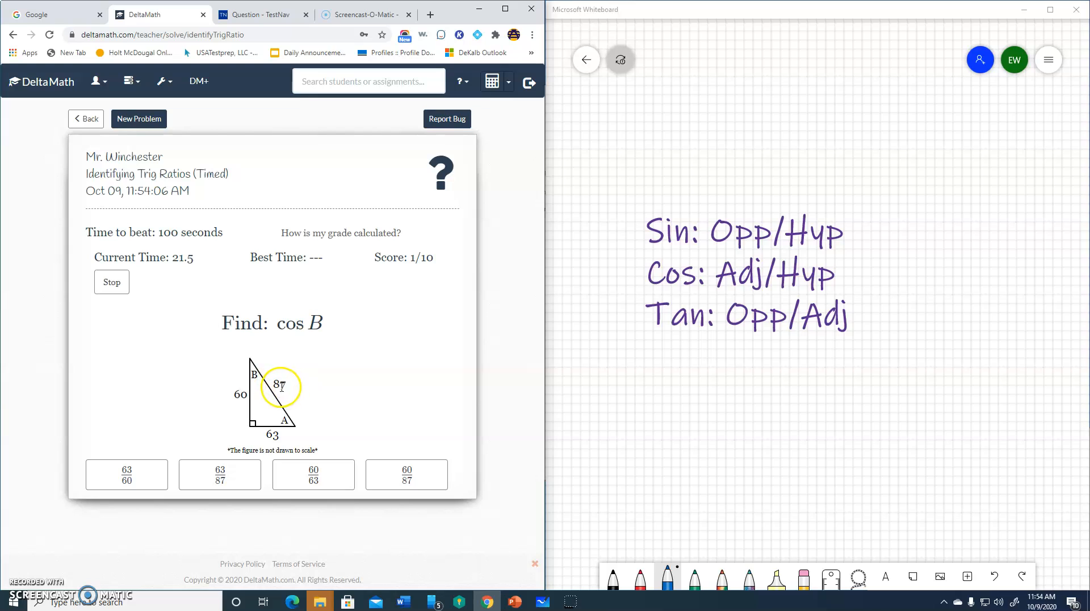
mouse_move(419, 479)
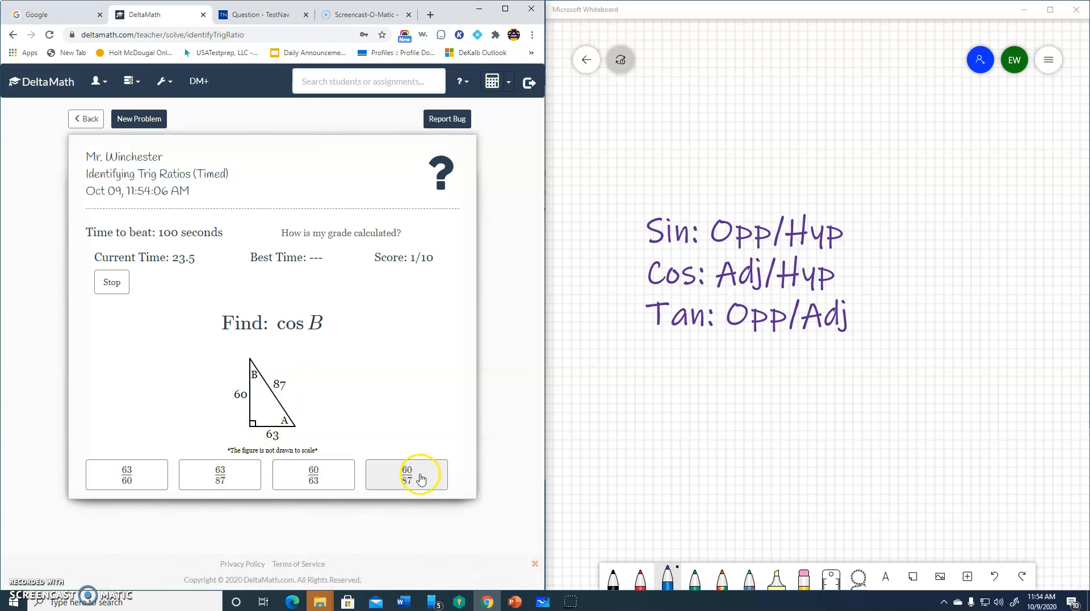
click(406, 474)
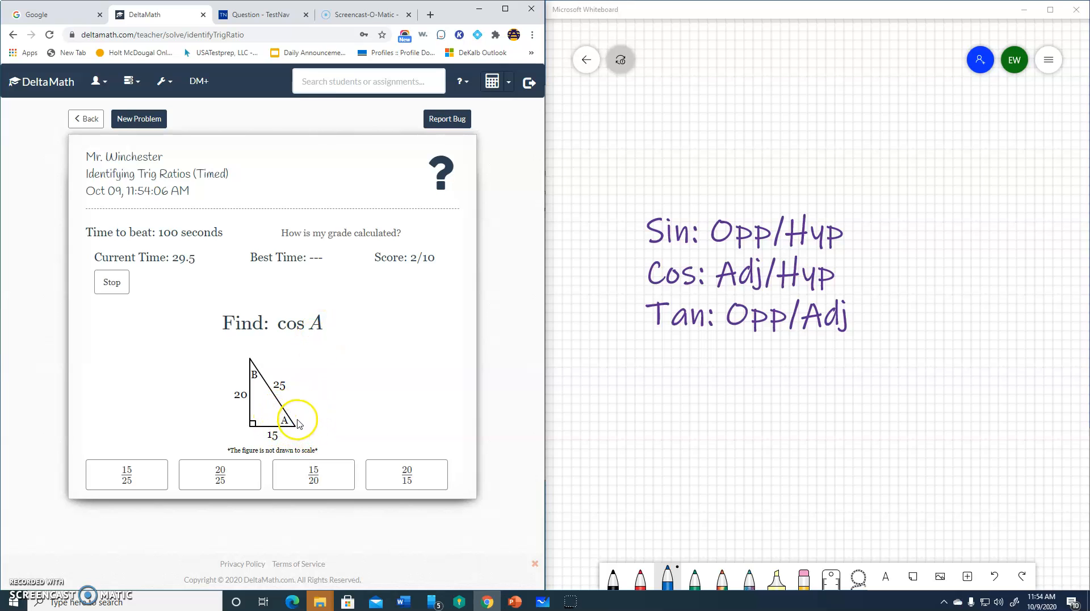
mouse_move(274, 430)
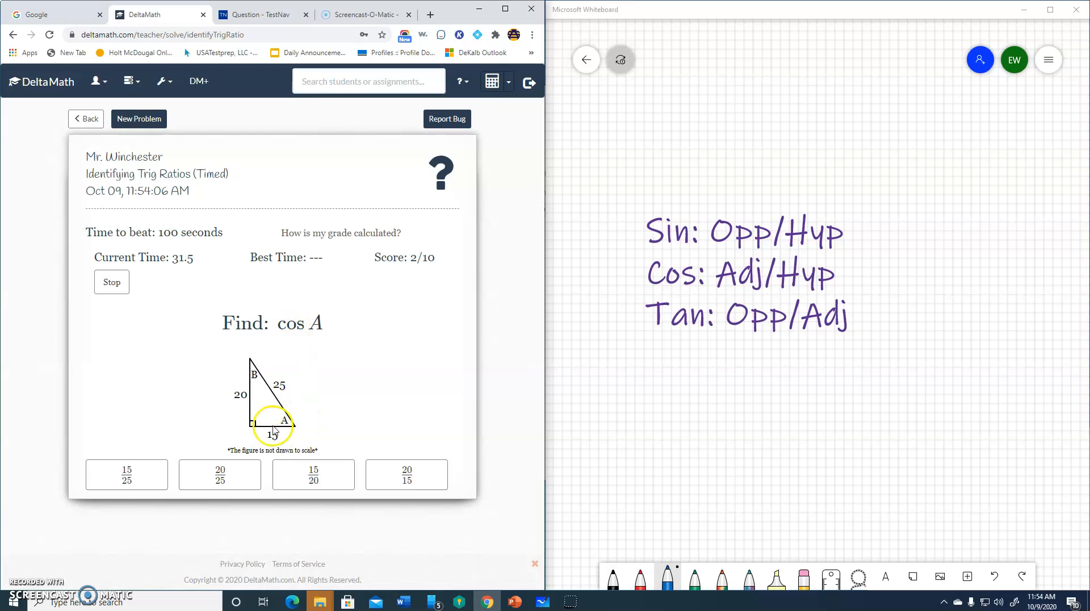
mouse_move(304, 389)
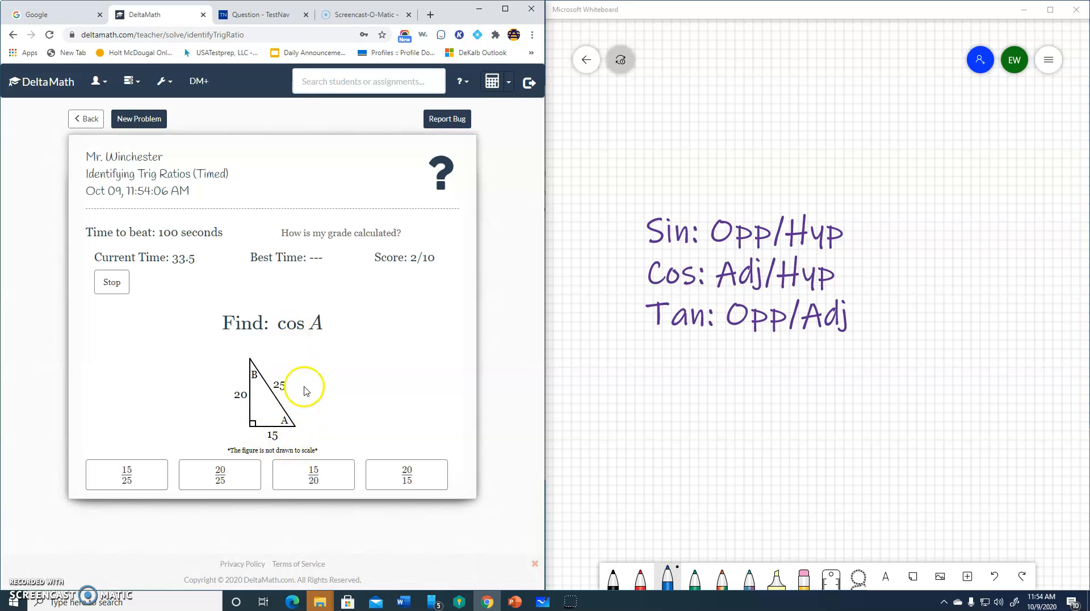
click(126, 475)
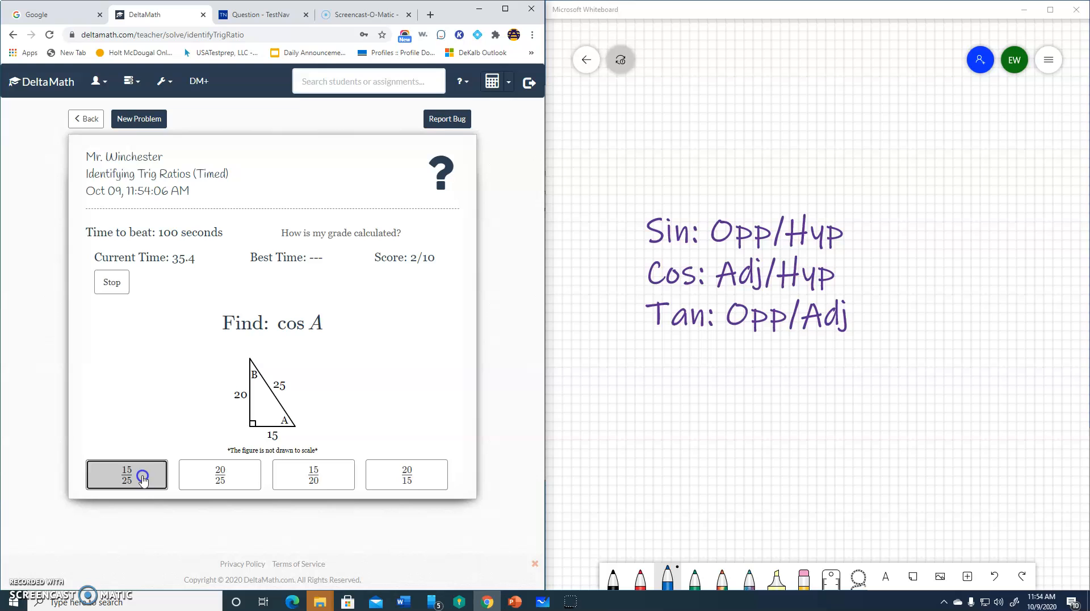
Submit cos A, answer sin A with 30/78 and cos B with 36/60
click(126, 474)
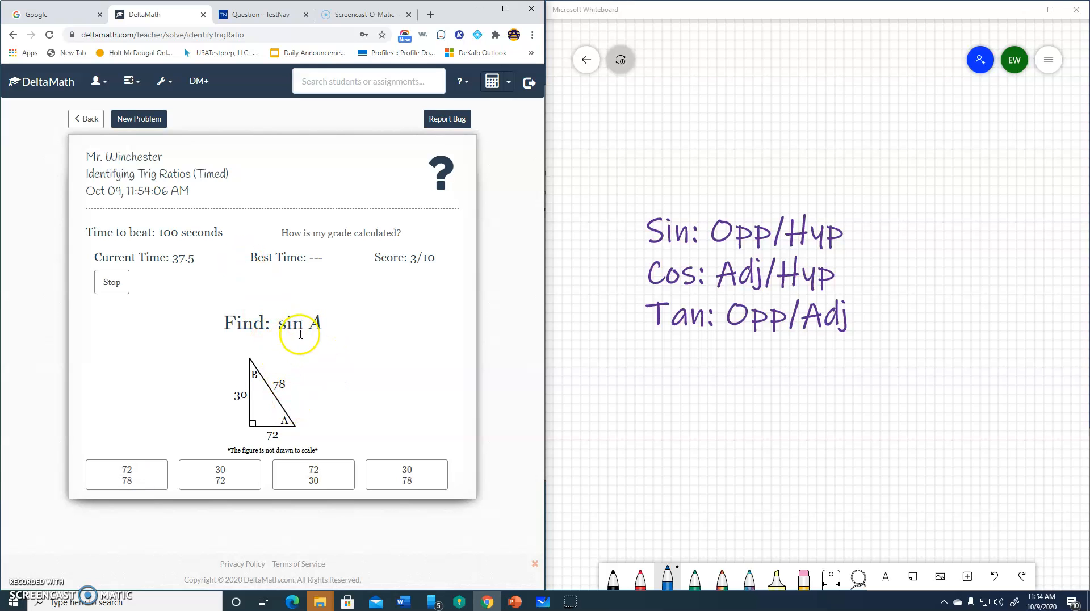
mouse_move(284, 427)
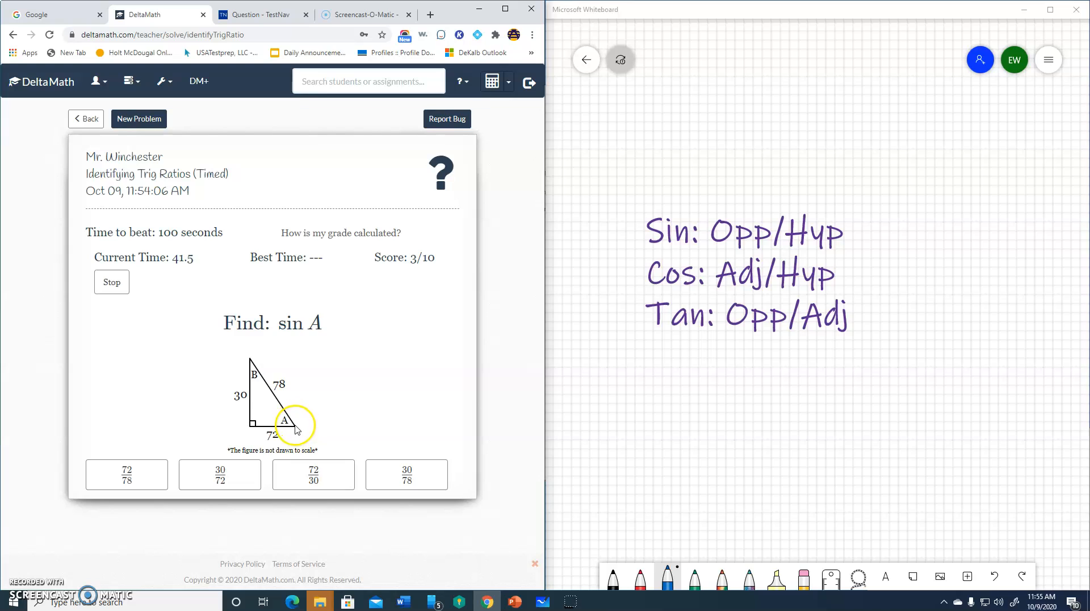
mouse_move(241, 393)
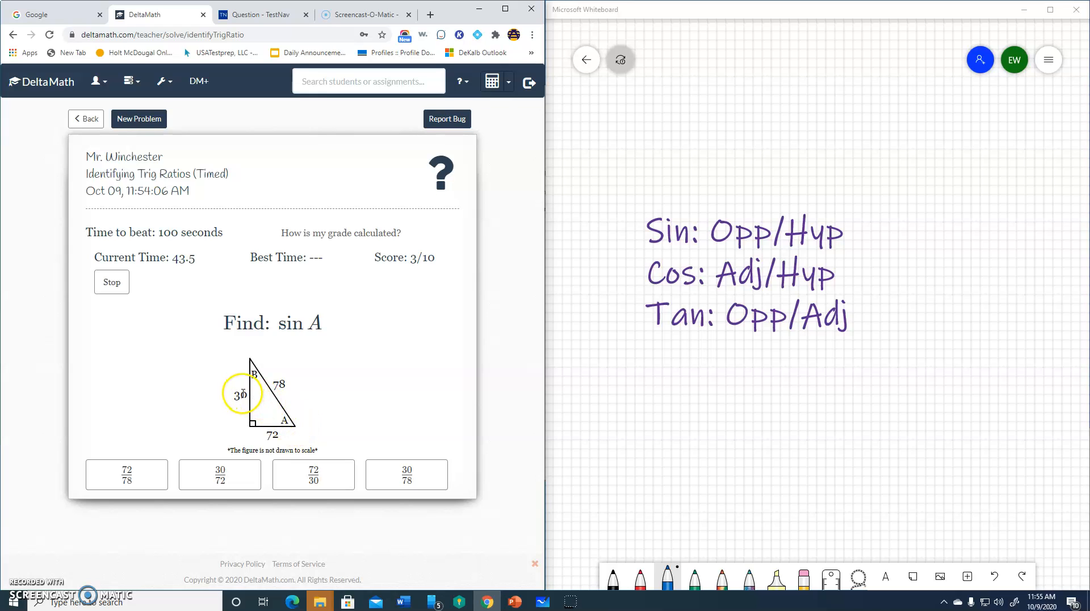
mouse_move(271, 432)
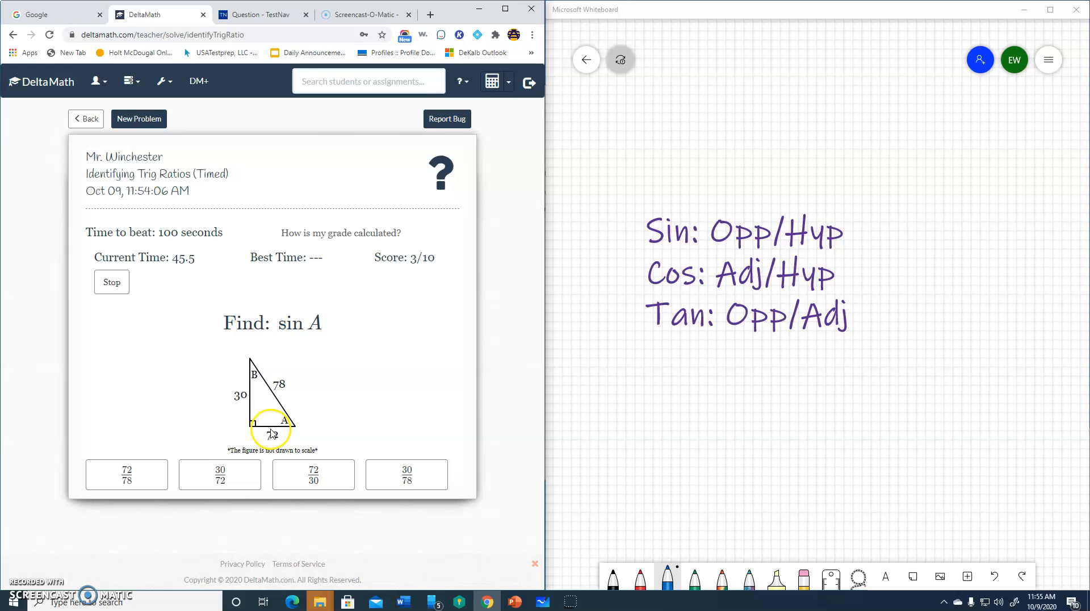
click(407, 475)
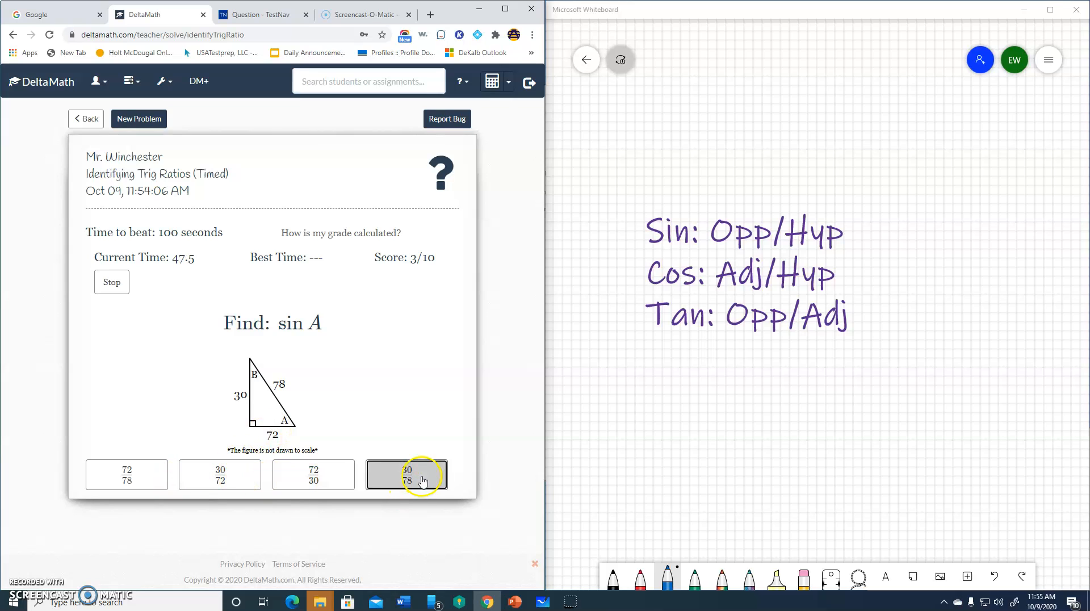
click(407, 475)
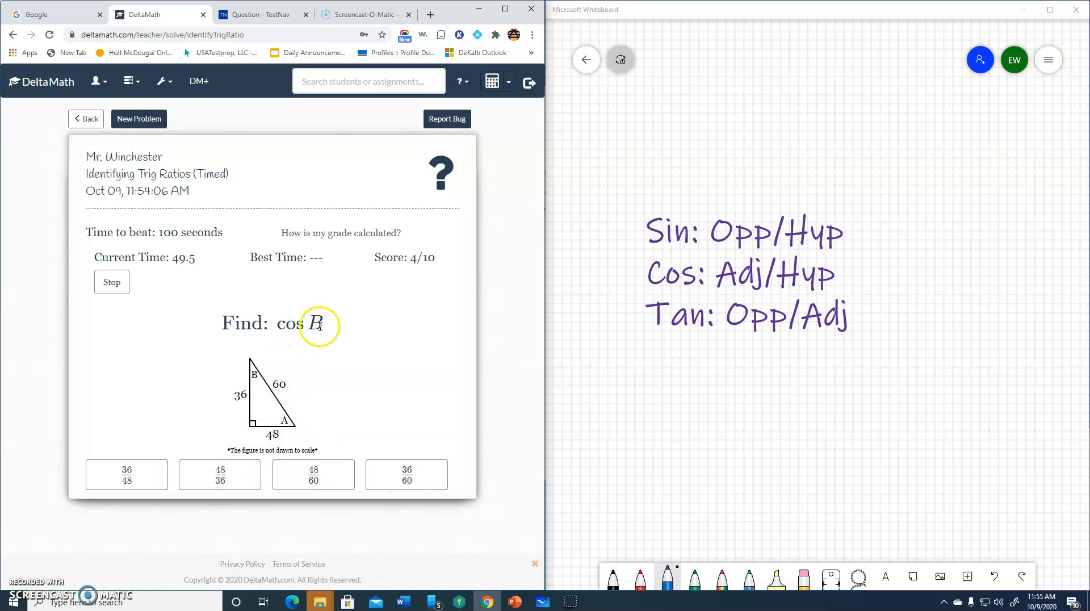
mouse_move(261, 379)
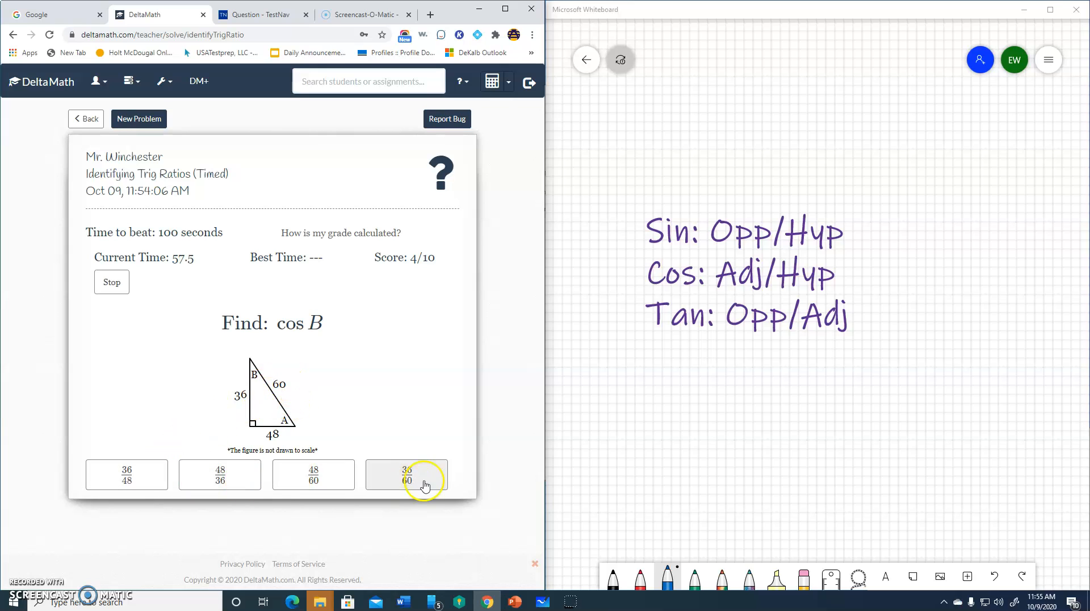
click(406, 473)
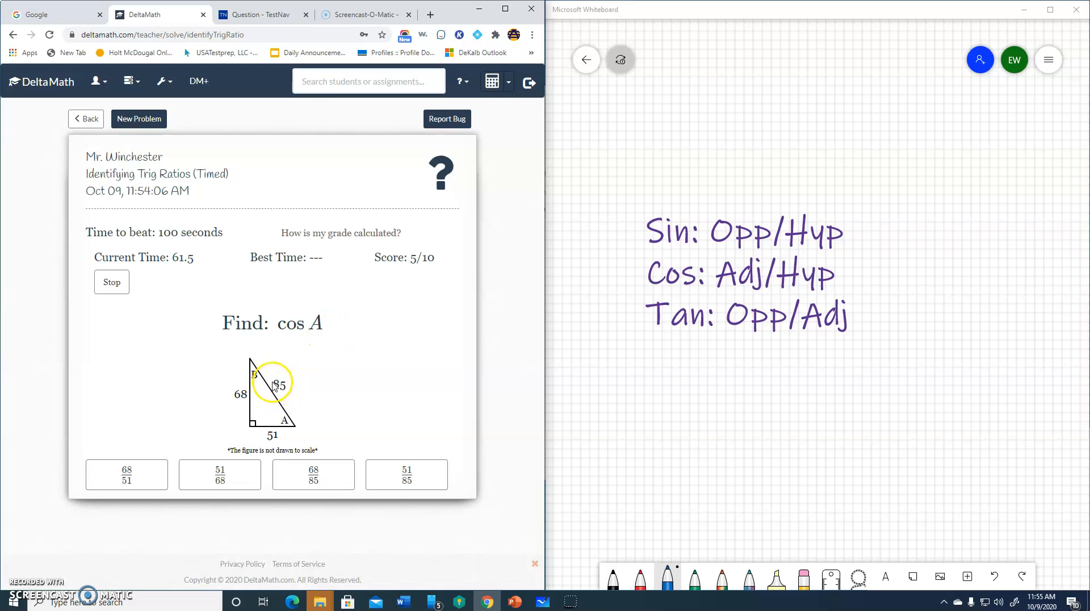
mouse_move(280, 438)
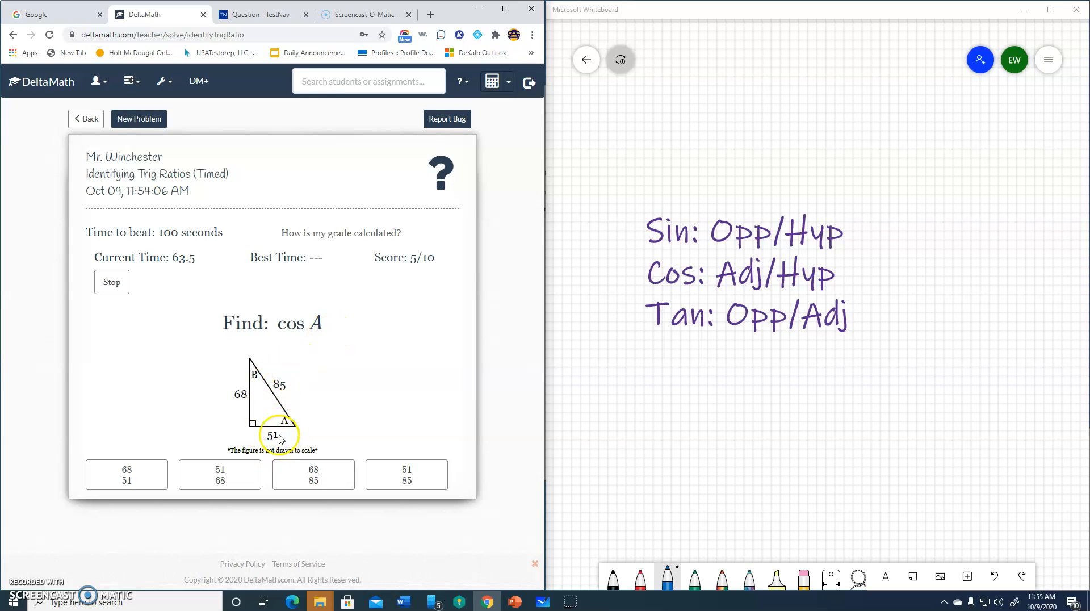
mouse_move(283, 380)
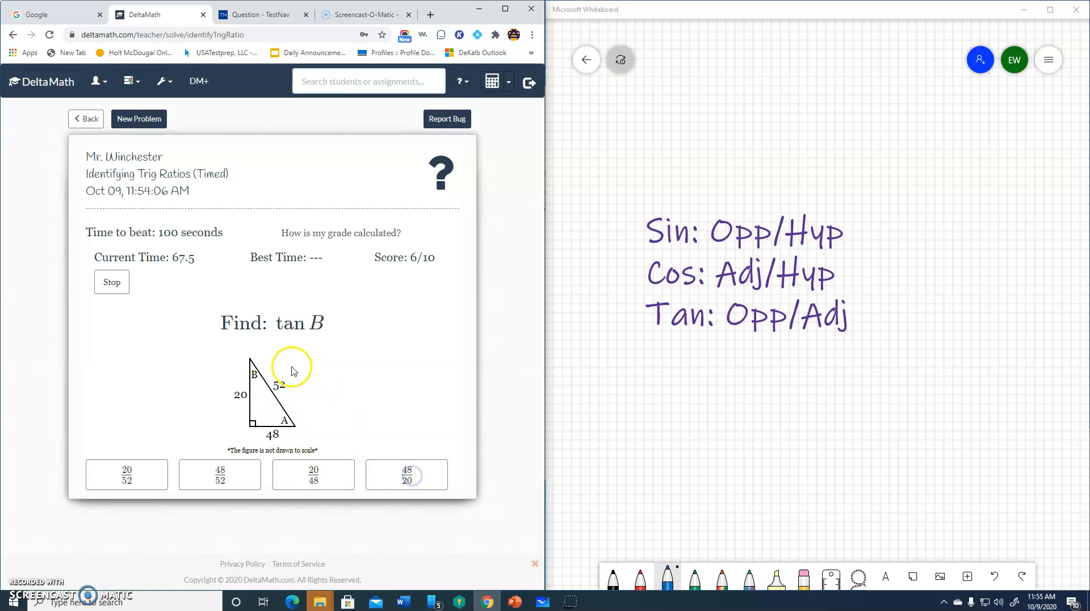
mouse_move(250, 388)
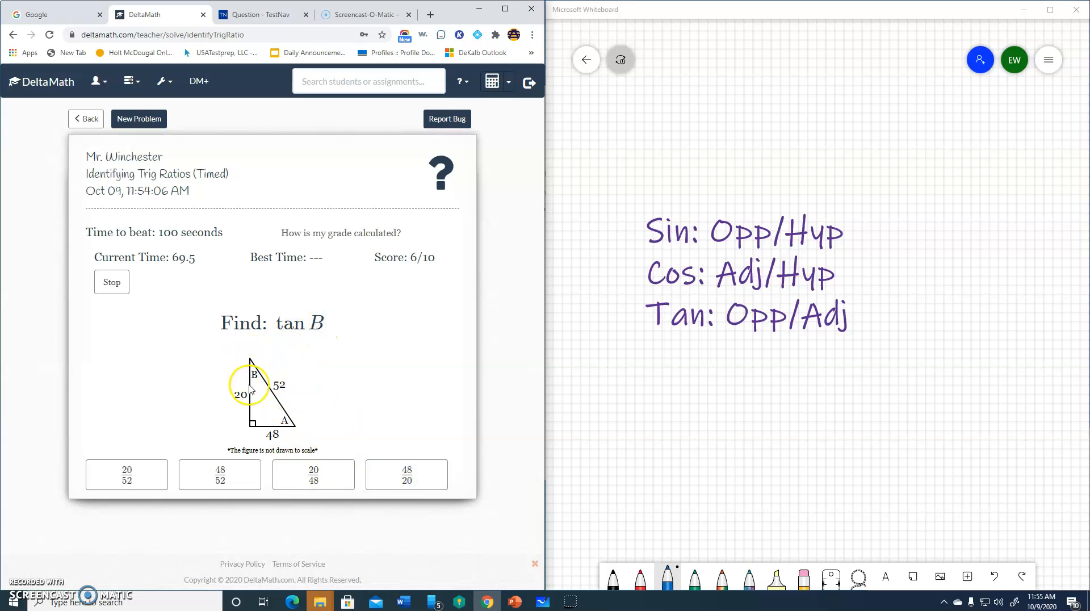
mouse_move(272, 442)
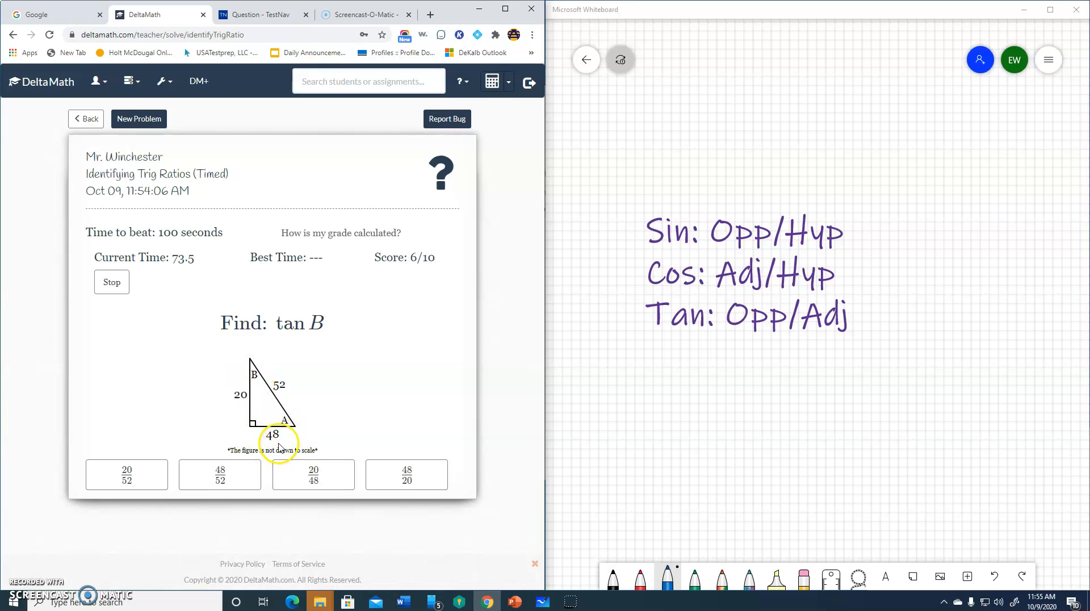
mouse_move(367, 482)
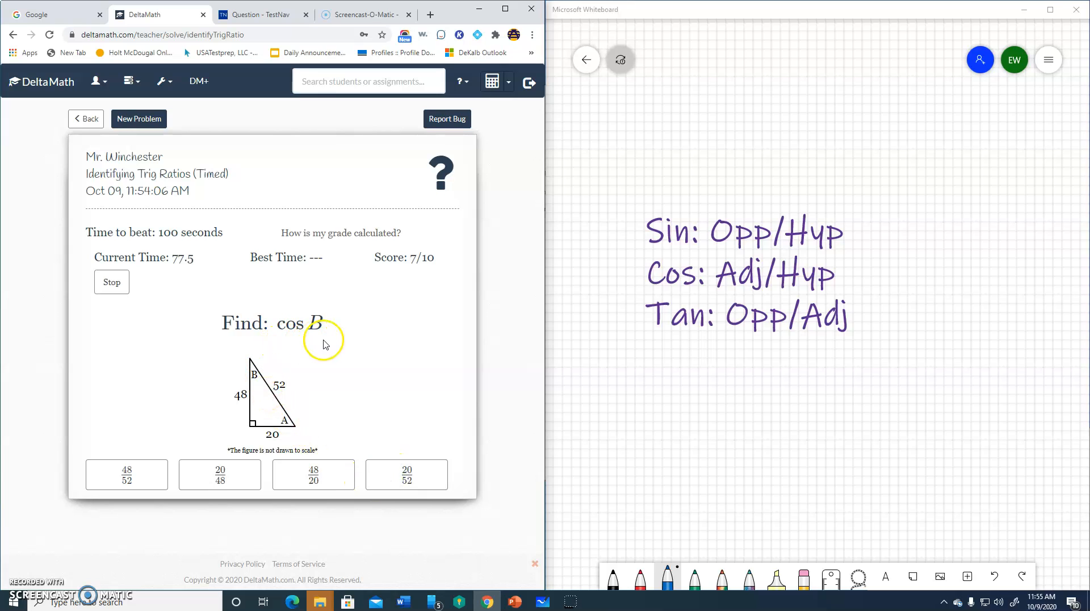
mouse_move(258, 390)
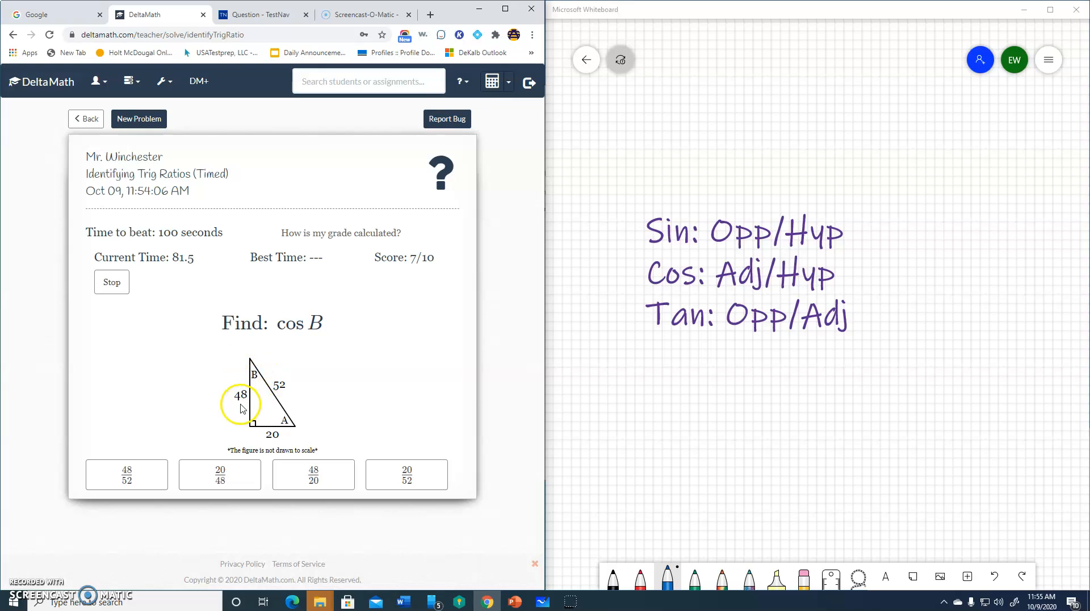
mouse_move(289, 398)
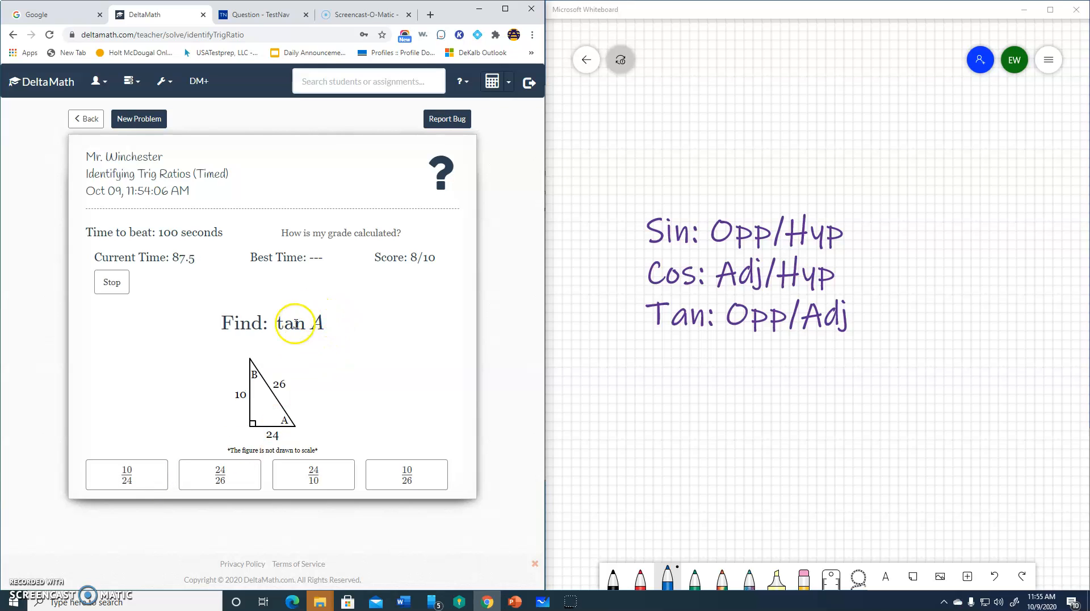
mouse_move(292, 423)
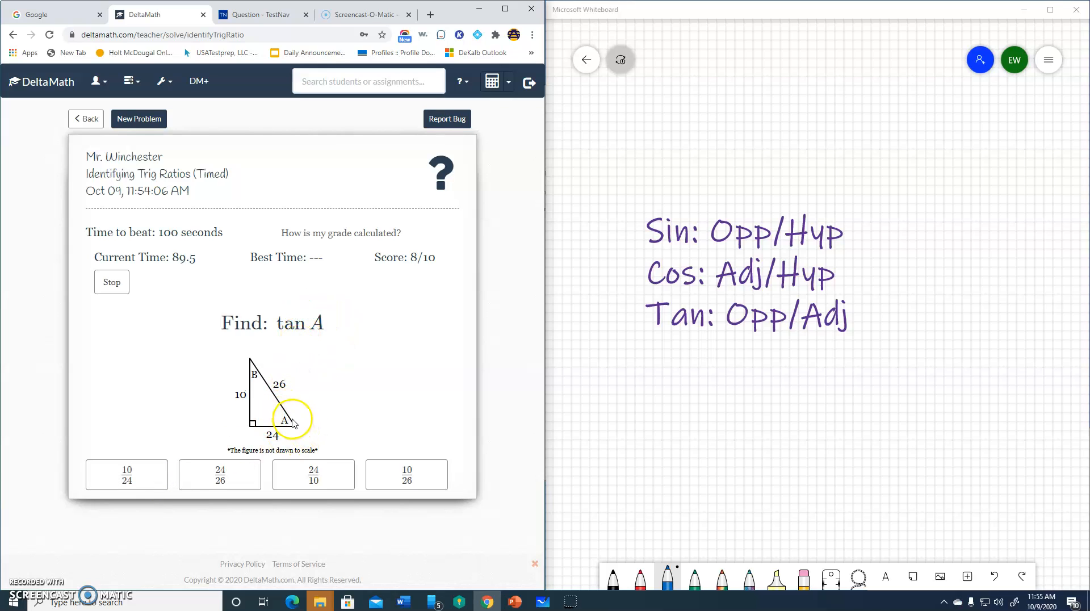
mouse_move(230, 385)
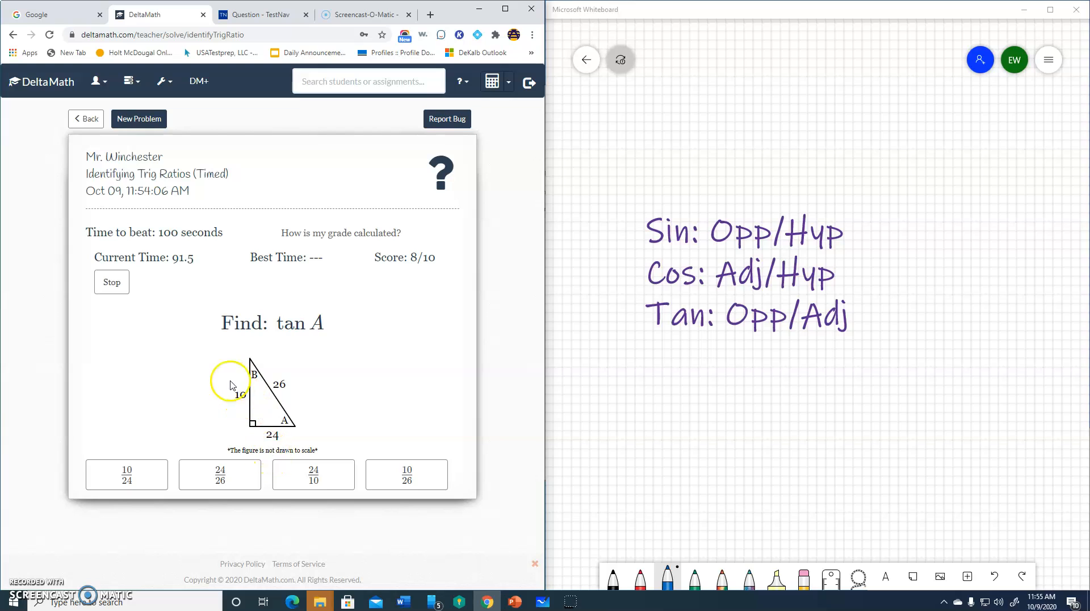
mouse_move(174, 481)
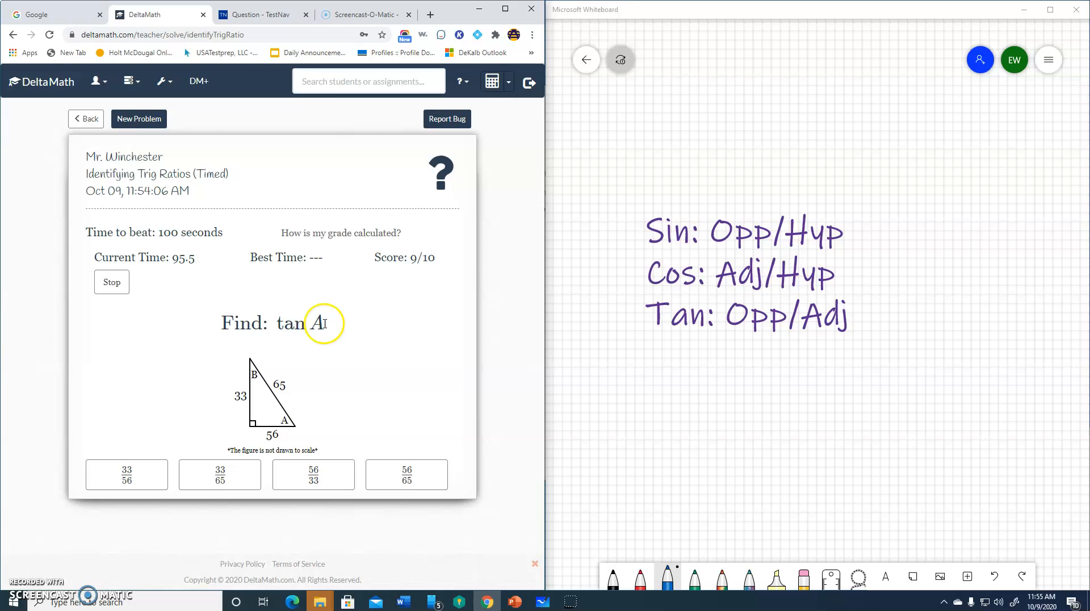
mouse_move(279, 415)
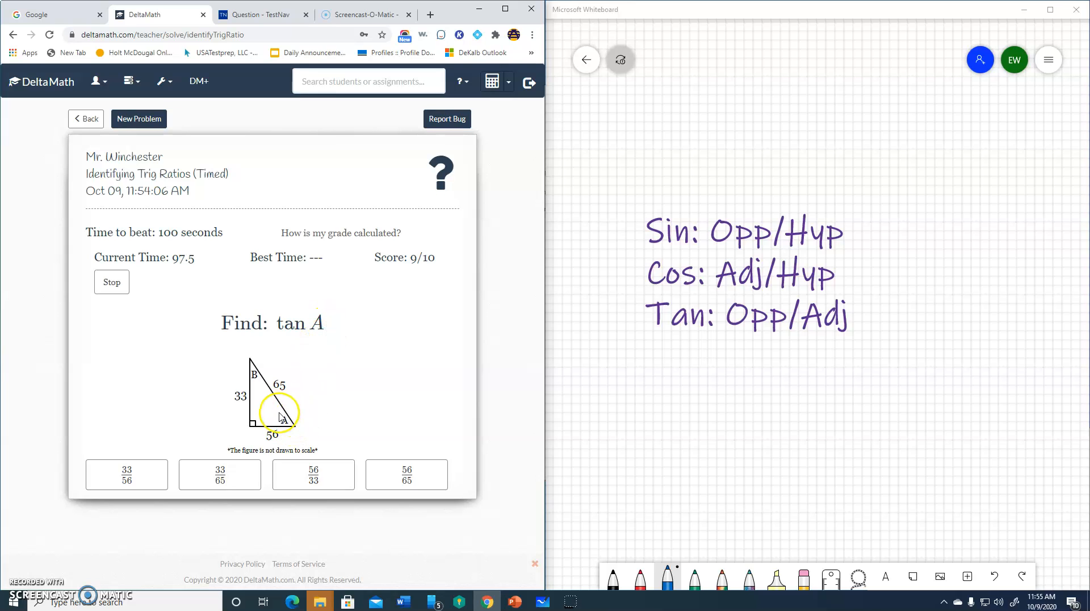
mouse_move(273, 485)
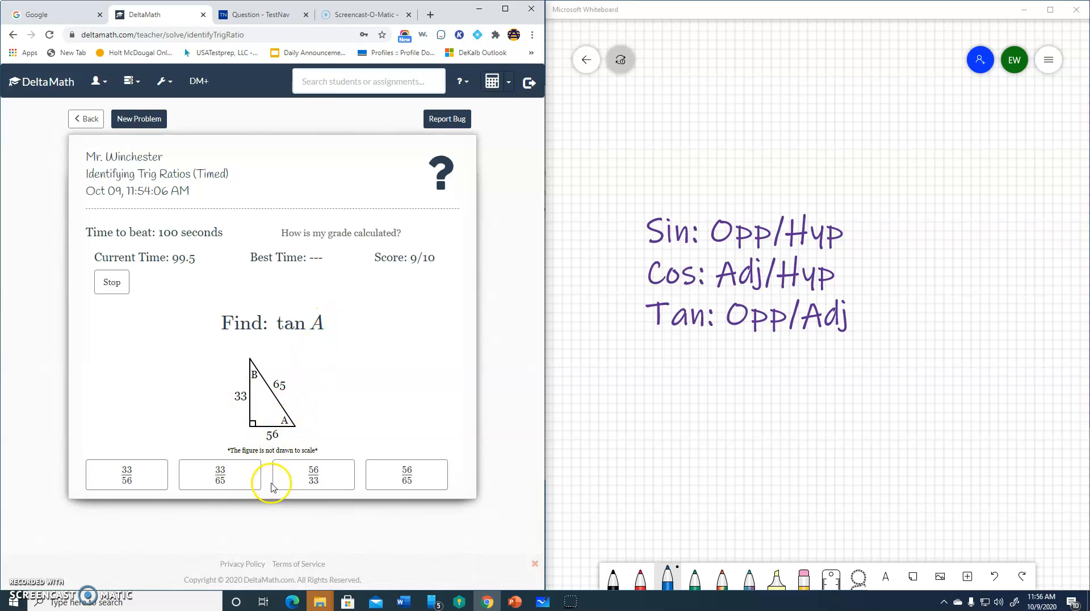
Answer the final tan A question with 33/56 to finish 10/10
click(126, 475)
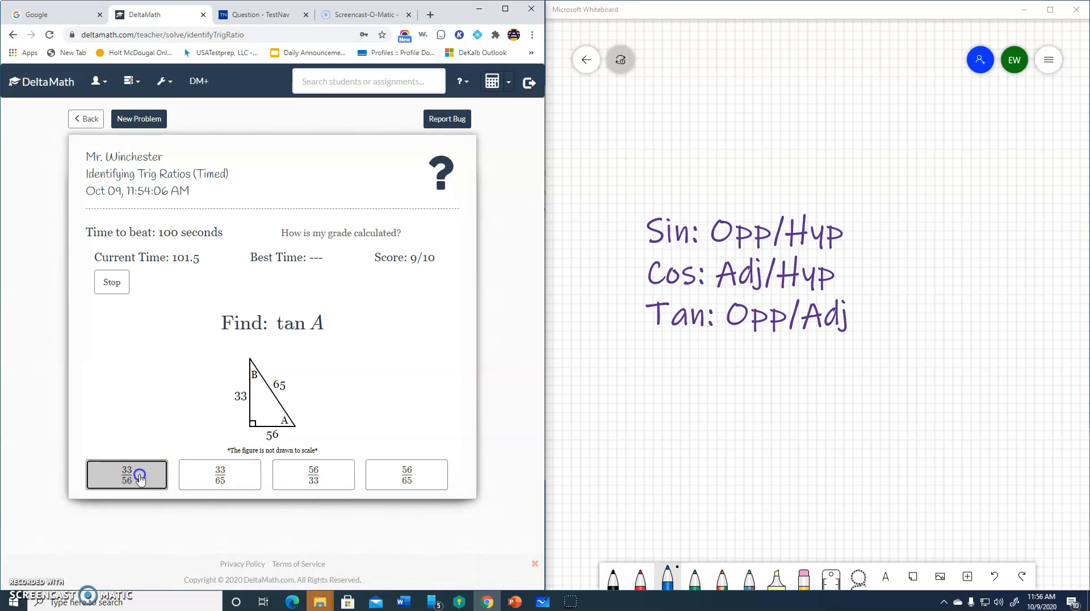
click(126, 475)
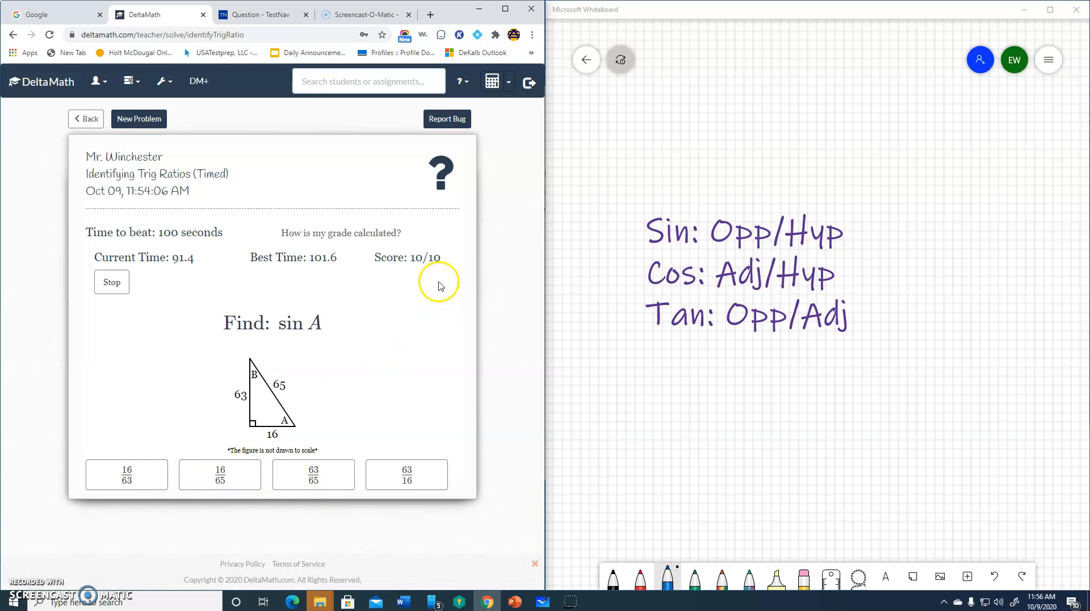
mouse_move(315, 269)
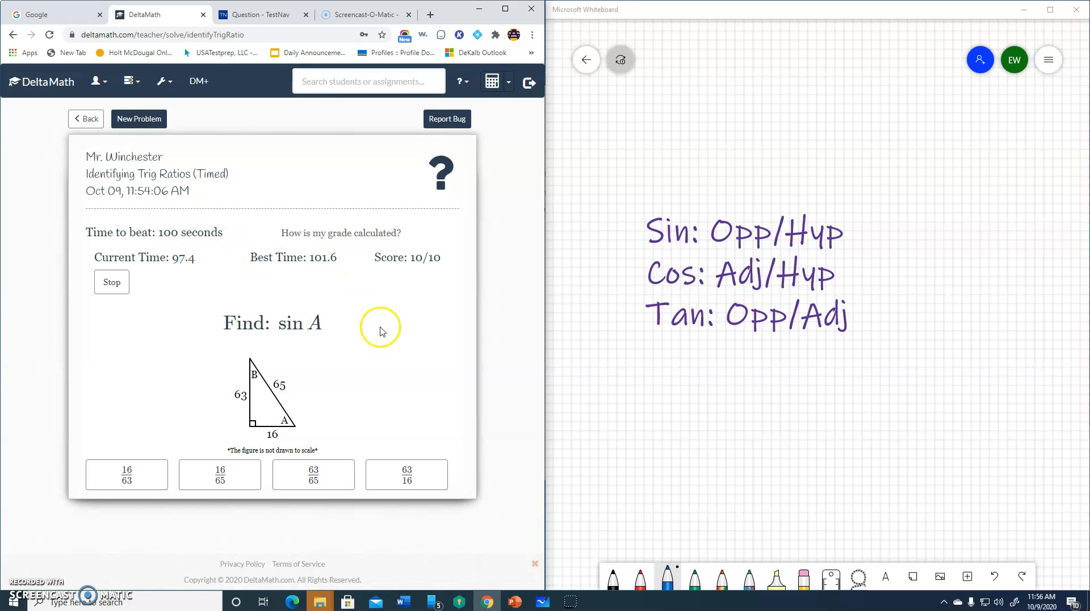
mouse_move(429, 419)
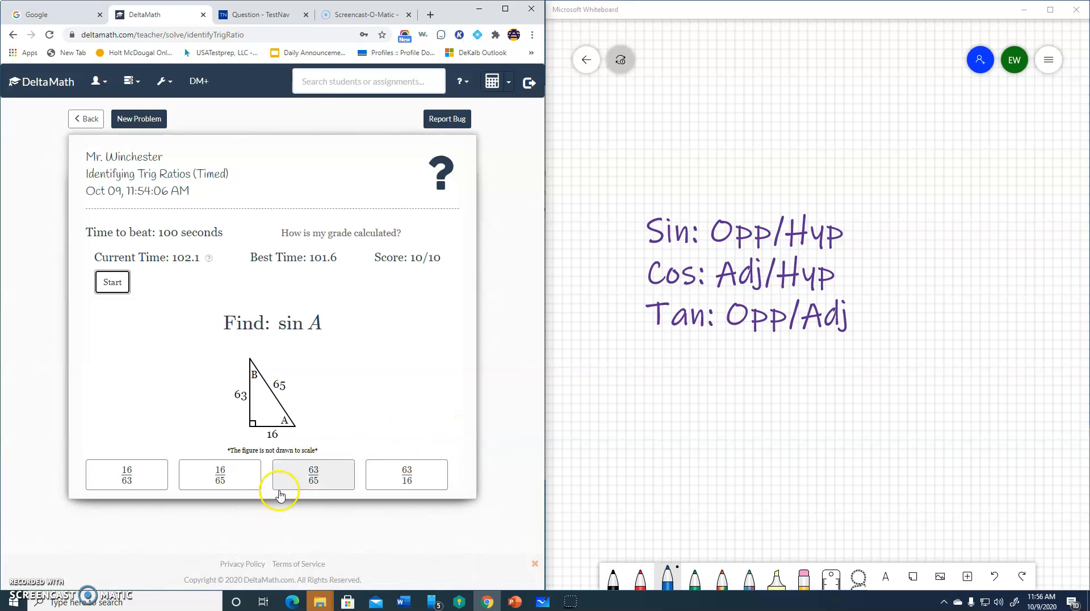
mouse_move(21, 587)
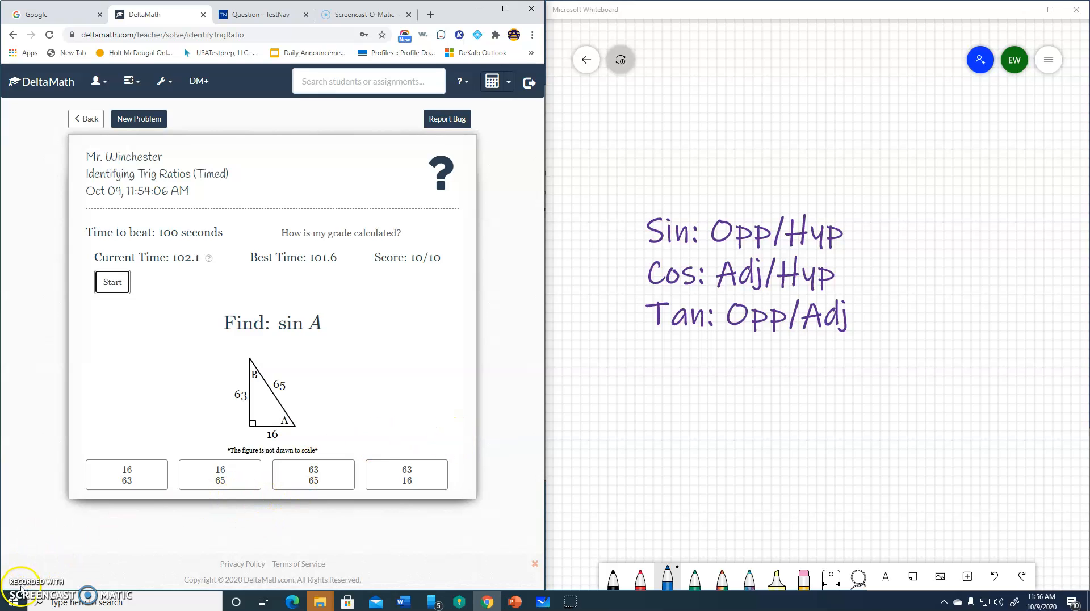